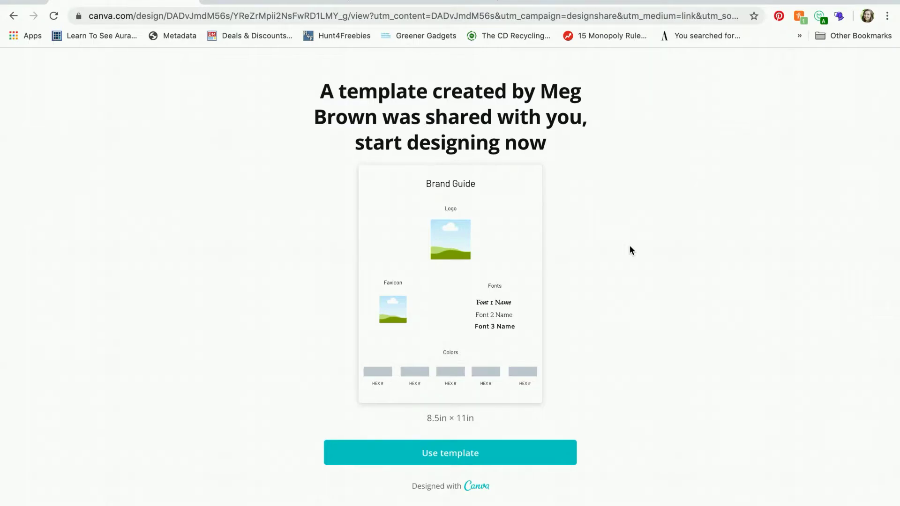
{"action": "mouse_move", "coordinate": [342, 213]}
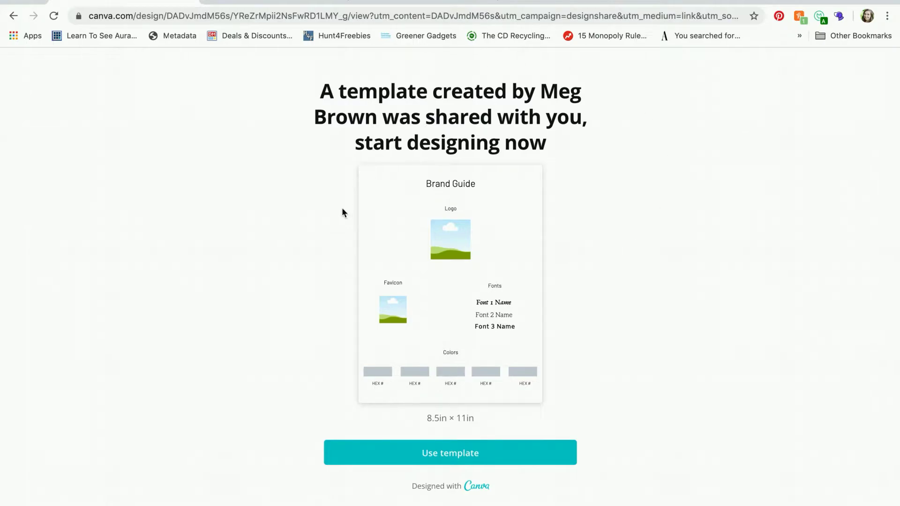
{"action": "mouse_move", "coordinate": [509, 471]}
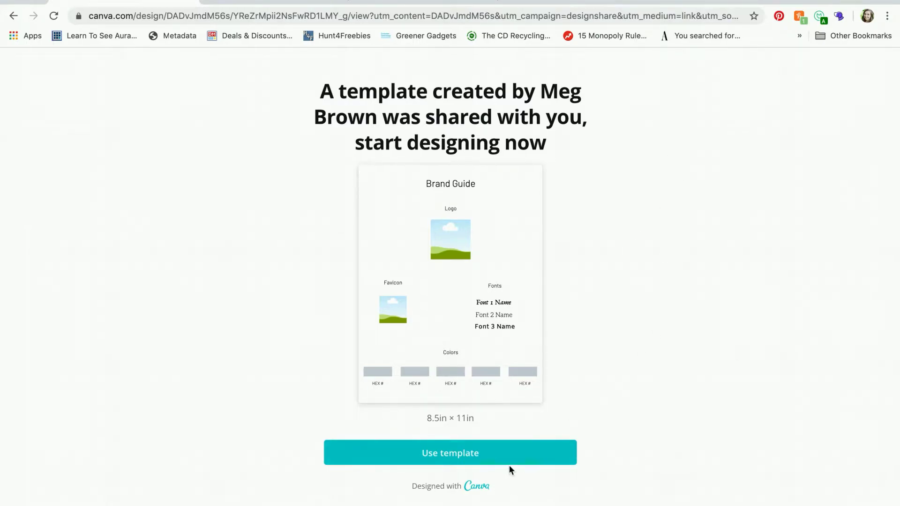
Step: Create an editable copy of the shared Brand Guide template in the Canva editor
{"action": "left_click", "coordinate": [450, 453]}
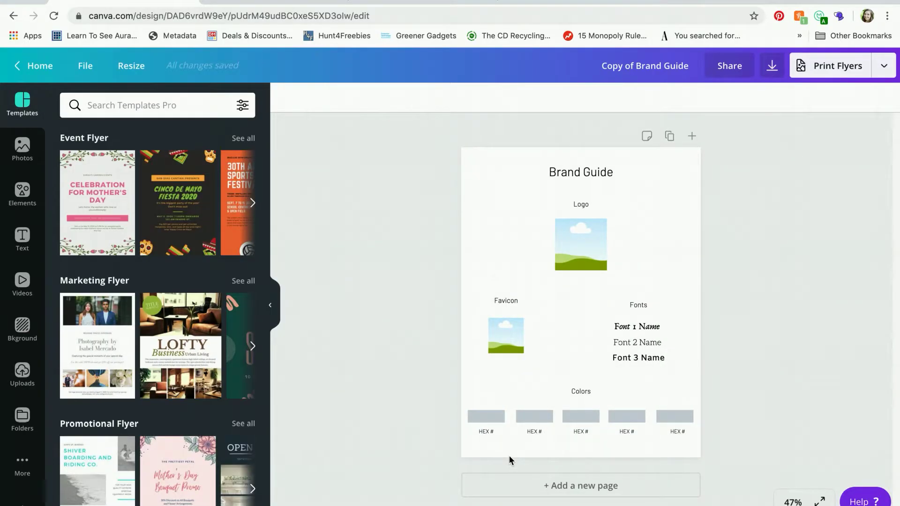
{"action": "mouse_move", "coordinate": [527, 444]}
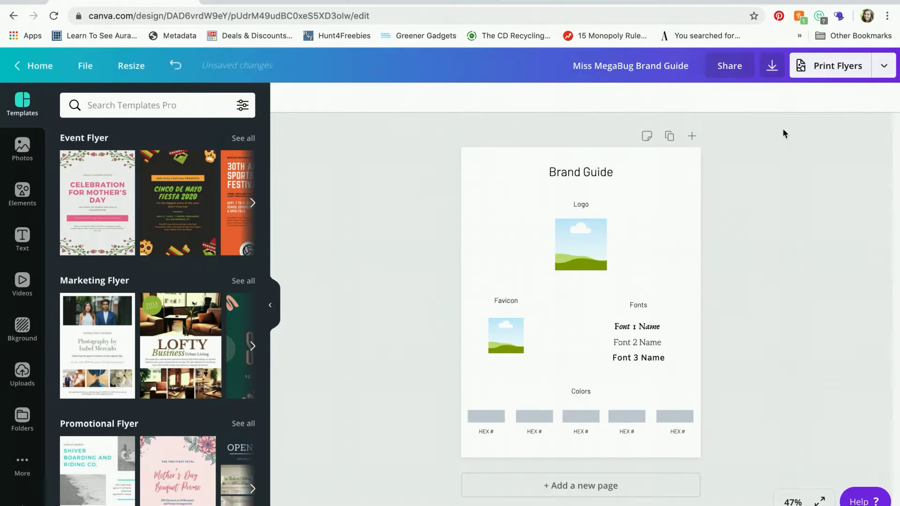
{"action": "mouse_move", "coordinate": [795, 142]}
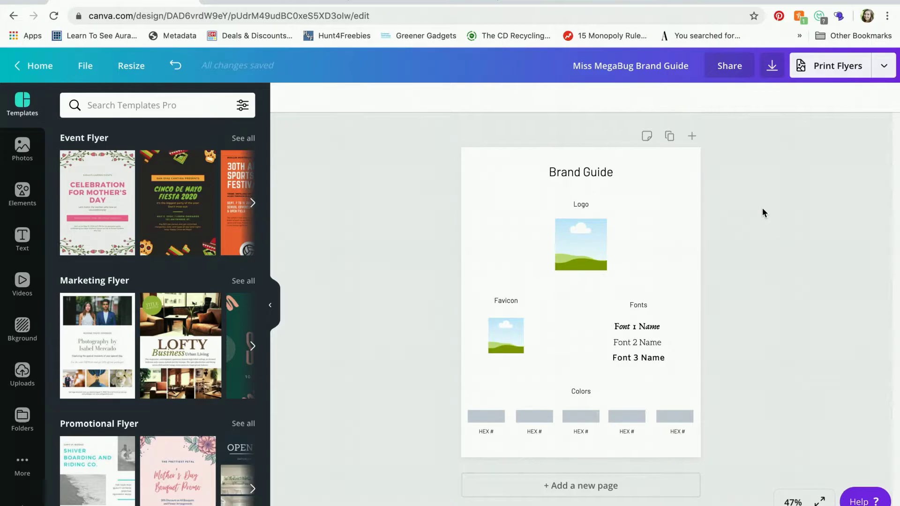
{"action": "mouse_move", "coordinate": [752, 219]}
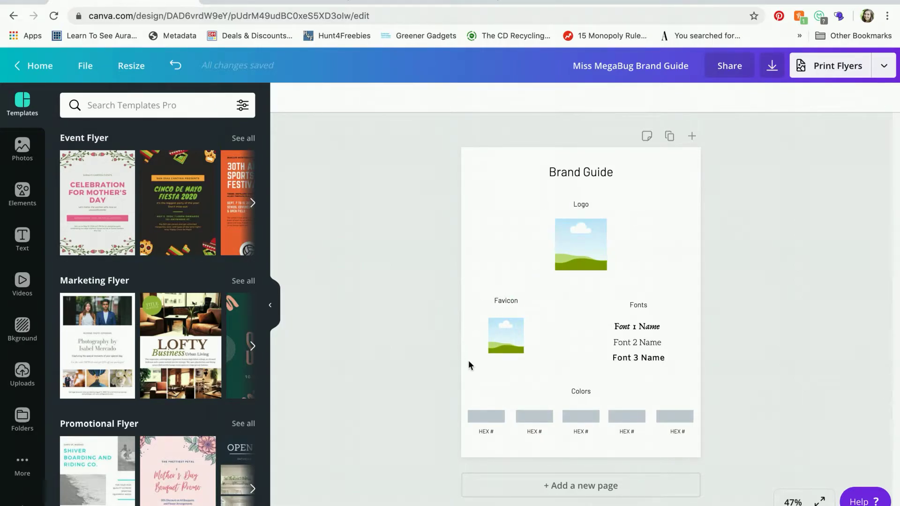
{"action": "mouse_move", "coordinate": [520, 280]}
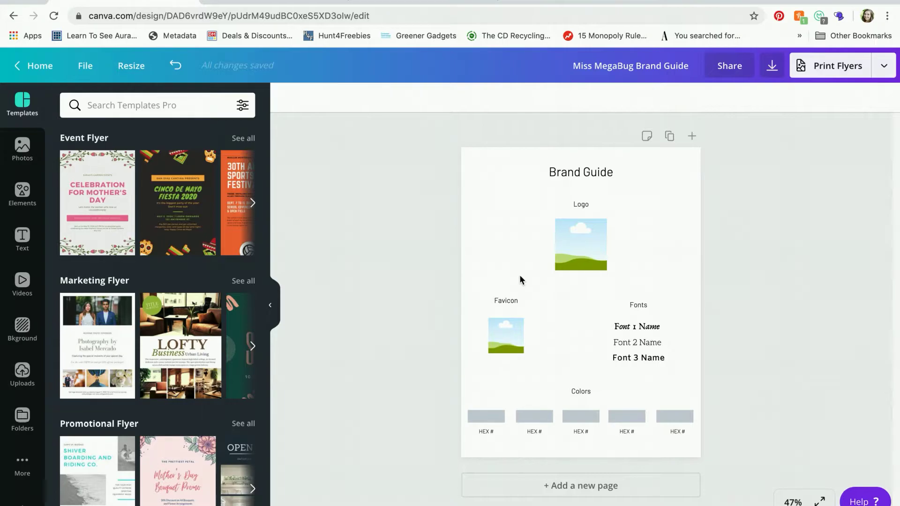
{"action": "mouse_move", "coordinate": [512, 293]}
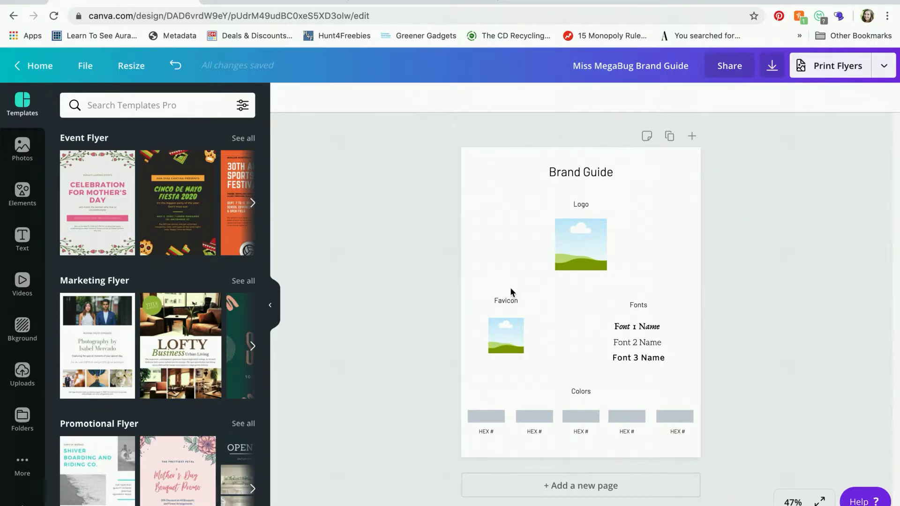
Step: Open the brand's website missmegabug.com for reference
{"action": "left_click", "coordinate": [506, 336]}
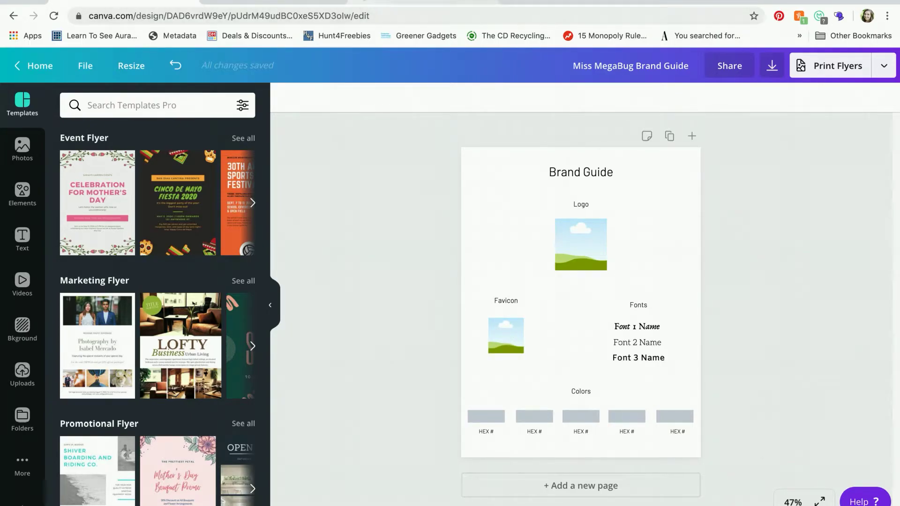
{"action": "type", "text": "missmegabug.com"}
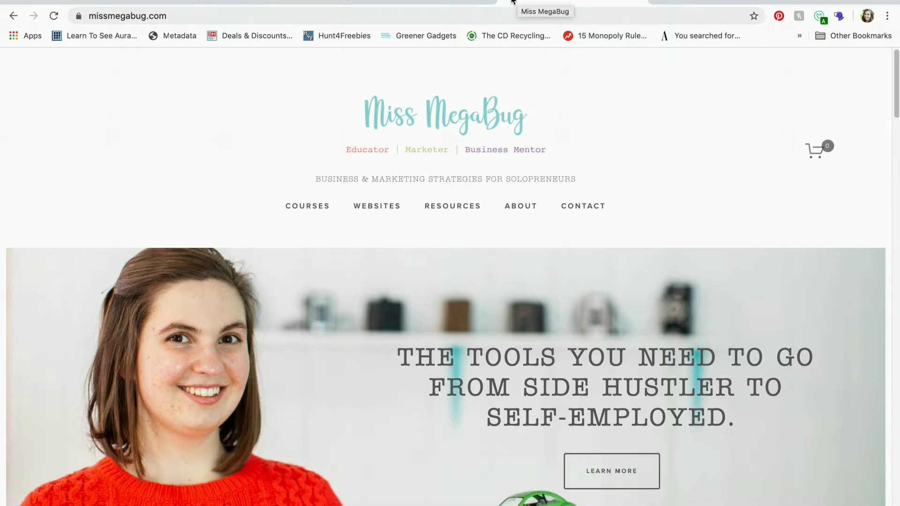
{"action": "mouse_move", "coordinate": [502, 84]}
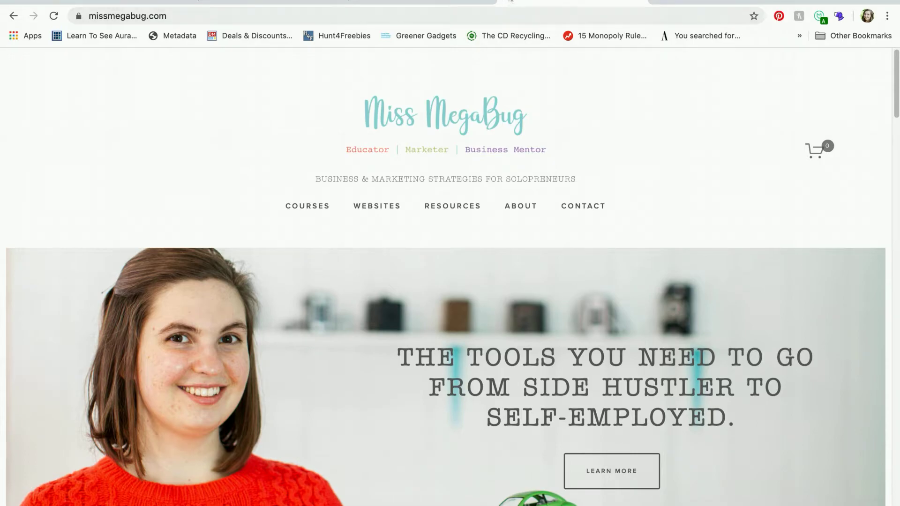
{"action": "mouse_move", "coordinate": [558, 158]}
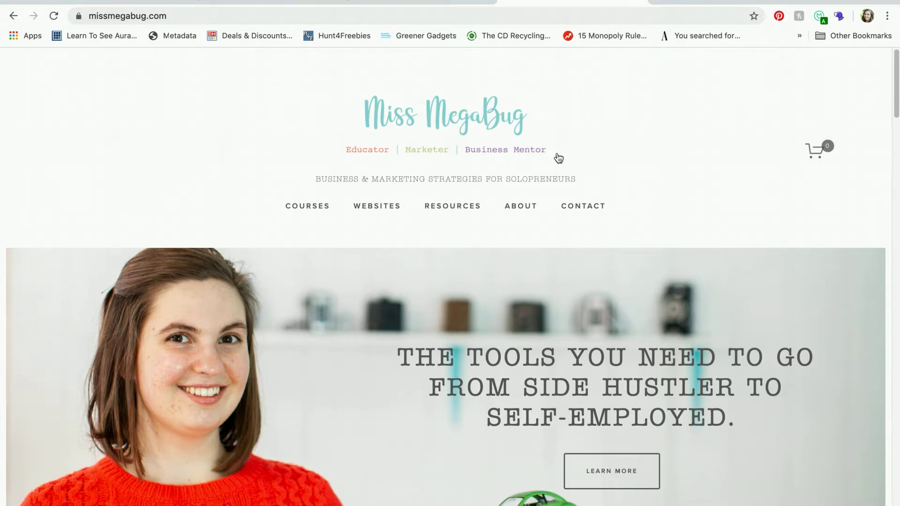
{"action": "mouse_move", "coordinate": [430, 145]}
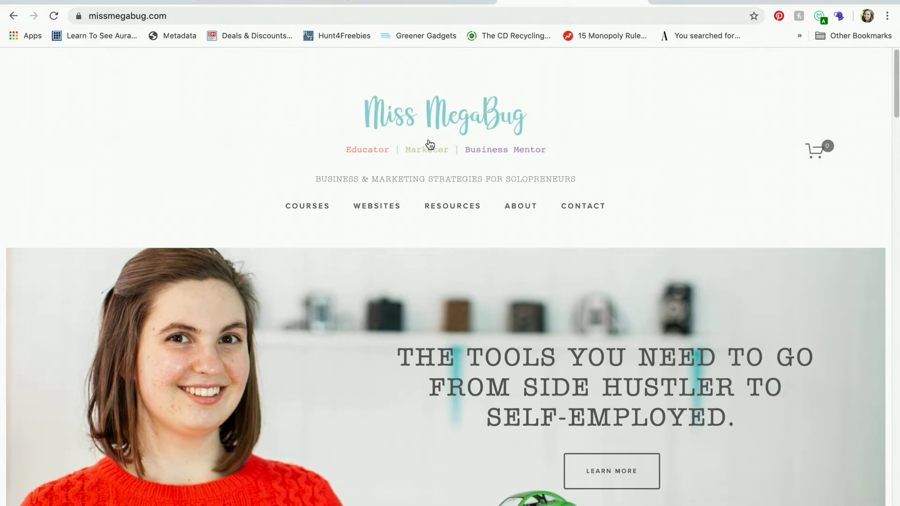
{"action": "mouse_move", "coordinate": [434, 154]}
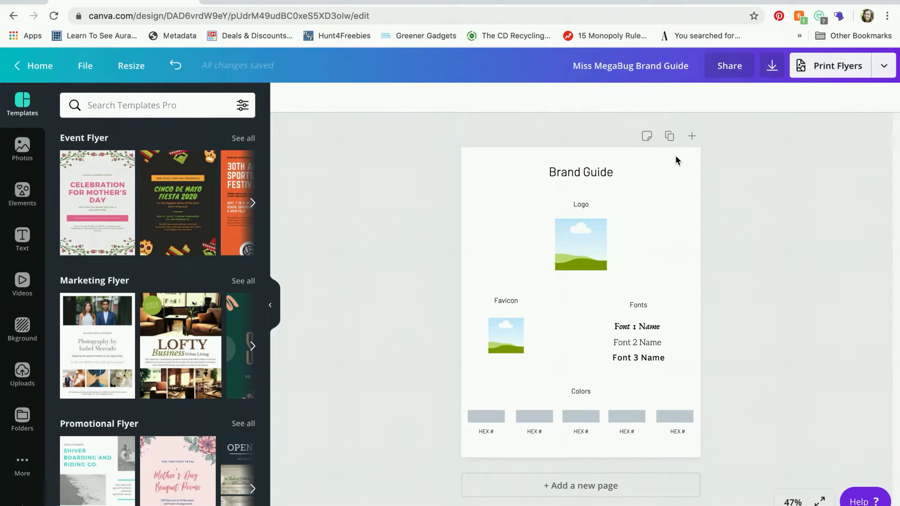
{"action": "mouse_move", "coordinate": [665, 306]}
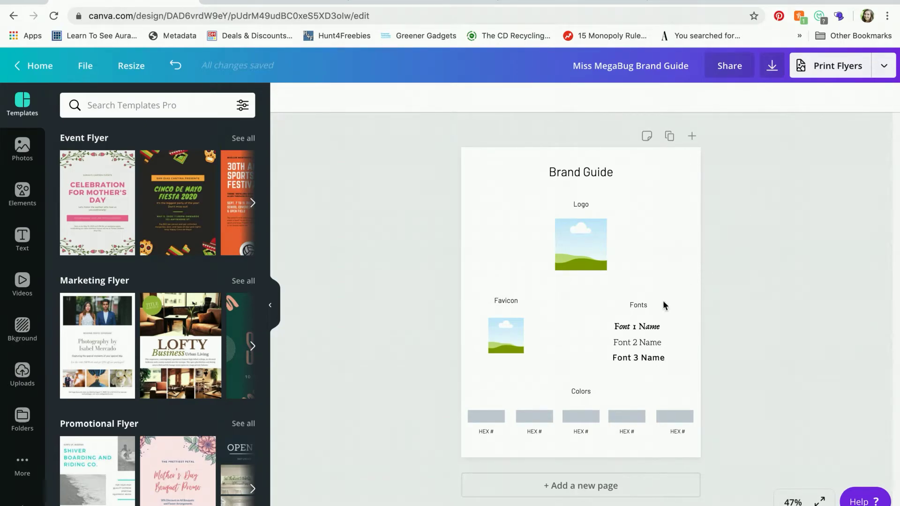
{"action": "mouse_move", "coordinate": [653, 294]}
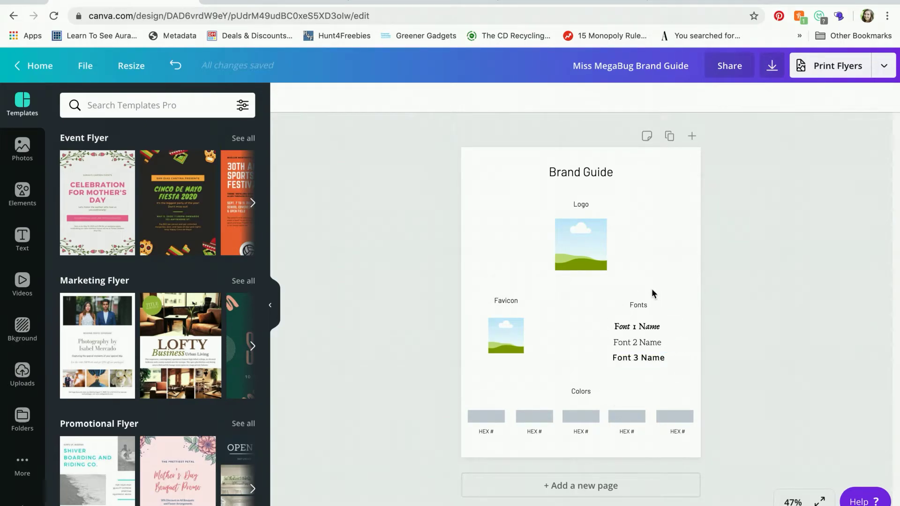
{"action": "mouse_move", "coordinate": [674, 306]}
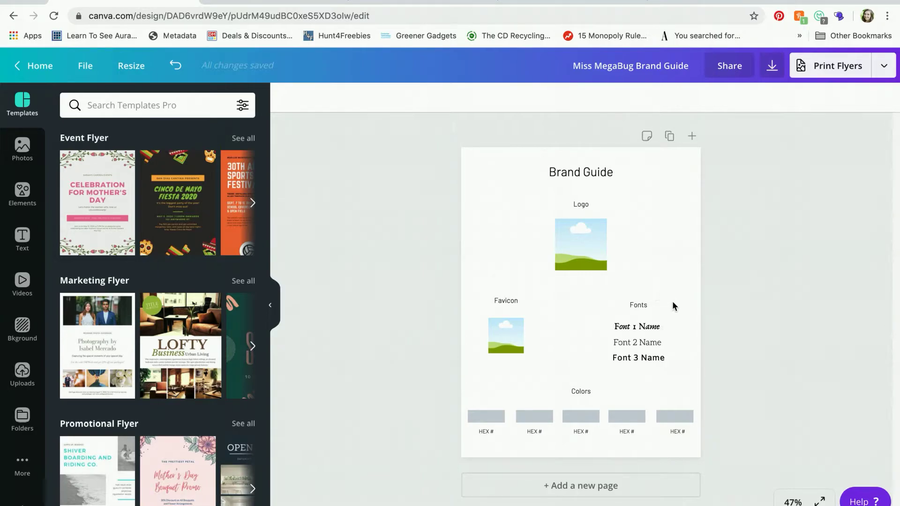
{"action": "mouse_move", "coordinate": [691, 321]}
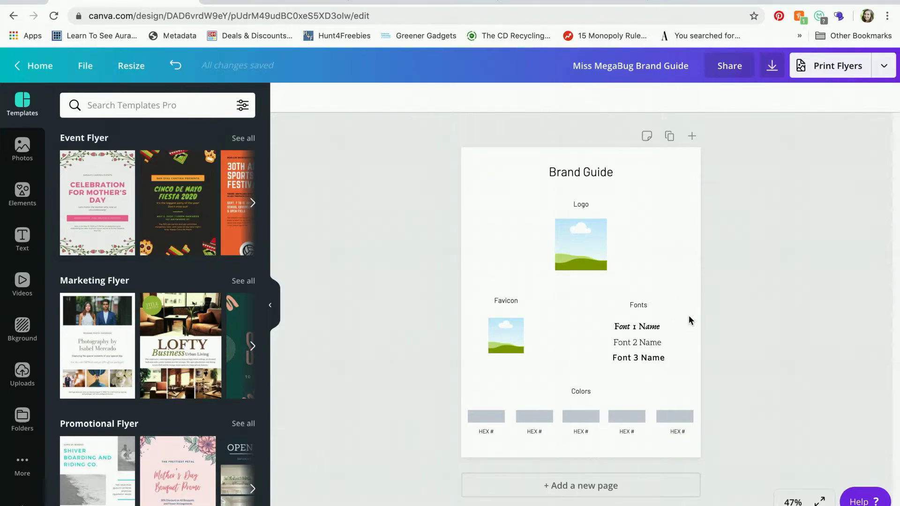
{"action": "left_click", "coordinate": [627, 416]}
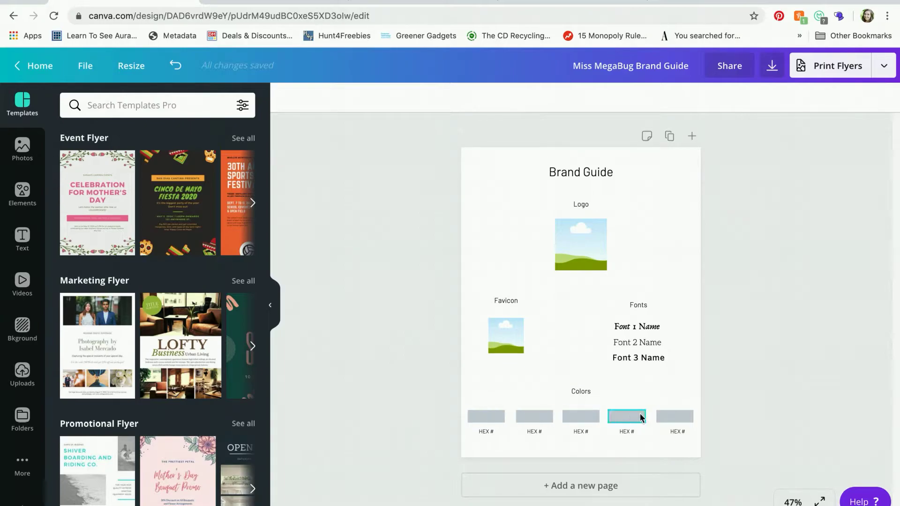
{"action": "left_click", "coordinate": [675, 416]}
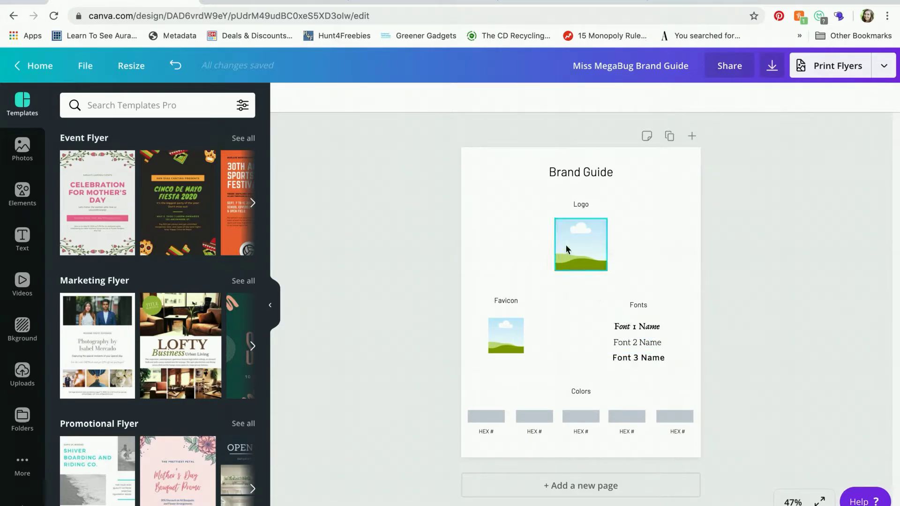
{"action": "mouse_move", "coordinate": [587, 257]}
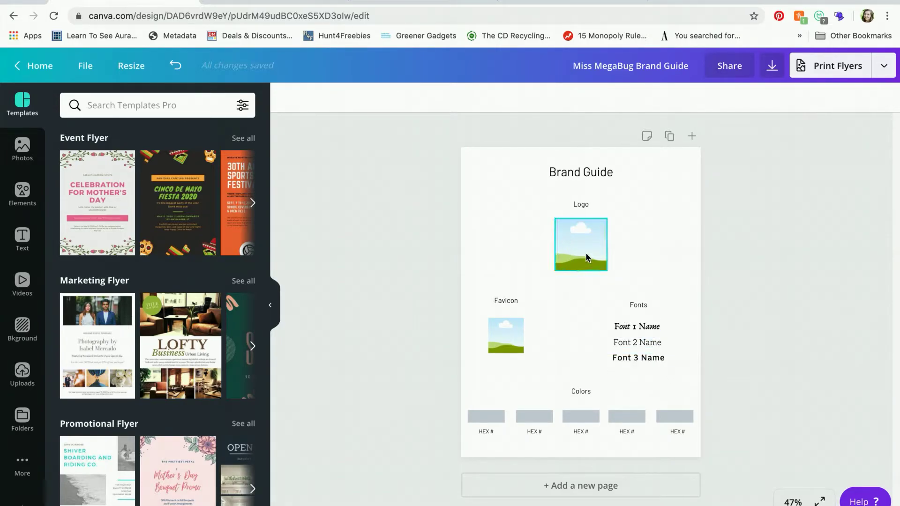
{"action": "left_click", "coordinate": [22, 374]}
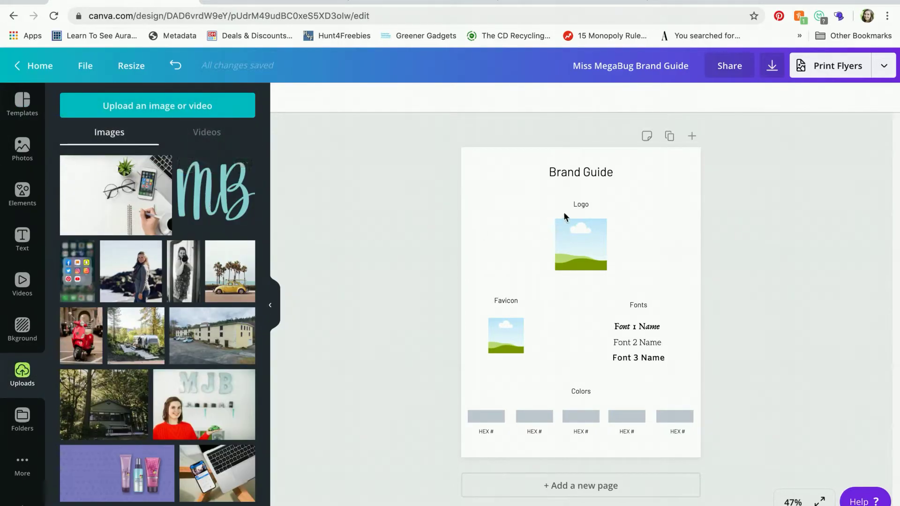
Step: Replace the Favicon placeholder below the logo with the uploaded MB monogram image
{"action": "left_click", "coordinate": [581, 244]}
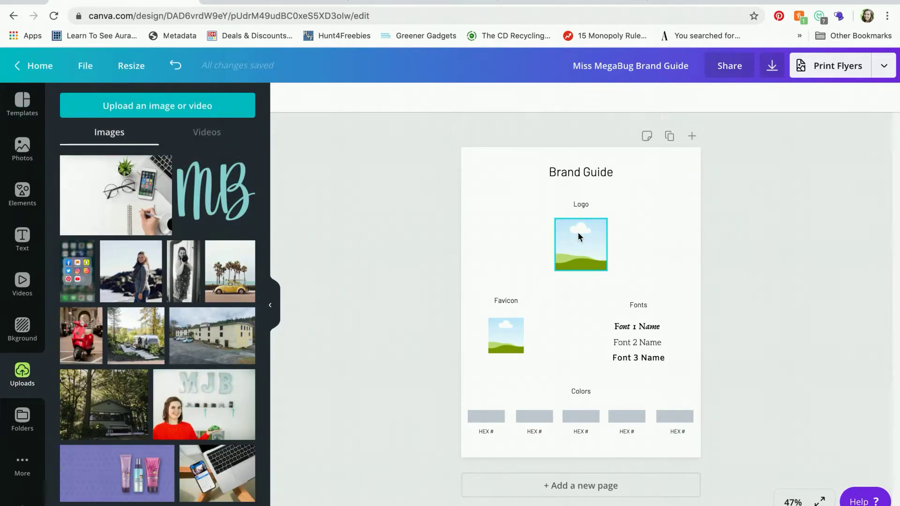
{"action": "left_click", "coordinate": [443, 285]}
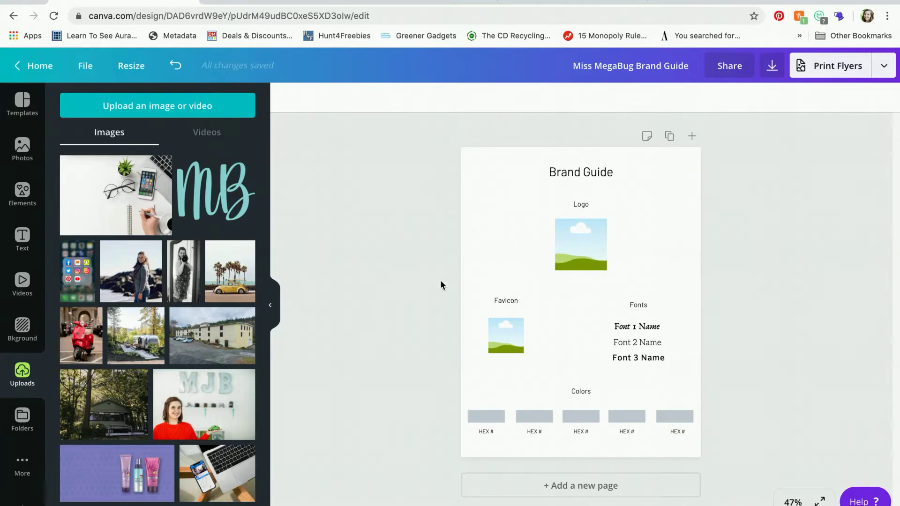
{"action": "mouse_move", "coordinate": [183, 379]}
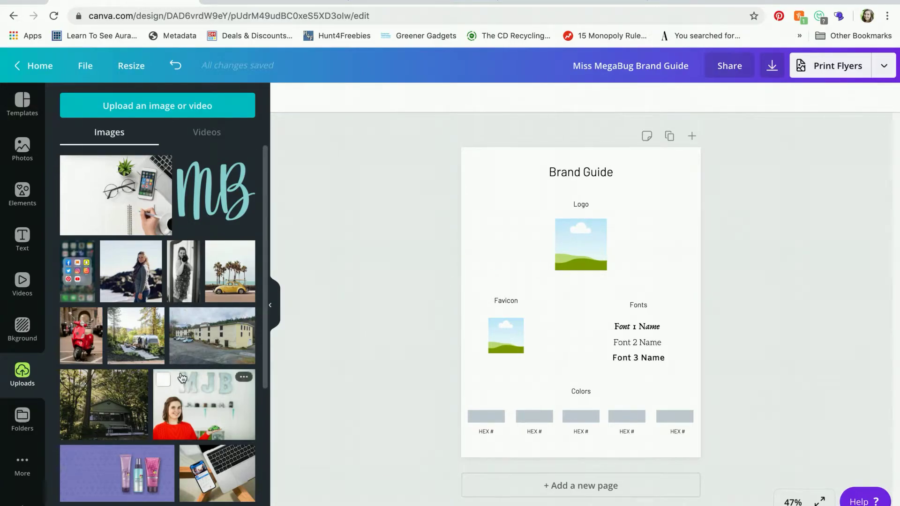
{"action": "scroll", "scroll_direction": "down", "scroll_amount": 3}
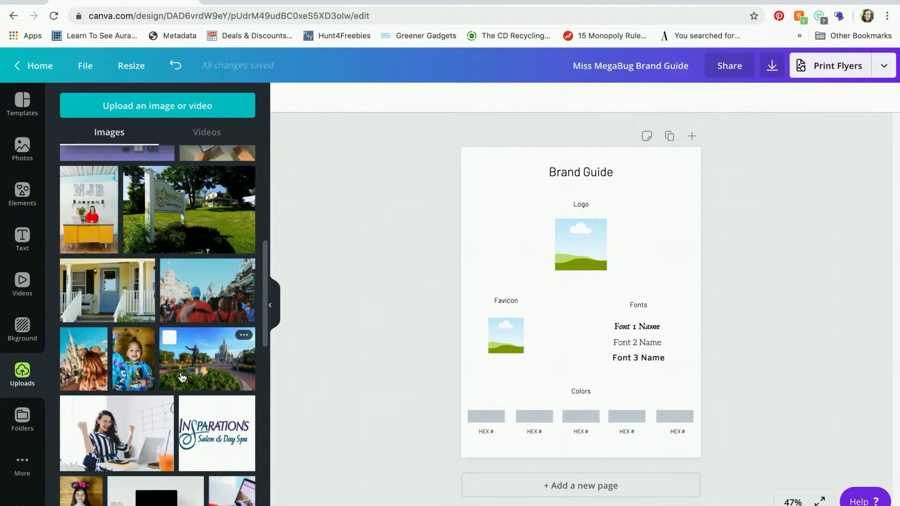
{"action": "scroll", "scroll_direction": "down", "scroll_amount": 3}
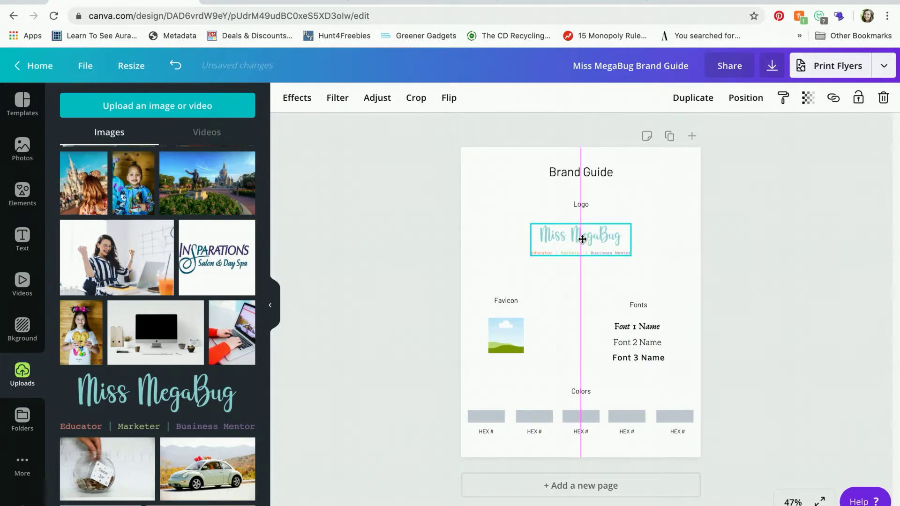
{"action": "left_click", "coordinate": [581, 238]}
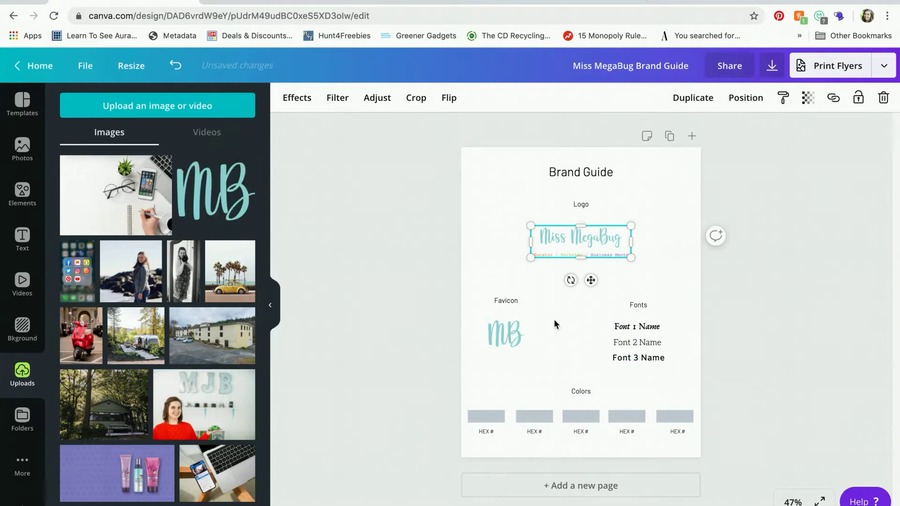
{"action": "left_click", "coordinate": [545, 332]}
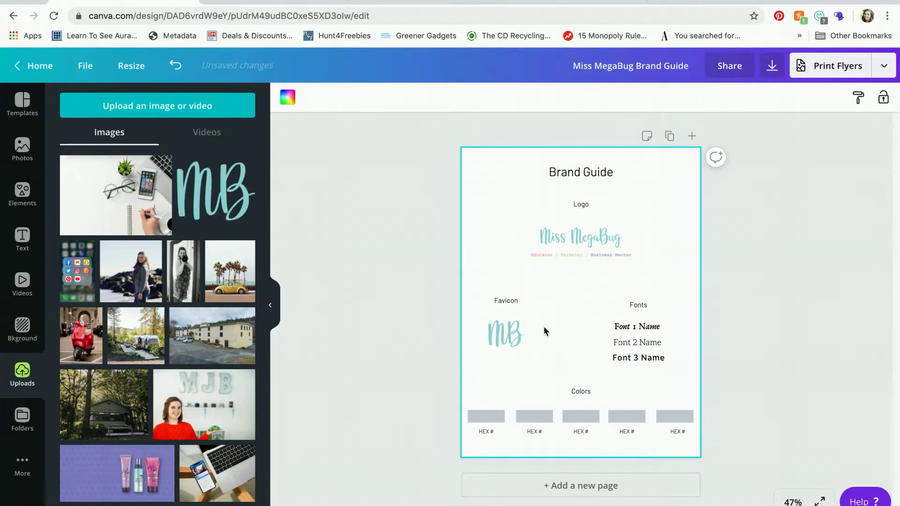
{"action": "mouse_move", "coordinate": [556, 313]}
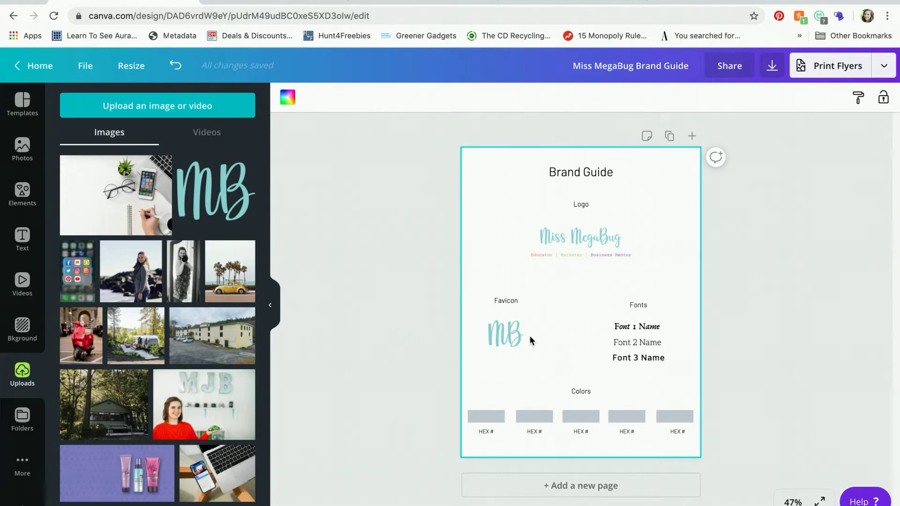
{"action": "mouse_move", "coordinate": [554, 308]}
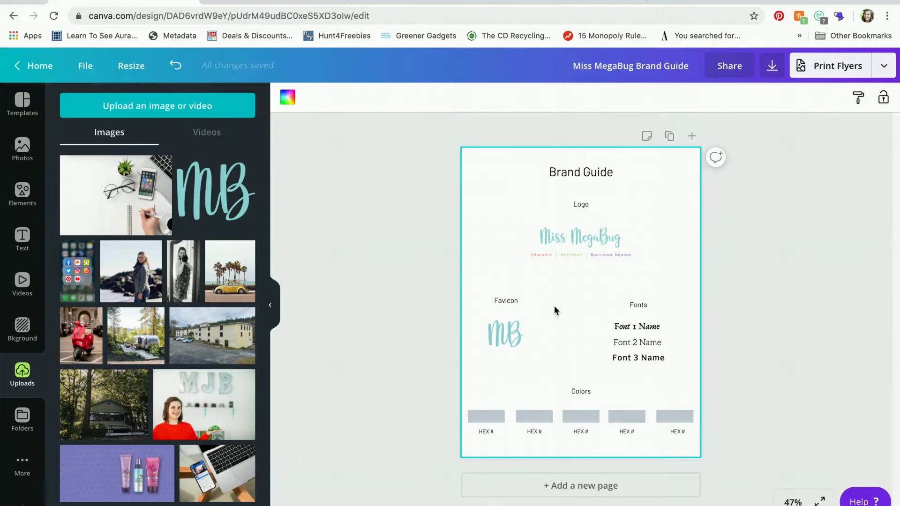
{"action": "mouse_move", "coordinate": [552, 314]}
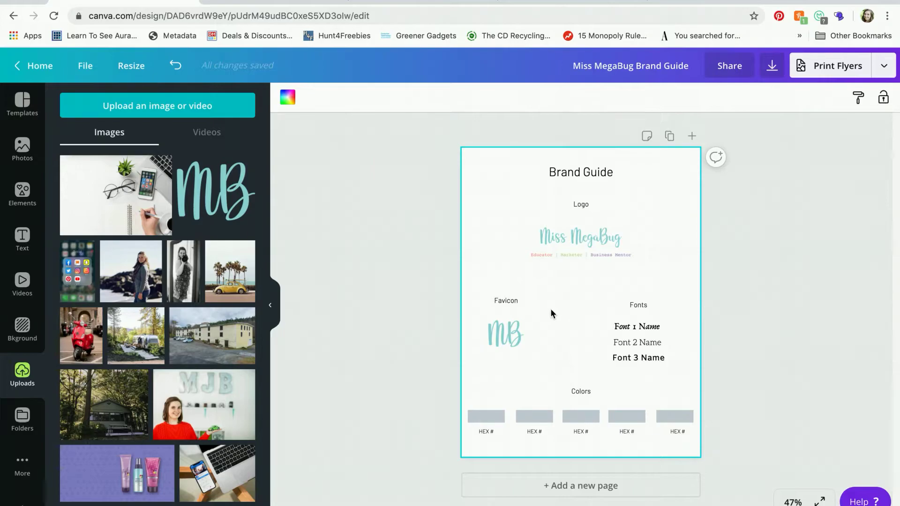
{"action": "mouse_move", "coordinate": [550, 319]}
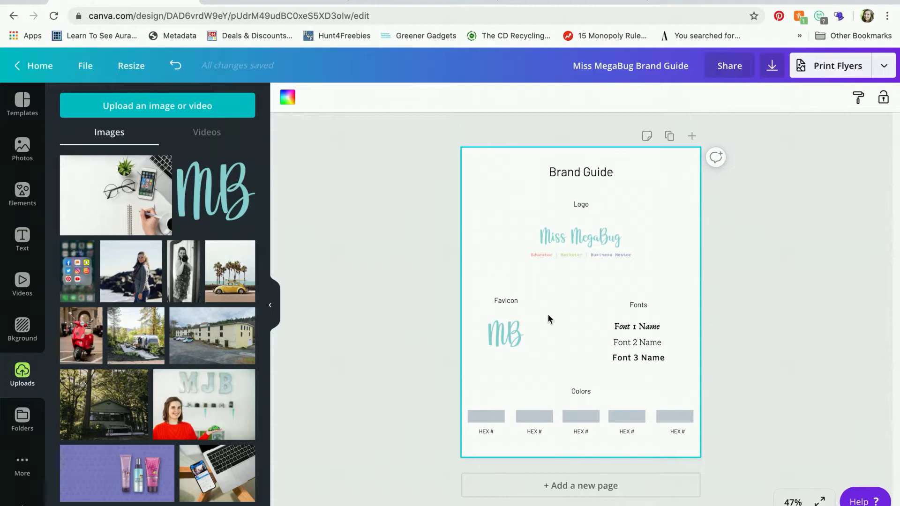
{"action": "mouse_move", "coordinate": [657, 296]}
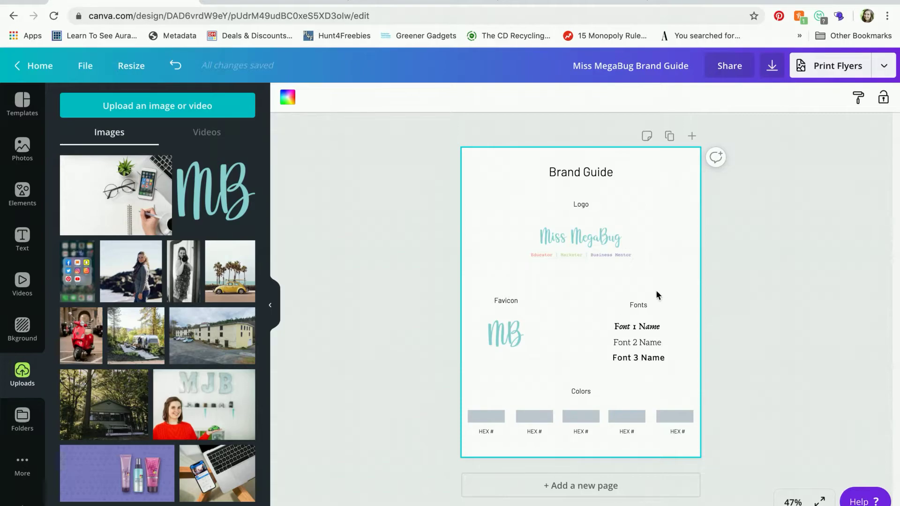
{"action": "mouse_move", "coordinate": [676, 308]}
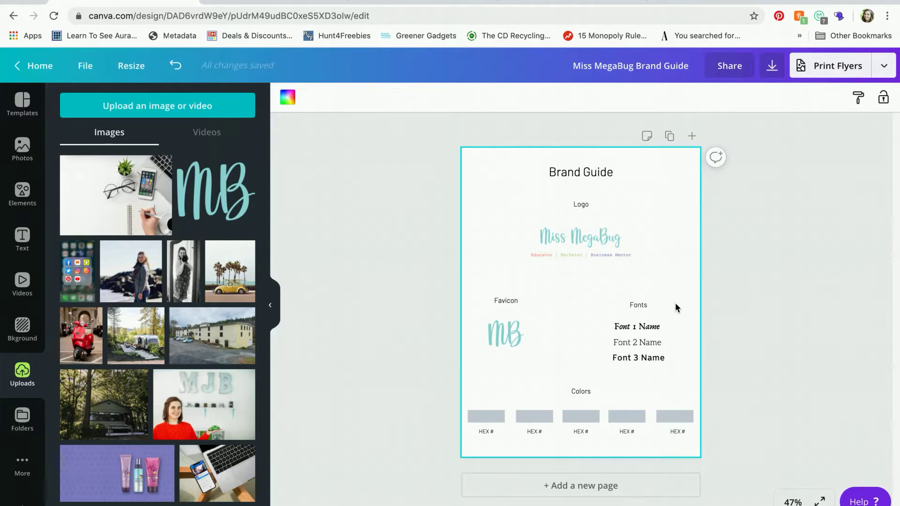
{"action": "mouse_move", "coordinate": [673, 303]}
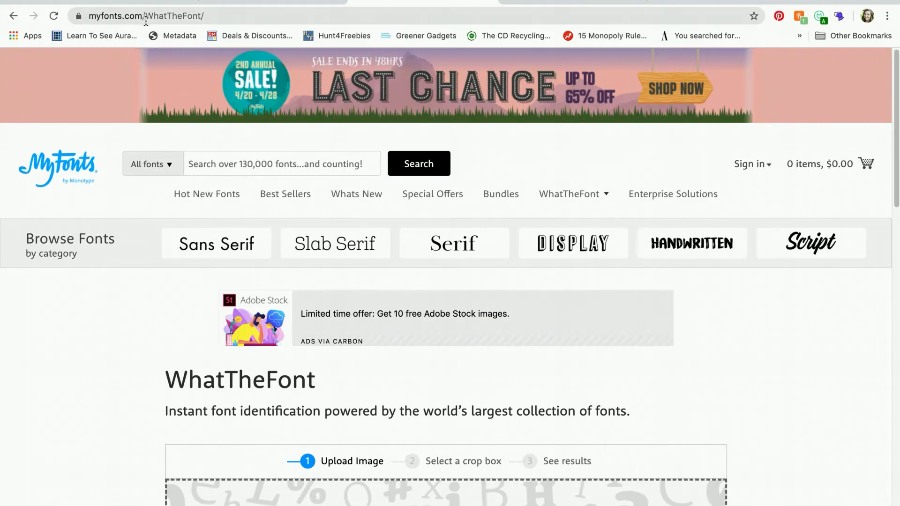
{"action": "mouse_move", "coordinate": [852, 455]}
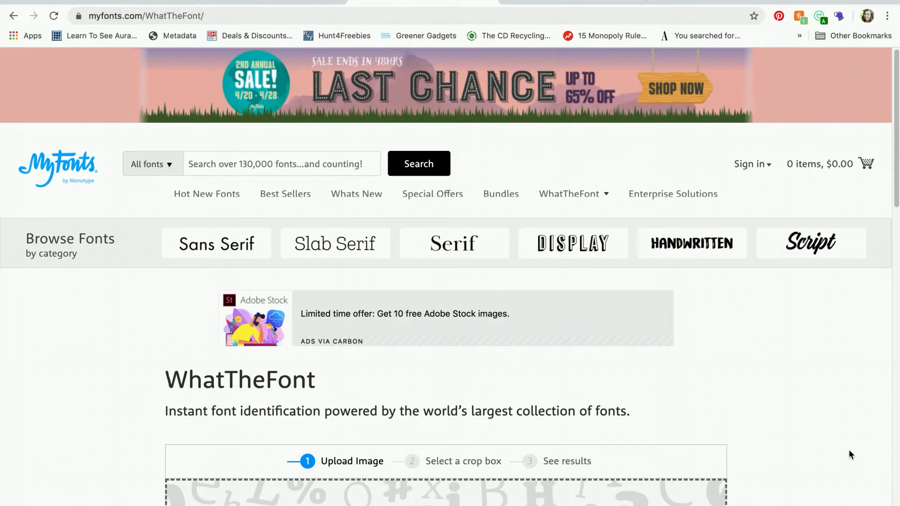
Step: Upload the logo image from My Passport for Mac > Miss MegaBug to WhatTheFont
{"action": "scroll", "scroll_direction": "down", "scroll_amount": 3}
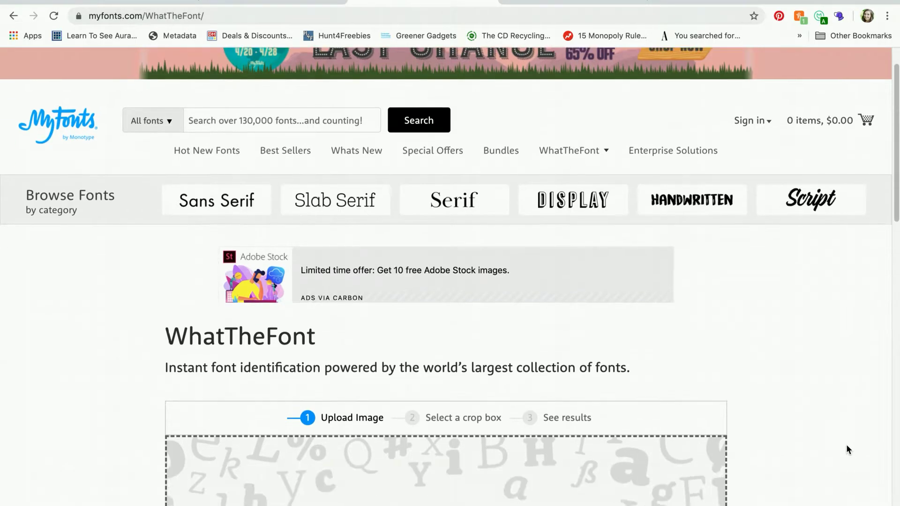
{"action": "scroll", "scroll_direction": "down", "scroll_amount": 3}
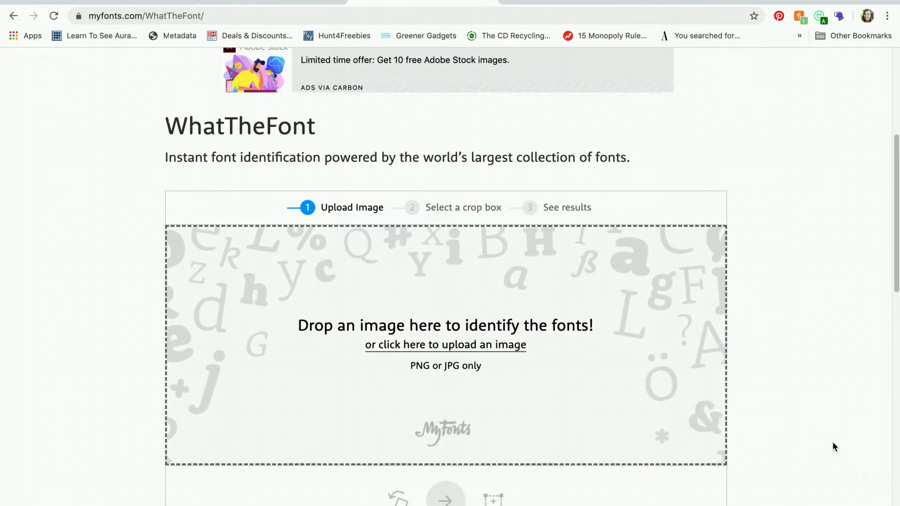
{"action": "mouse_move", "coordinate": [459, 350]}
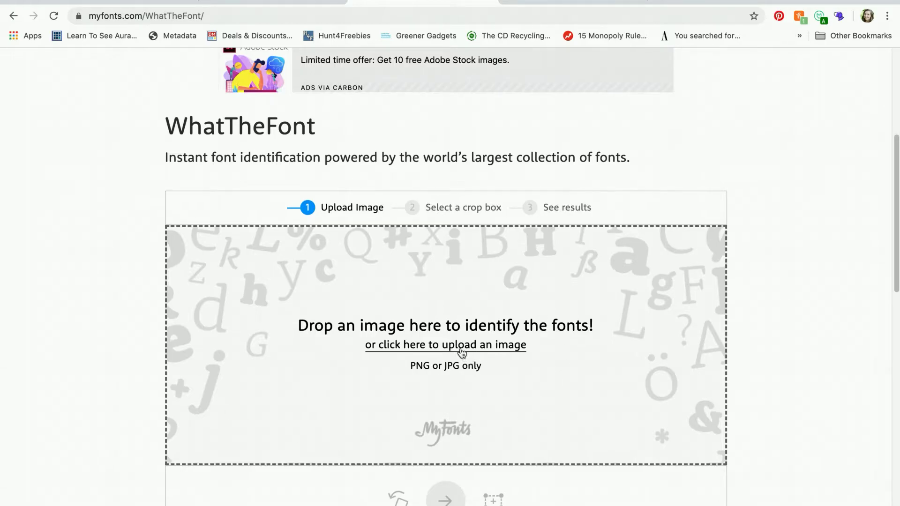
{"action": "left_click", "coordinate": [445, 345]}
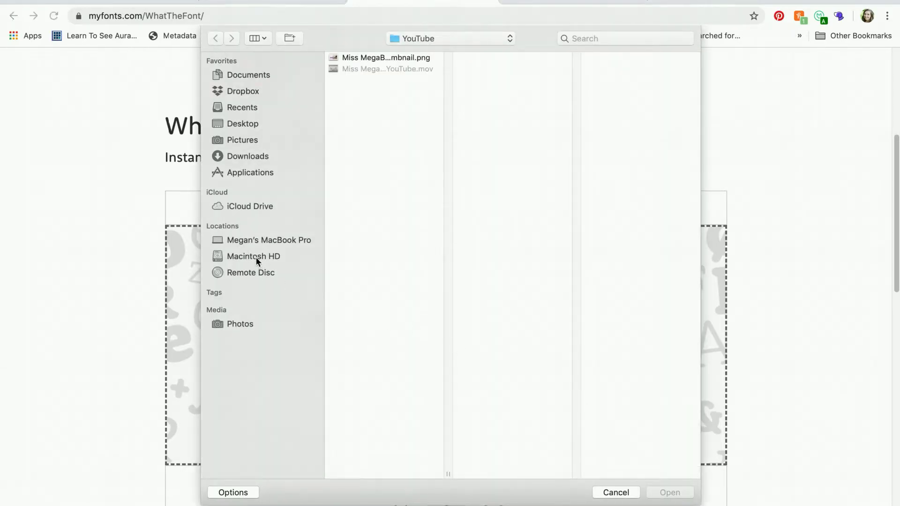
{"action": "mouse_move", "coordinate": [254, 250]}
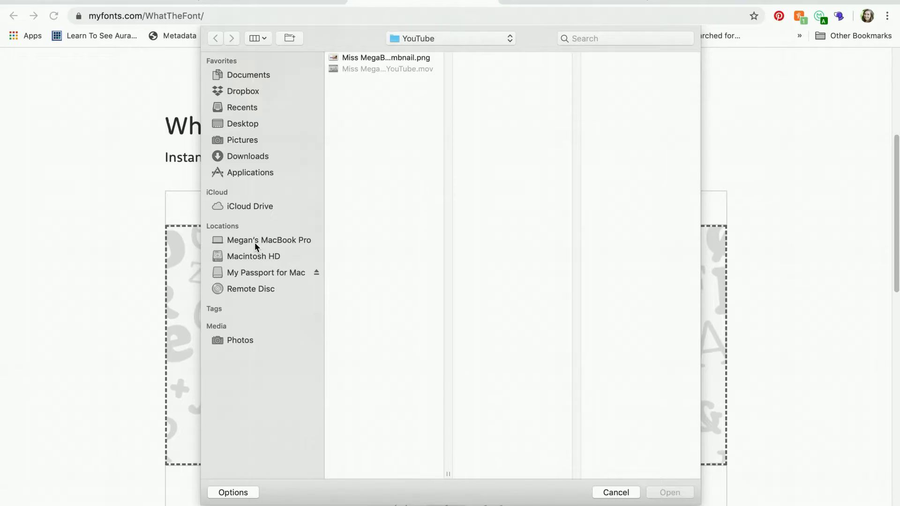
{"action": "left_click", "coordinate": [266, 272]}
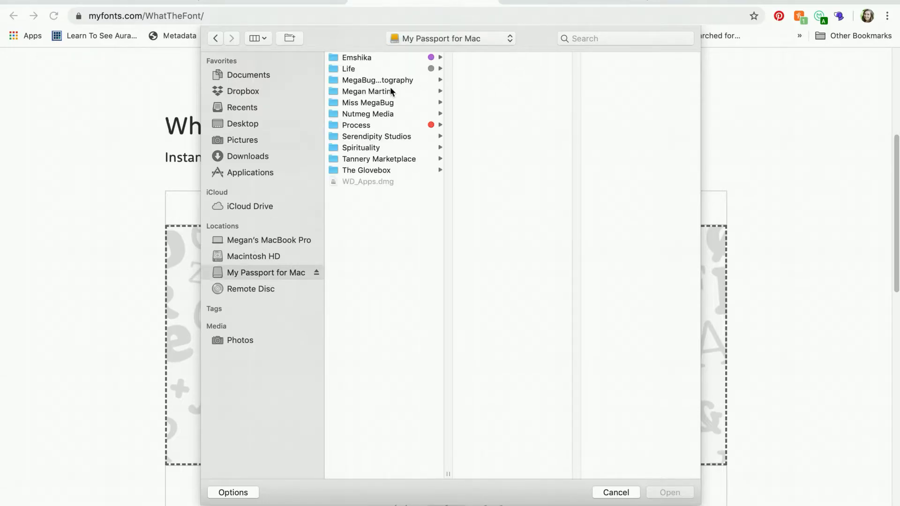
{"action": "left_click", "coordinate": [368, 102]}
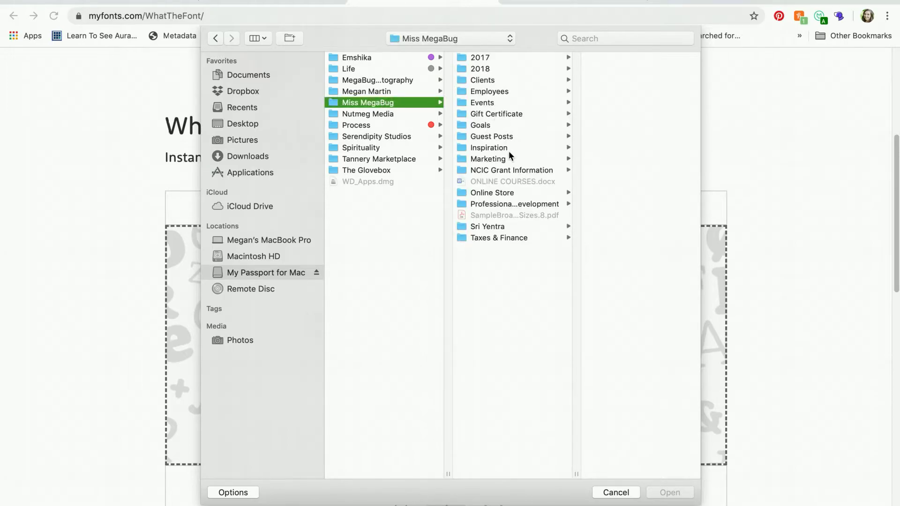
{"action": "left_click", "coordinate": [489, 158]}
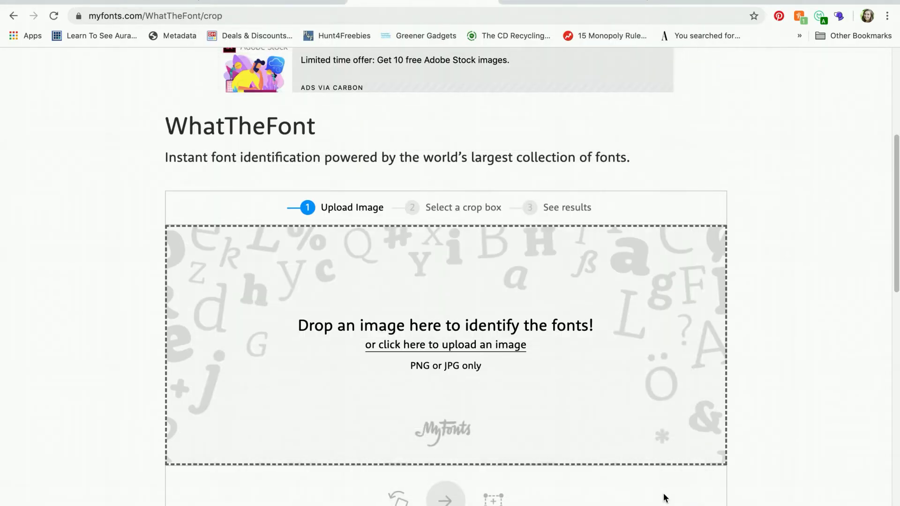
Step: Identify the MegaBug lettering and review script matches like My Story Regular Duo and Sensa Brush Fill
{"action": "left_click", "coordinate": [446, 345]}
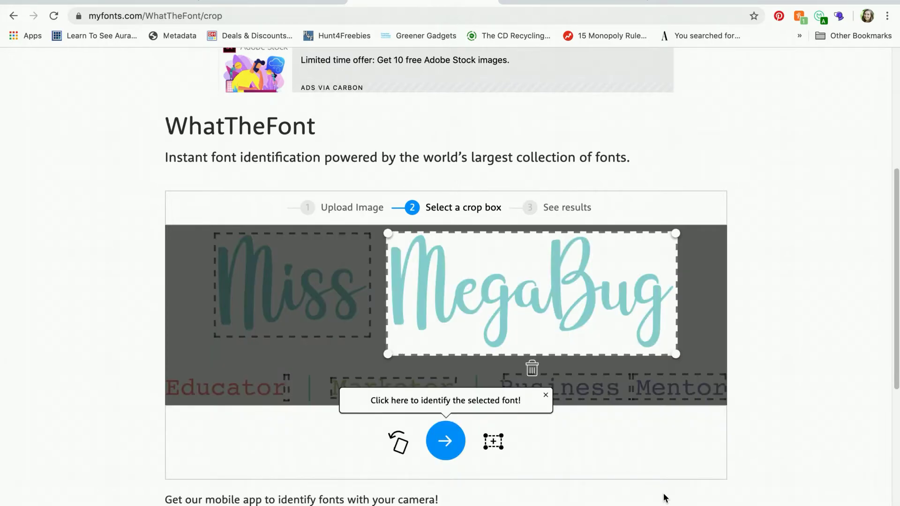
{"action": "mouse_move", "coordinate": [540, 293]}
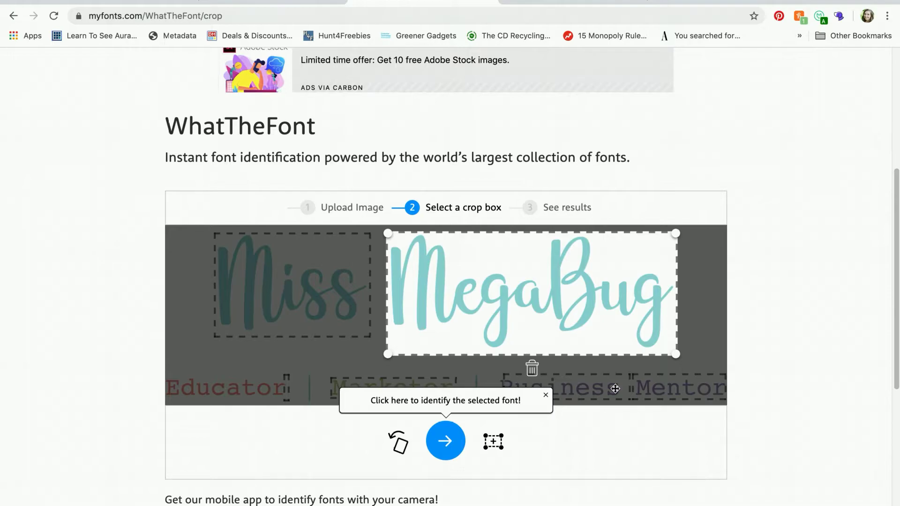
{"action": "left_click", "coordinate": [445, 442]}
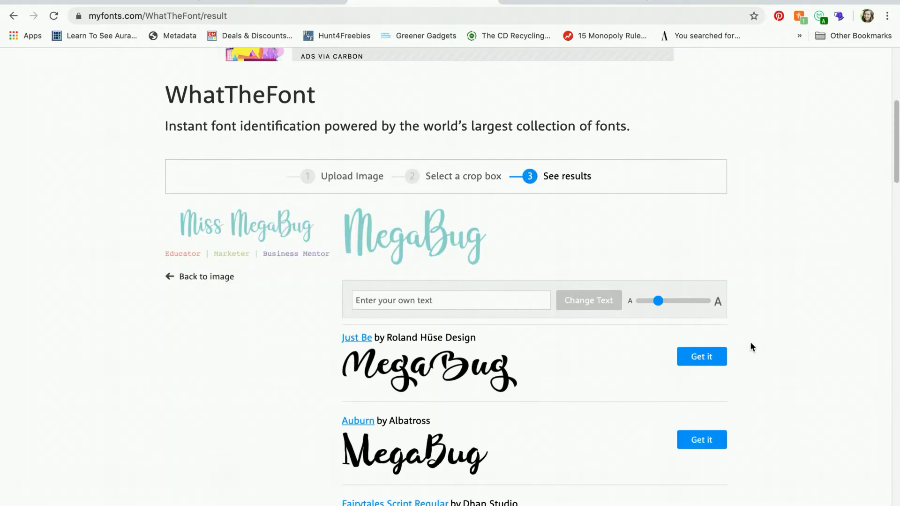
{"action": "scroll", "scroll_direction": "down", "scroll_amount": 3}
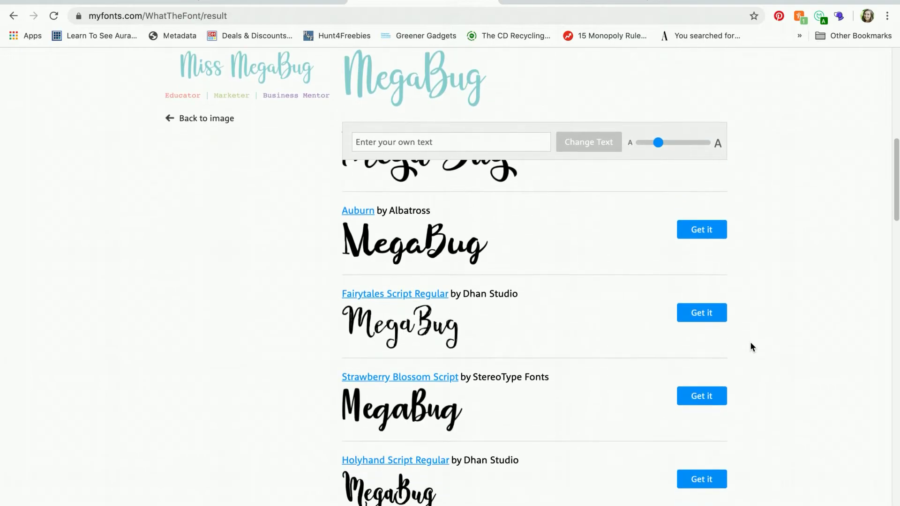
{"action": "scroll", "scroll_direction": "up", "scroll_amount": 3}
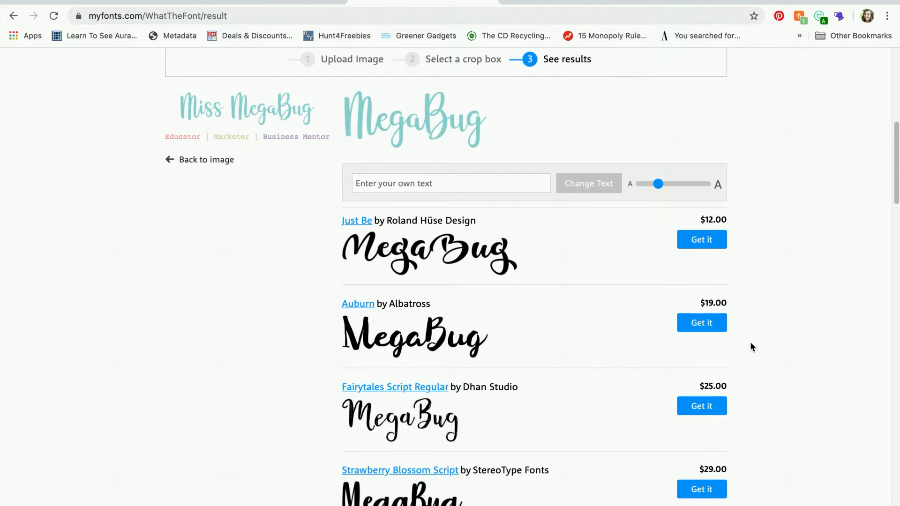
{"action": "scroll", "scroll_direction": "down", "scroll_amount": 3}
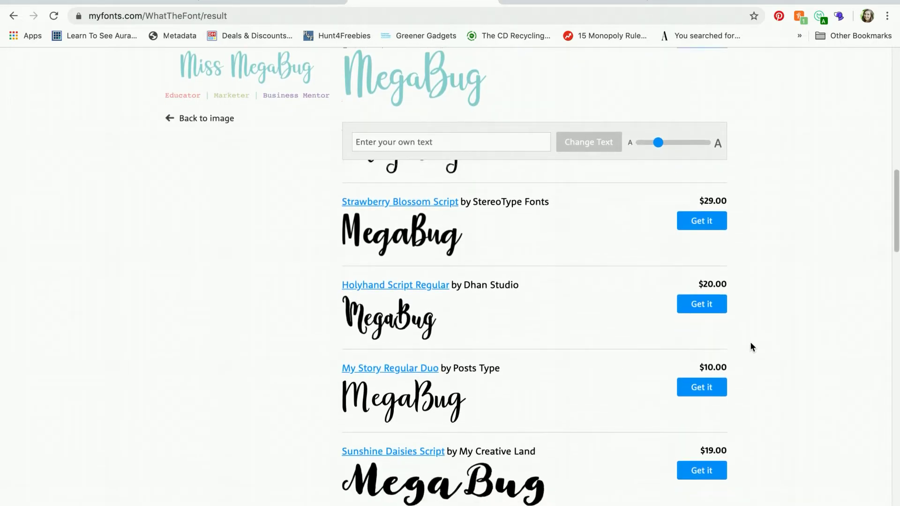
{"action": "scroll", "scroll_direction": "down", "scroll_amount": 3}
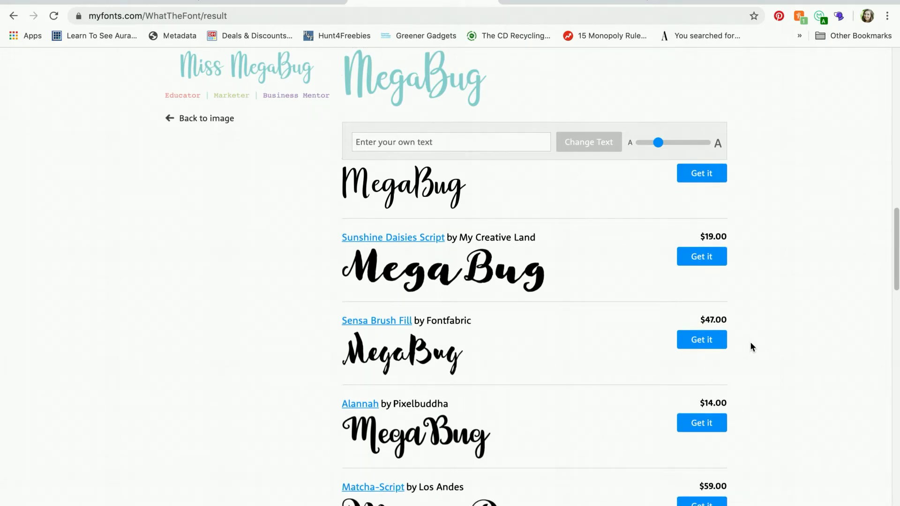
{"action": "mouse_move", "coordinate": [454, 210]}
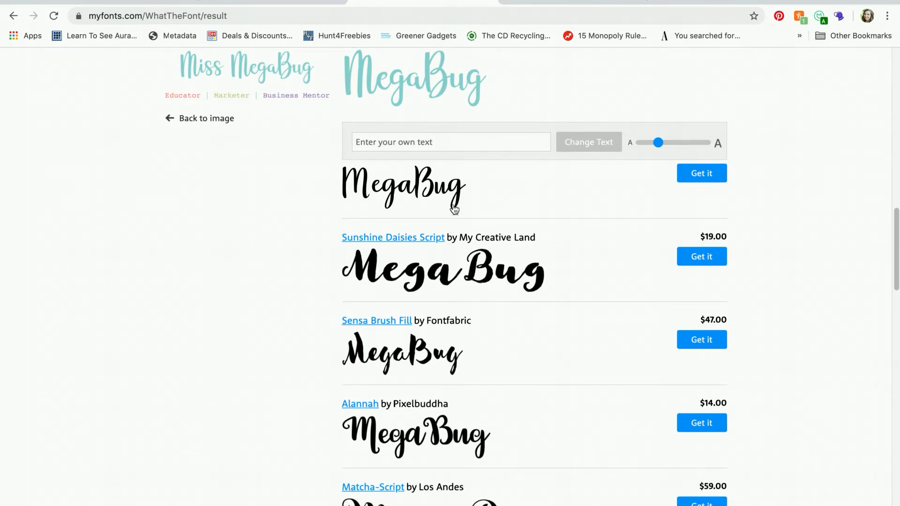
{"action": "scroll", "scroll_direction": "up", "scroll_amount": 3}
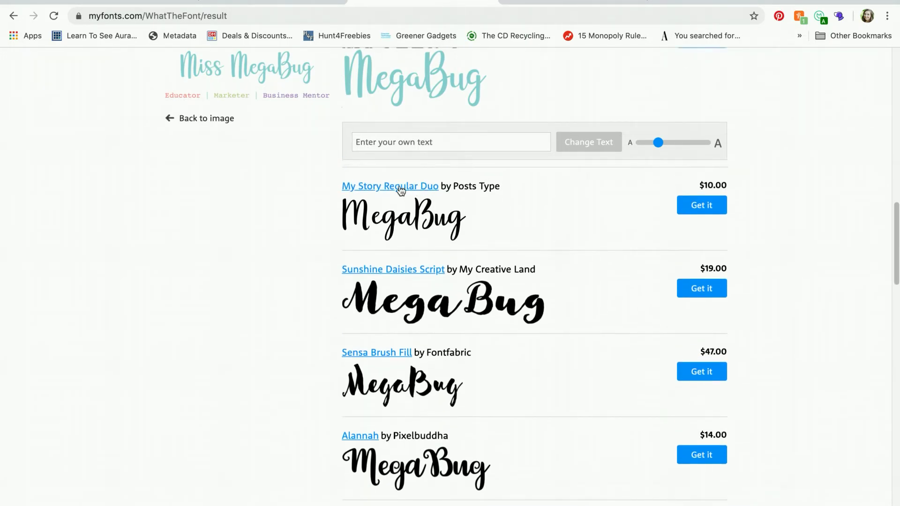
{"action": "mouse_move", "coordinate": [442, 205]}
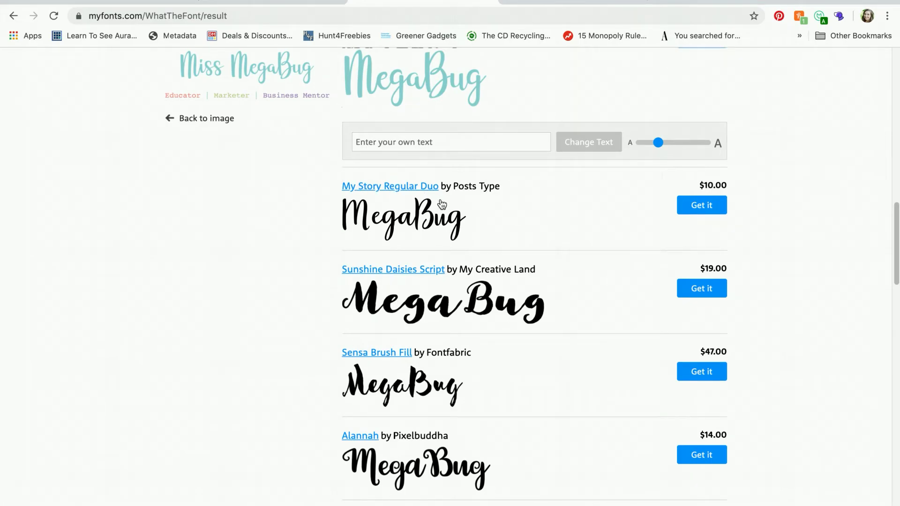
{"action": "mouse_move", "coordinate": [327, 178]}
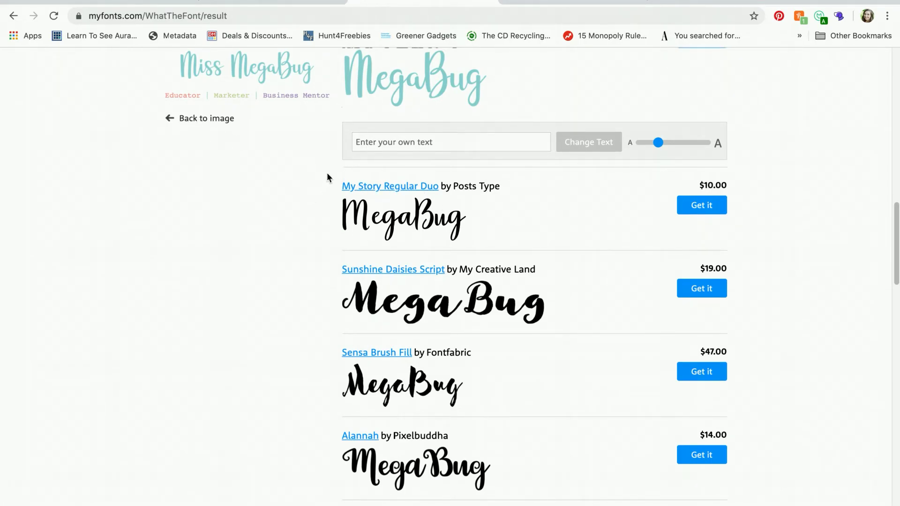
{"action": "mouse_move", "coordinate": [169, 121]}
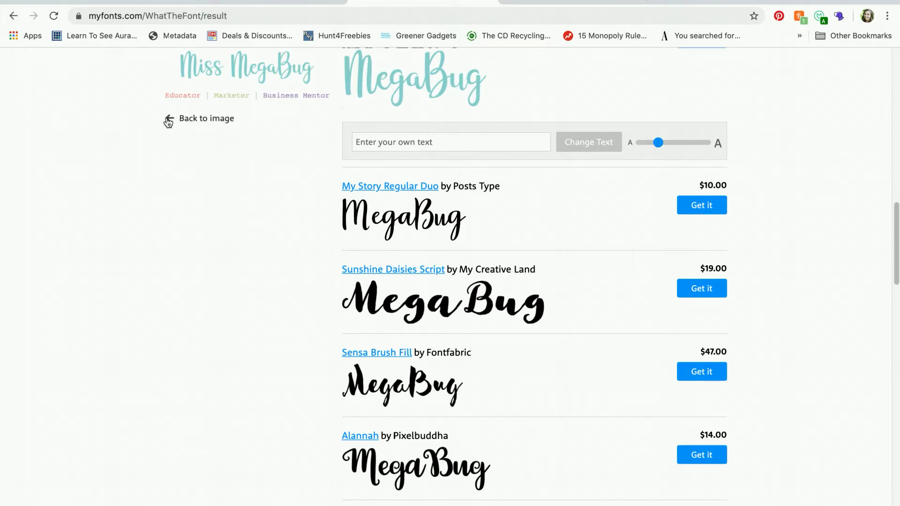
Step: Identify the Mentor text, reviewing monospace matches such as Courier 10 Pitch and Courier Ragged Bold
{"action": "left_click", "coordinate": [199, 119]}
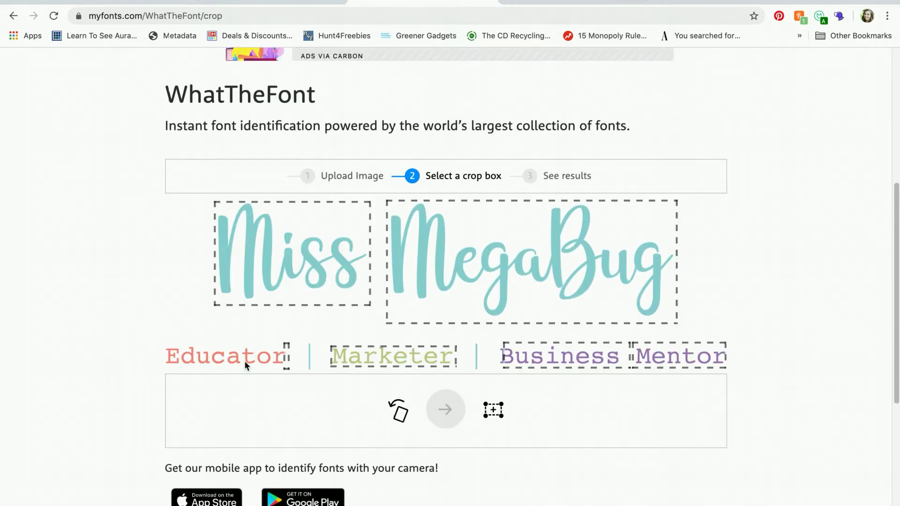
{"action": "left_click", "coordinate": [392, 355]}
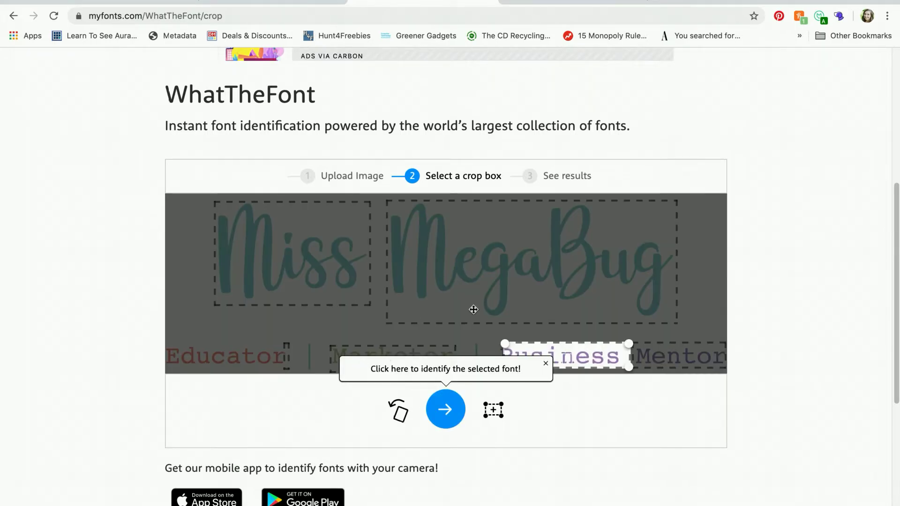
{"action": "mouse_move", "coordinate": [672, 209]}
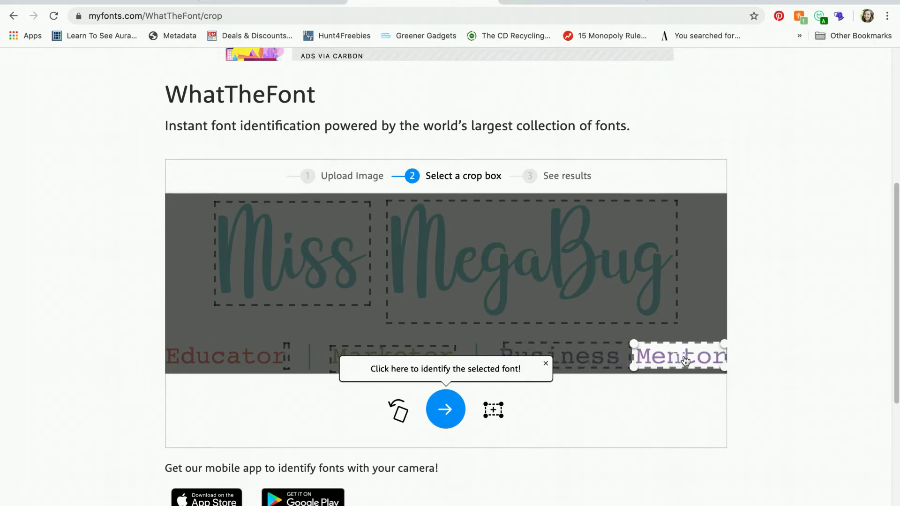
{"action": "left_click", "coordinate": [445, 409]}
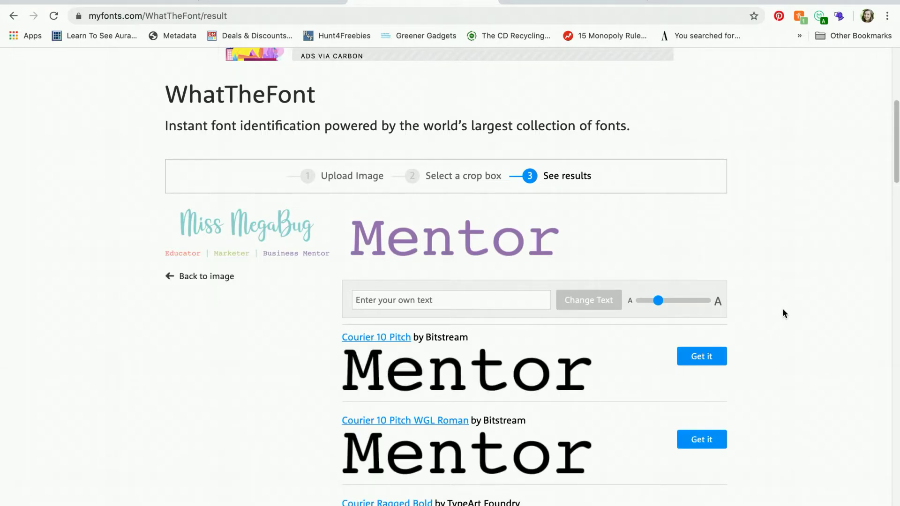
{"action": "scroll", "scroll_direction": "down", "scroll_amount": 3}
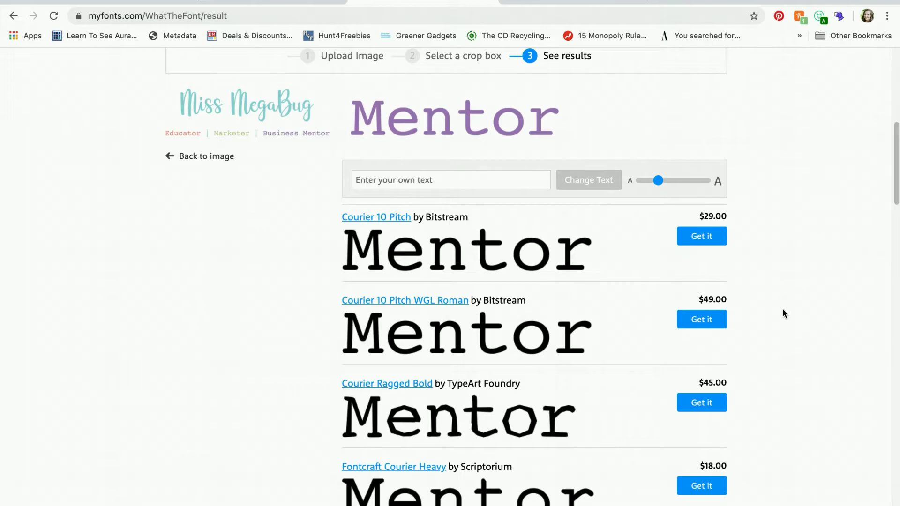
{"action": "scroll", "scroll_direction": "up", "scroll_amount": 3}
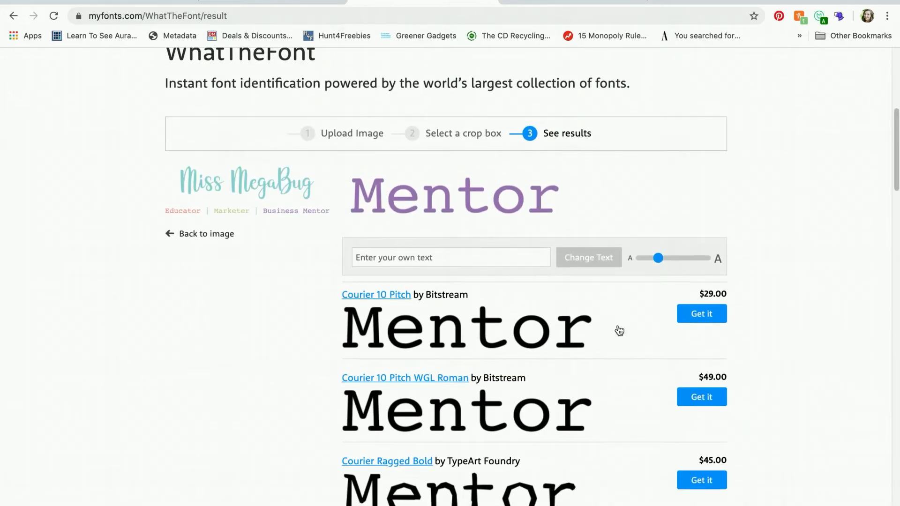
{"action": "mouse_move", "coordinate": [432, 316]}
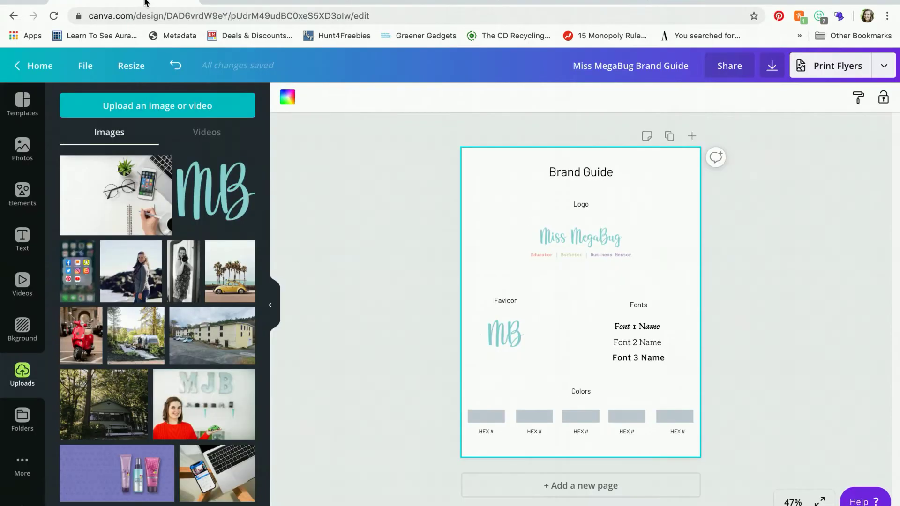
Step: Set the Font 1 Name placeholder in the Adele I script font found by searching 'adelline'
{"action": "left_click", "coordinate": [637, 326]}
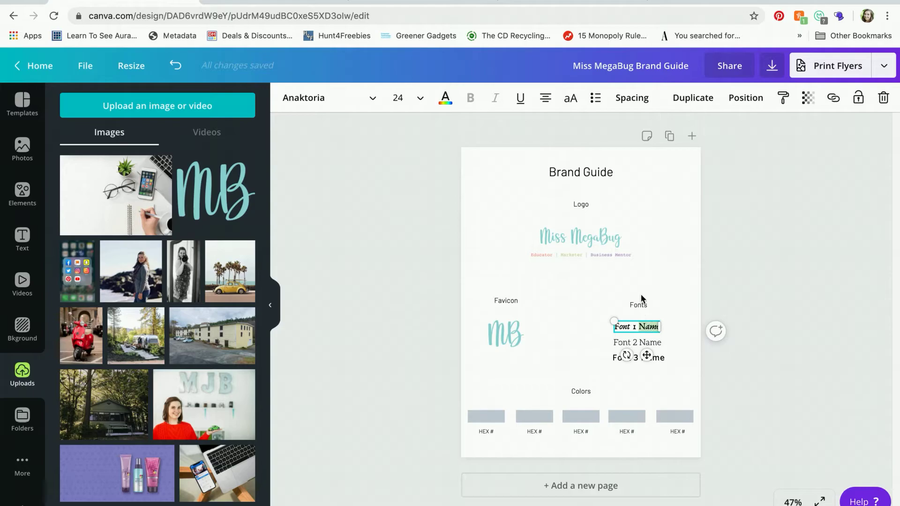
{"action": "left_click", "coordinate": [581, 238]}
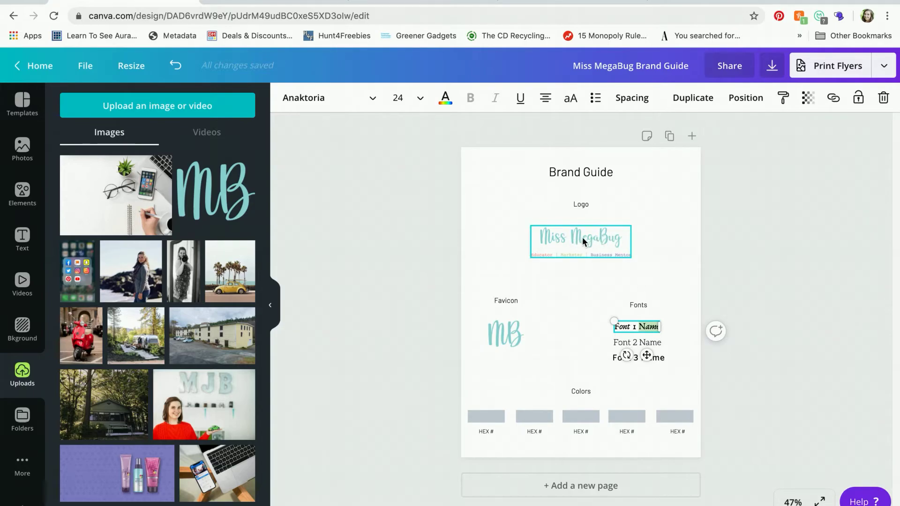
{"action": "key", "text": "Delete"}
{"action": "type", "text": "Adellini"}
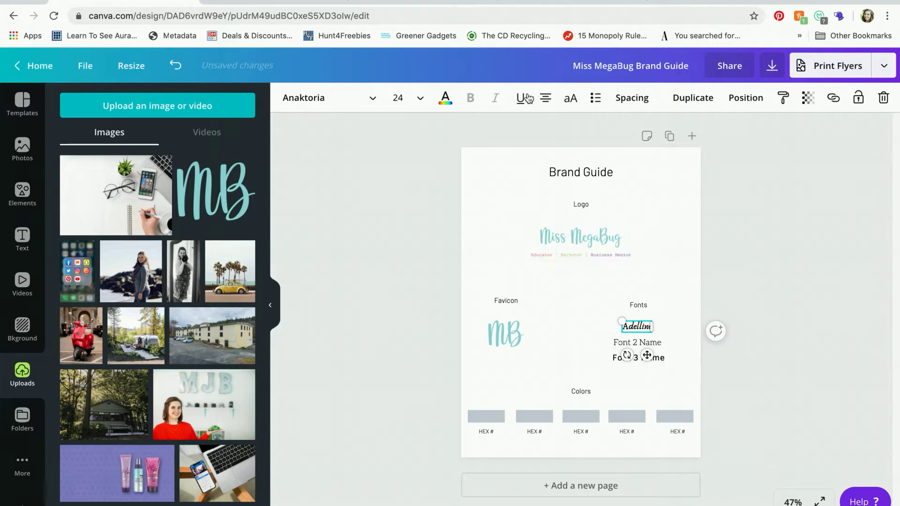
{"action": "left_click", "coordinate": [327, 97]}
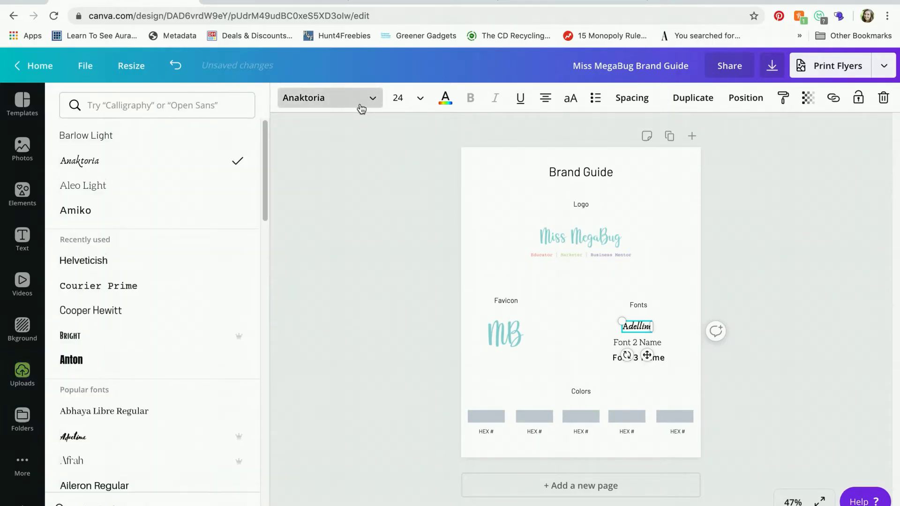
{"action": "type", "text": "ade"}
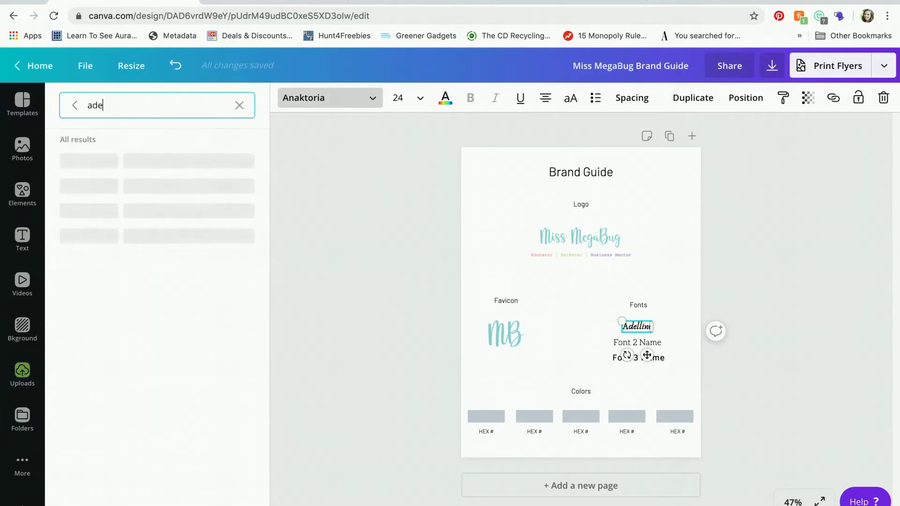
{"action": "type", "text": "lline"}
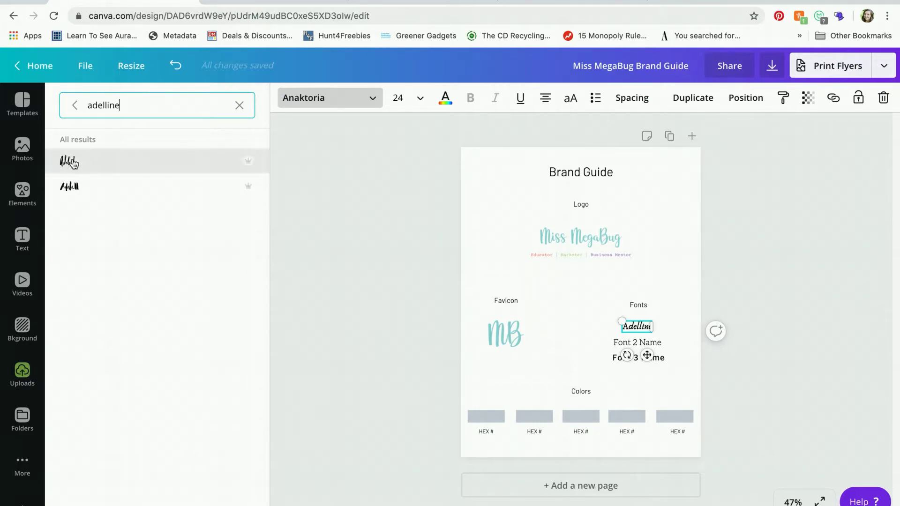
{"action": "left_click", "coordinate": [69, 161]}
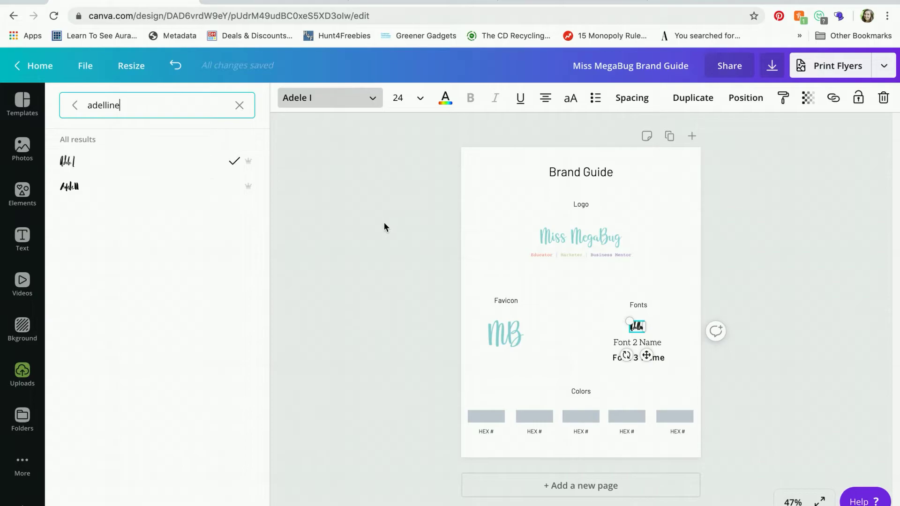
{"action": "left_click", "coordinate": [22, 376]}
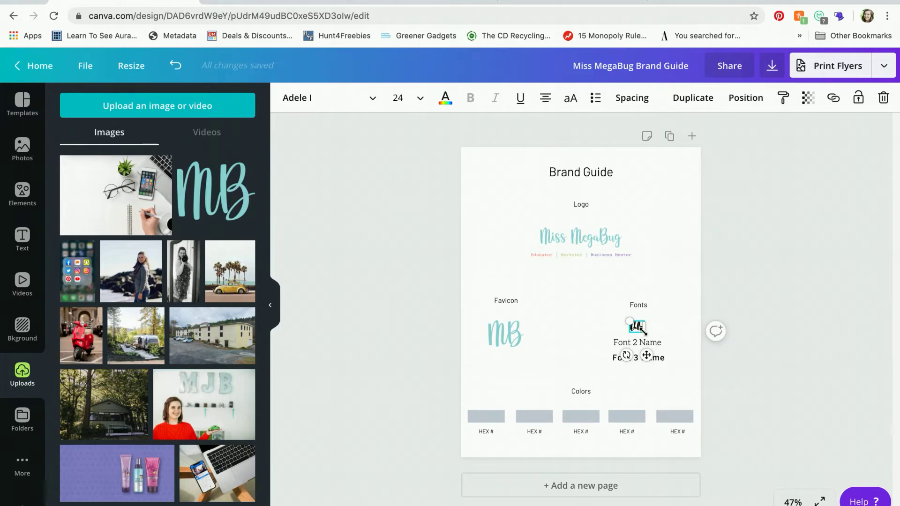
Step: Clear the font search and look up 'times new' to find Times Neue Roman
{"action": "left_click", "coordinate": [327, 98]}
{"action": "type", "text": "adelline"}
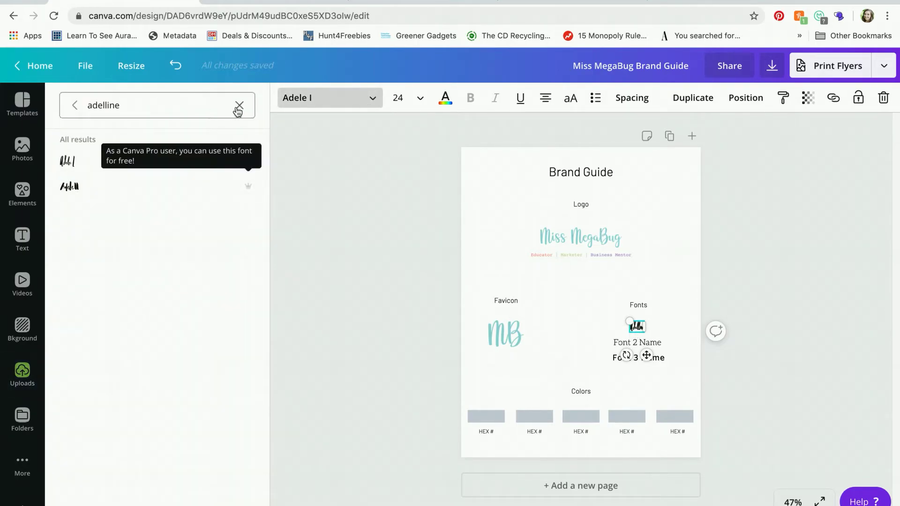
{"action": "left_click", "coordinate": [239, 105]}
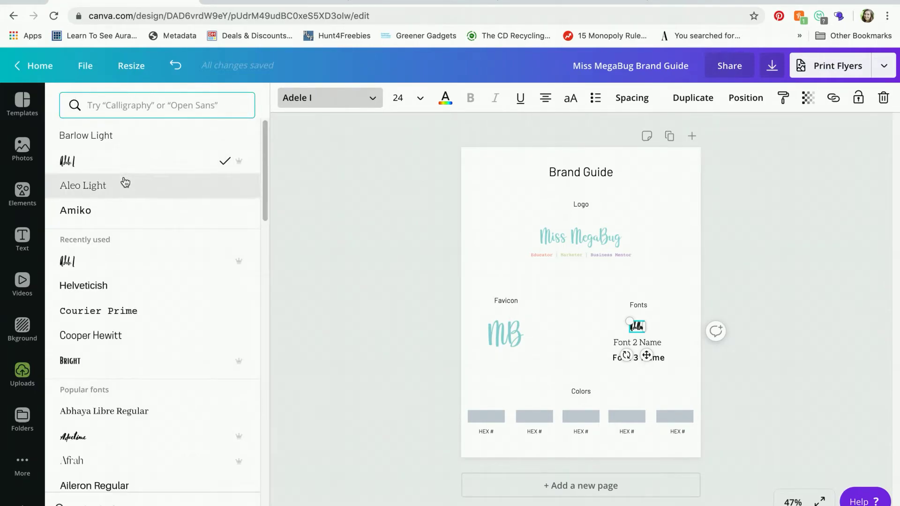
{"action": "scroll", "scroll_direction": "down", "scroll_amount": 3}
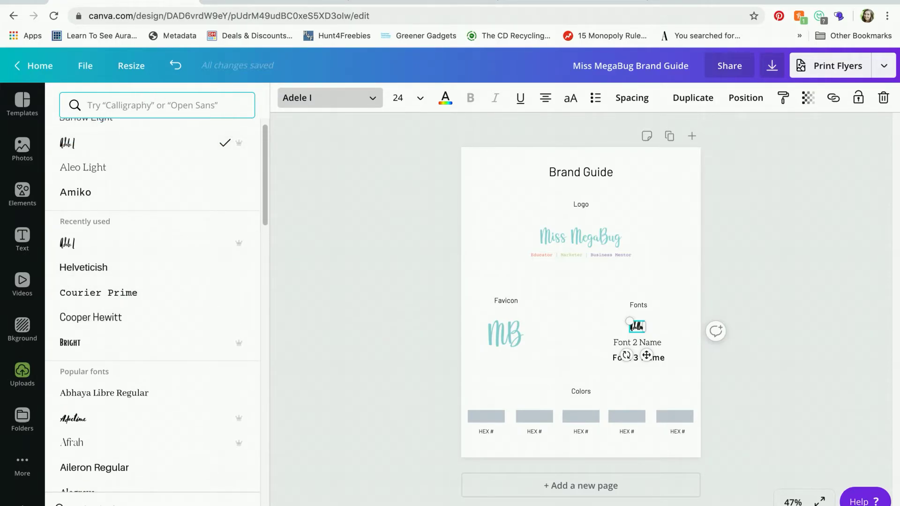
{"action": "type", "text": "times new"}
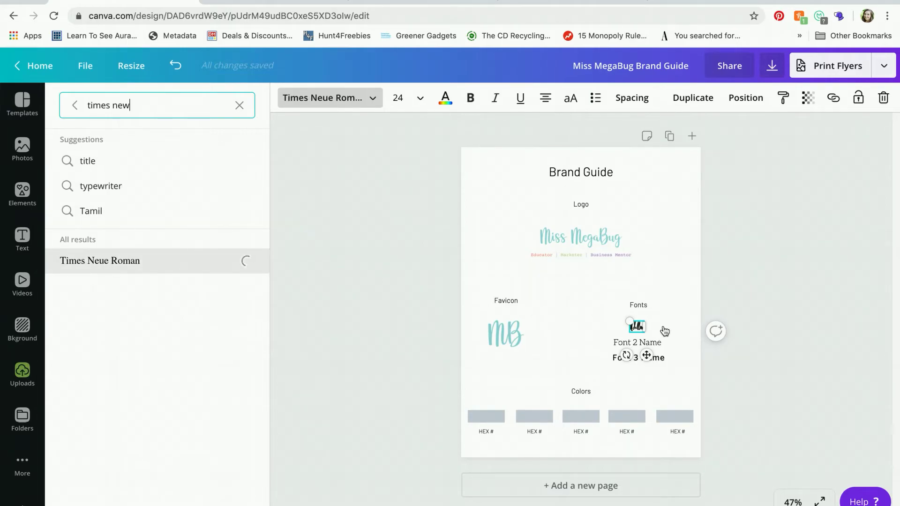
Step: Retype the second and third font placeholders as Courier and Proxima Nova
{"action": "left_click", "coordinate": [22, 373]}
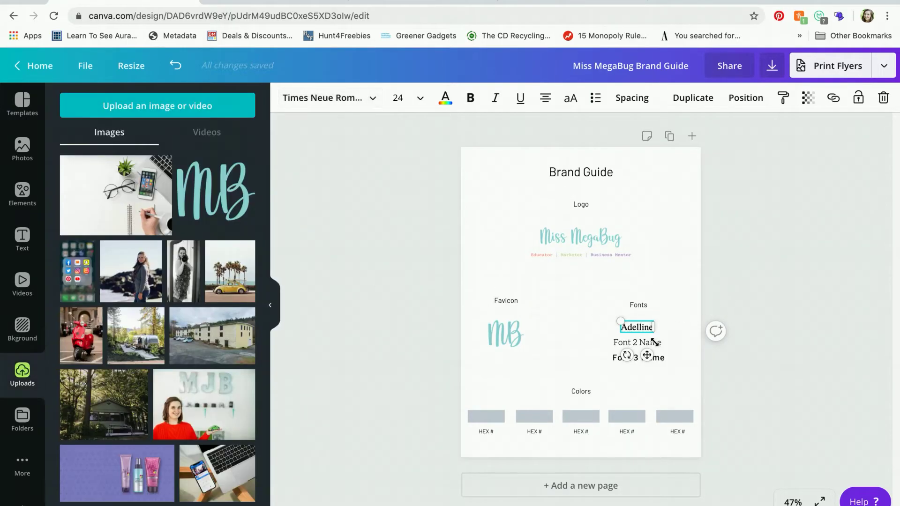
{"action": "left_click", "coordinate": [636, 343]}
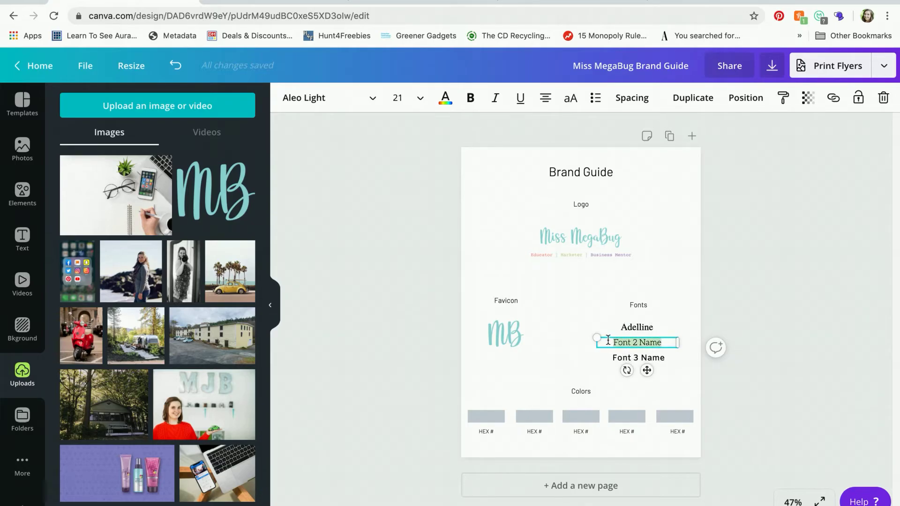
{"action": "type", "text": "Courier"}
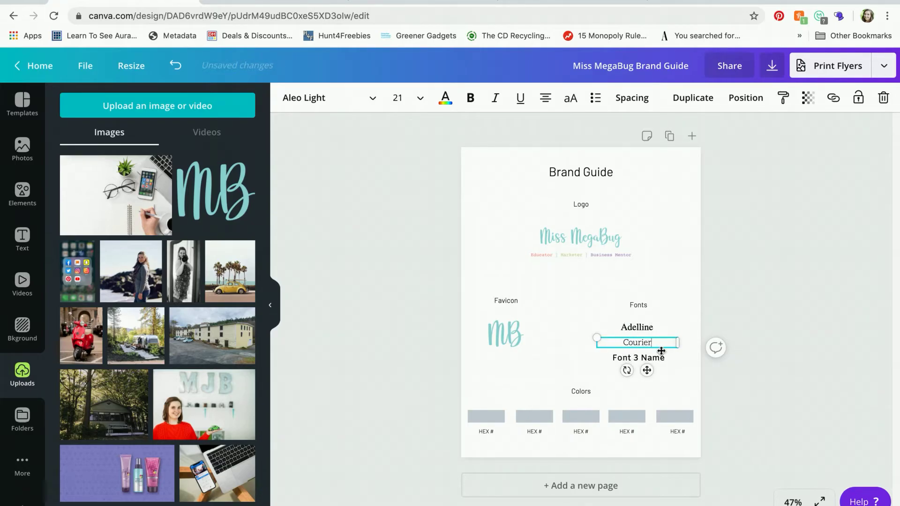
{"action": "left_click", "coordinate": [637, 358]}
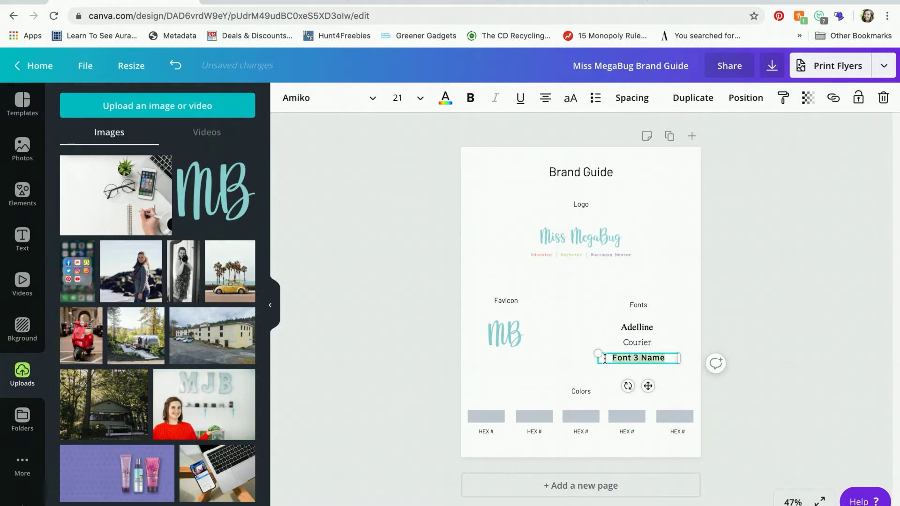
{"action": "type", "text": "Proxima"}
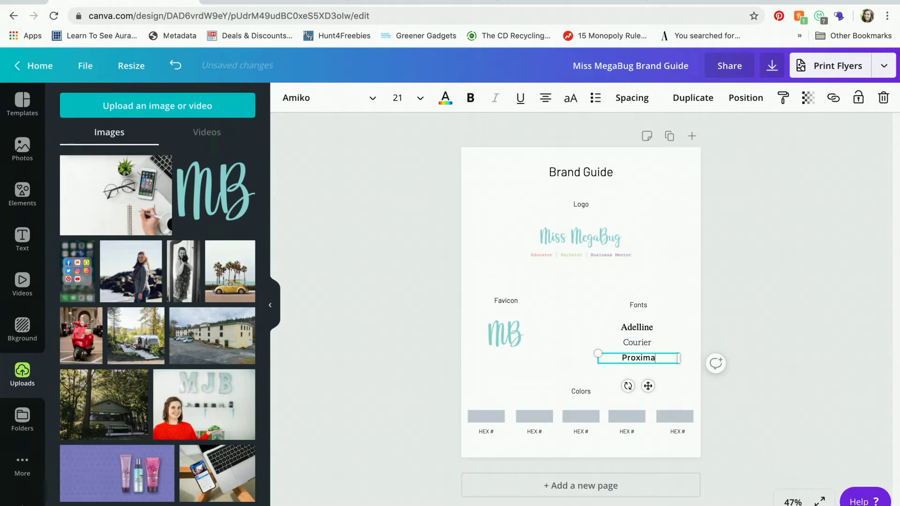
{"action": "type", "text": "Nova"}
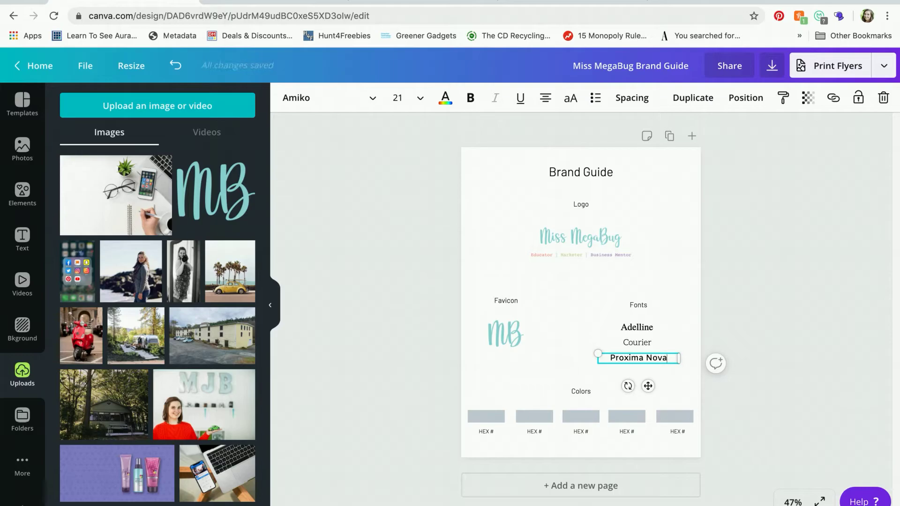
{"action": "left_click", "coordinate": [580, 239]}
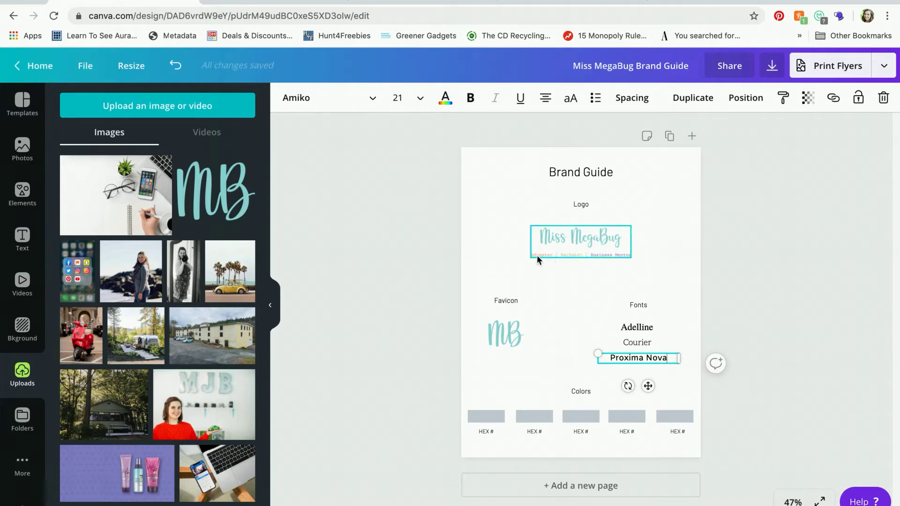
{"action": "mouse_move", "coordinate": [574, 258]}
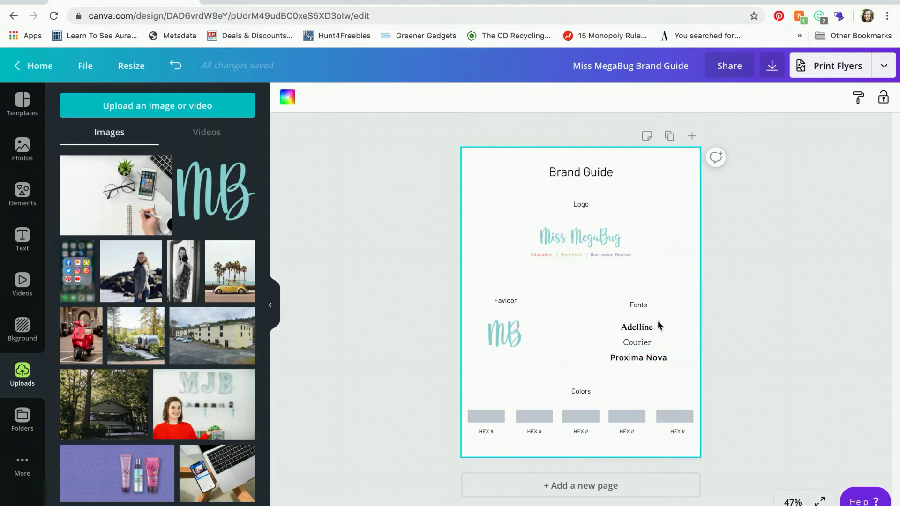
Step: Select the three font names, tighten their spacing, and duplicate the Fonts block below the original
{"action": "left_click", "coordinate": [638, 357]}
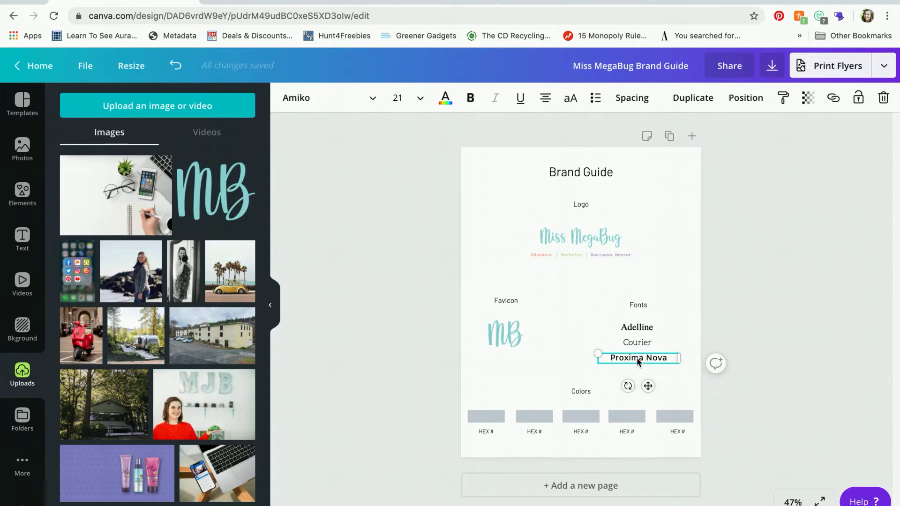
{"action": "left_click", "coordinate": [636, 343]}
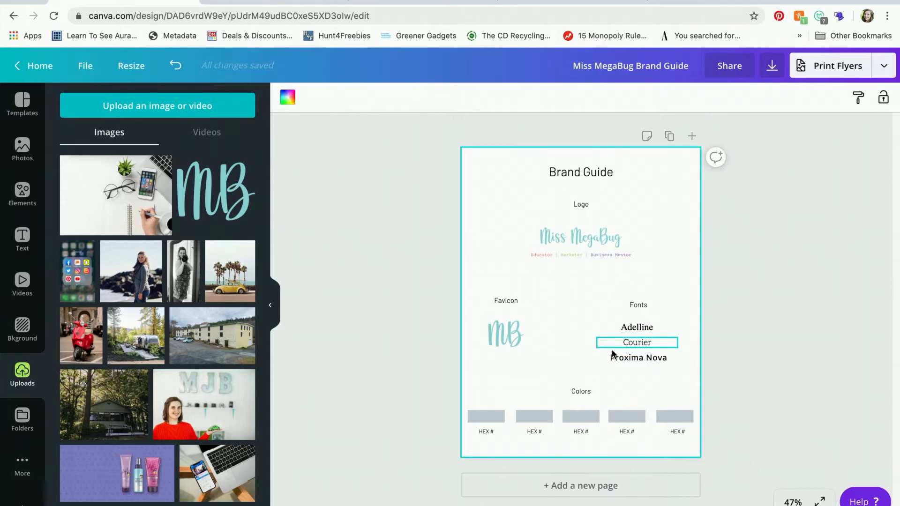
{"action": "left_click", "coordinate": [638, 357]}
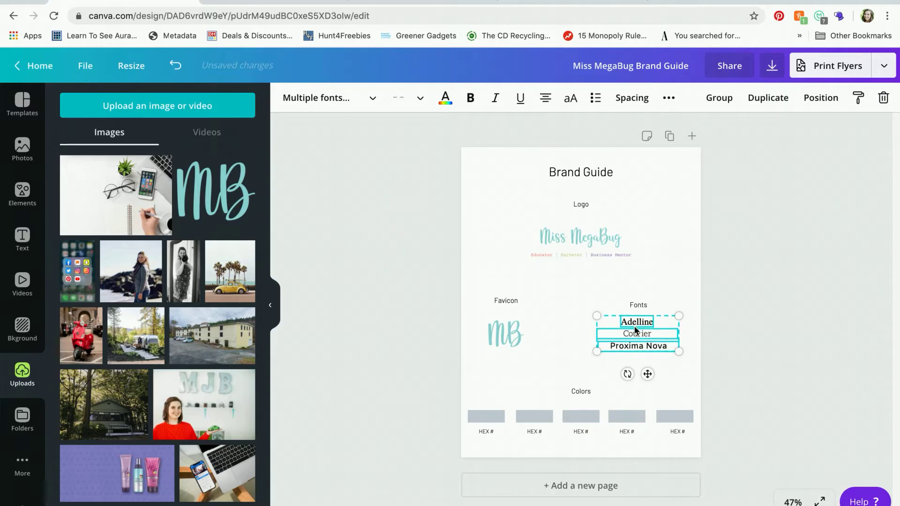
{"action": "left_click", "coordinate": [596, 289]}
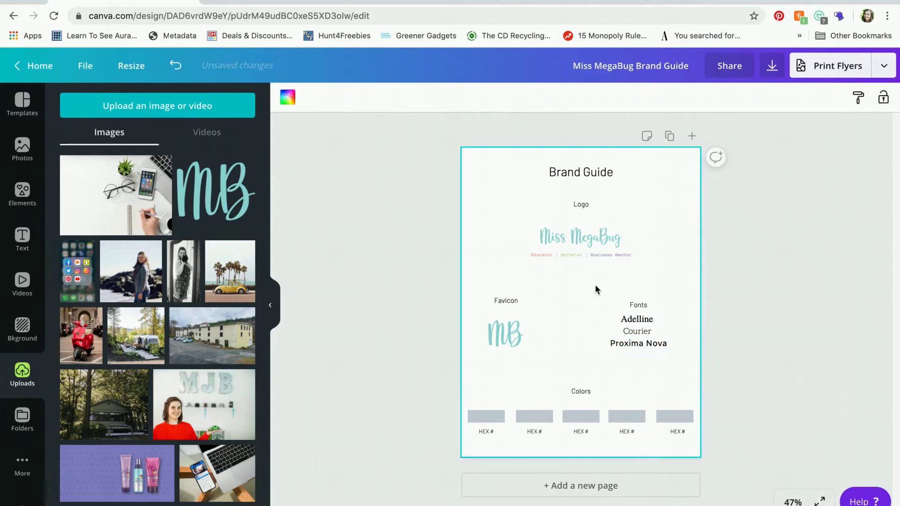
{"action": "left_click", "coordinate": [637, 324]}
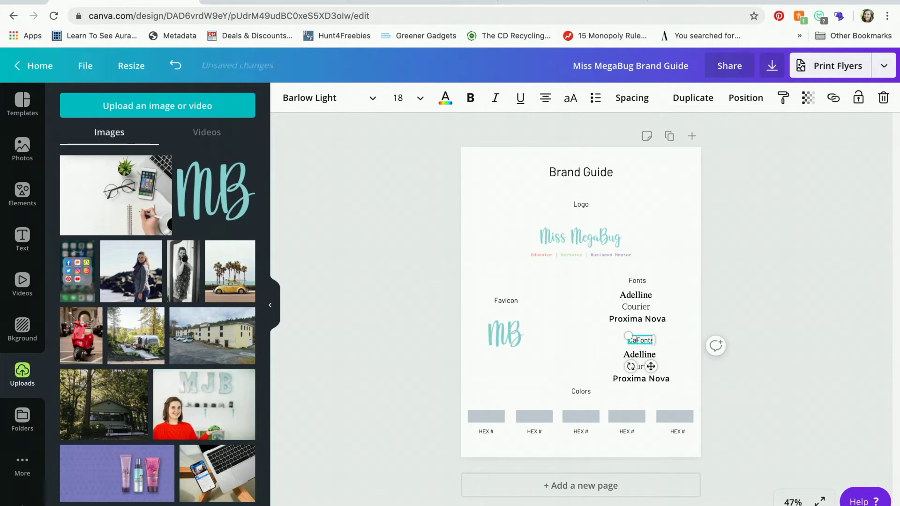
Step: Apply Courier Prime to the copied Courier line in the duplicate block
{"action": "left_click", "coordinate": [639, 355]}
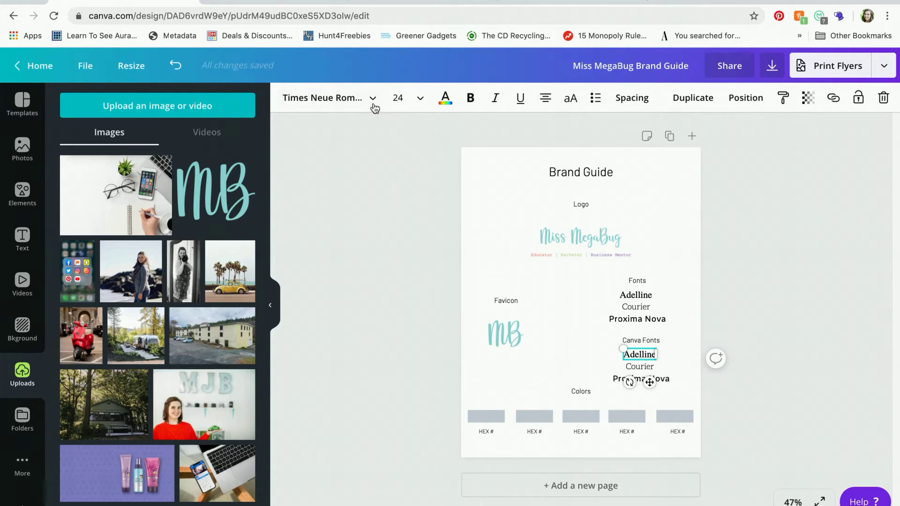
{"action": "left_click", "coordinate": [639, 367]}
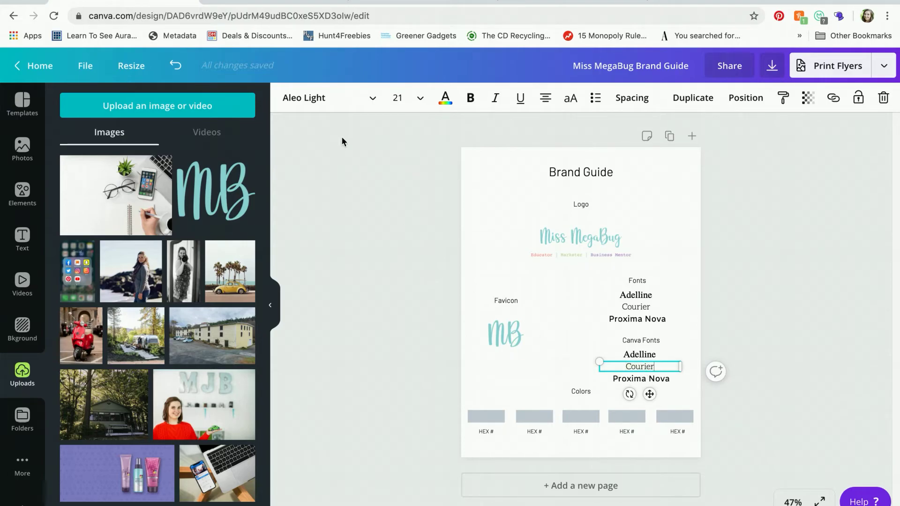
{"action": "type", "text": "times new"}
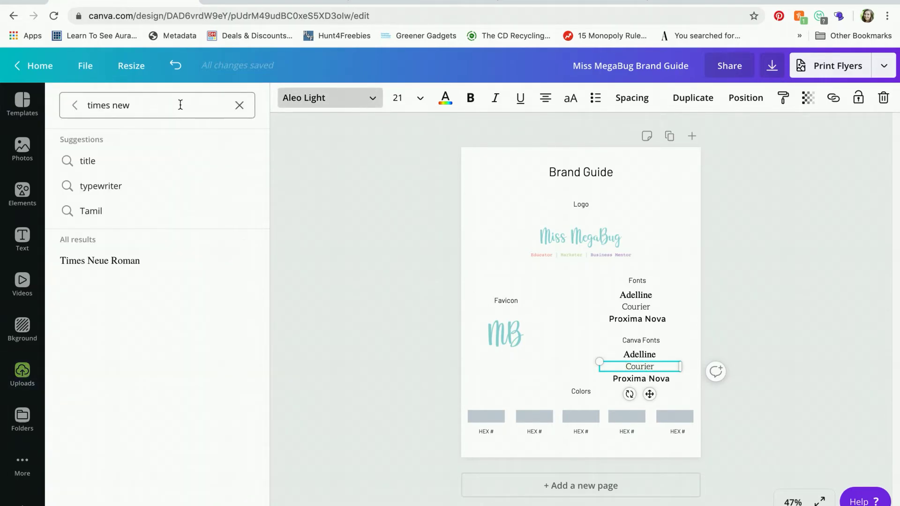
{"action": "type", "text": "cou"}
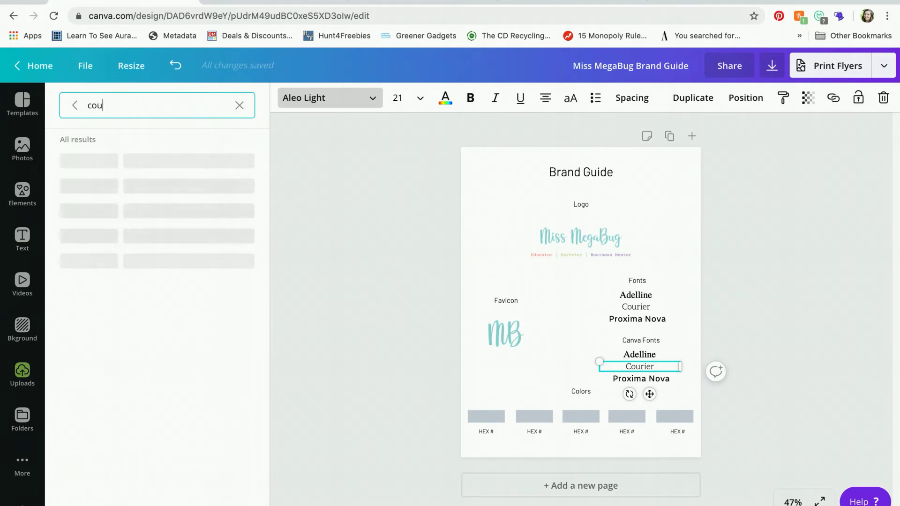
{"action": "type", "text": "rier"}
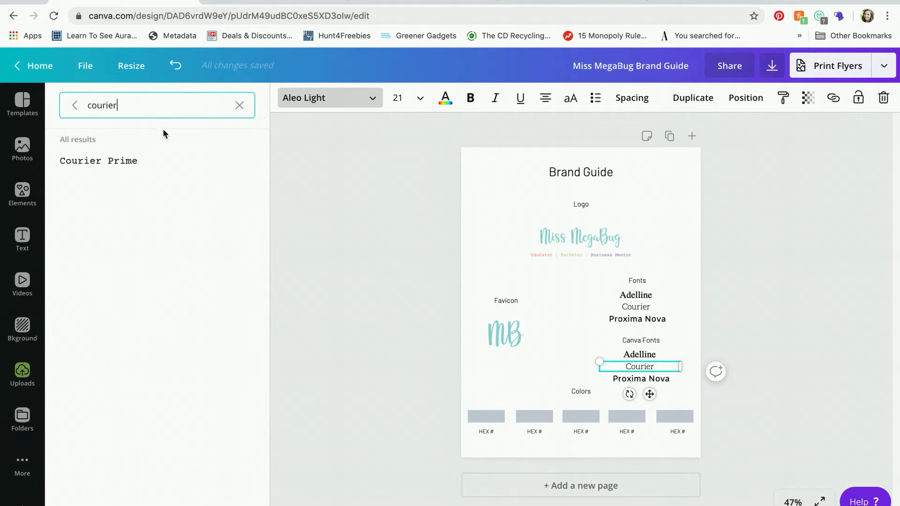
{"action": "left_click", "coordinate": [98, 161]}
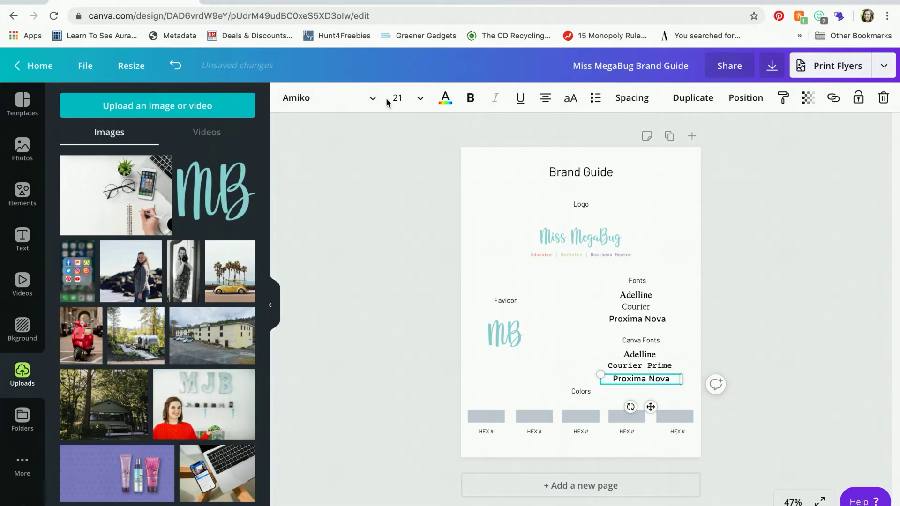
Step: Apply Helveticish to the copied Proxima Nova line and retype its name as Helveticish
{"action": "type", "text": "courier"}
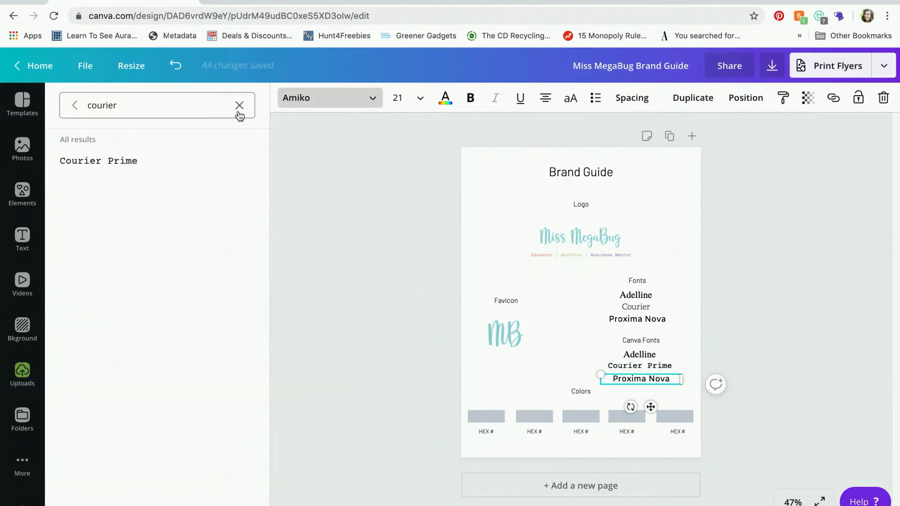
{"action": "type", "text": "helev"}
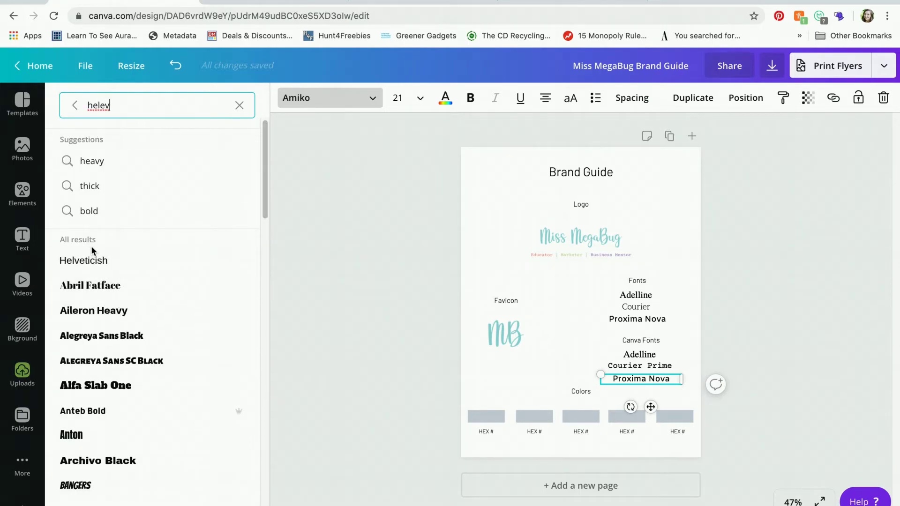
{"action": "left_click", "coordinate": [83, 260]}
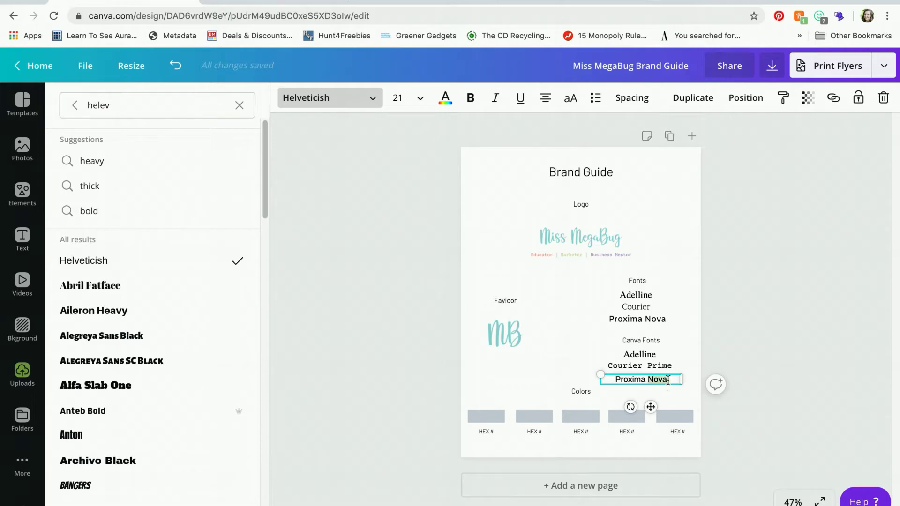
{"action": "type", "text": "Helvet"}
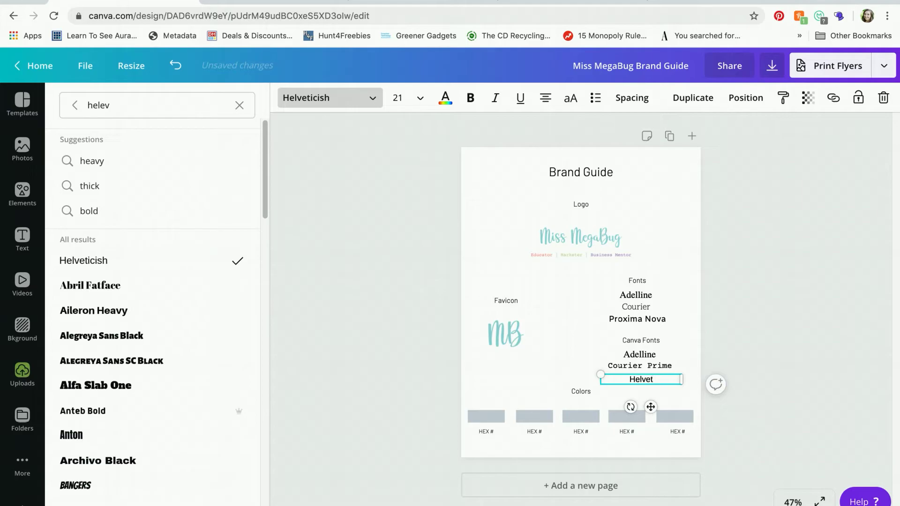
{"action": "type", "text": "e"}
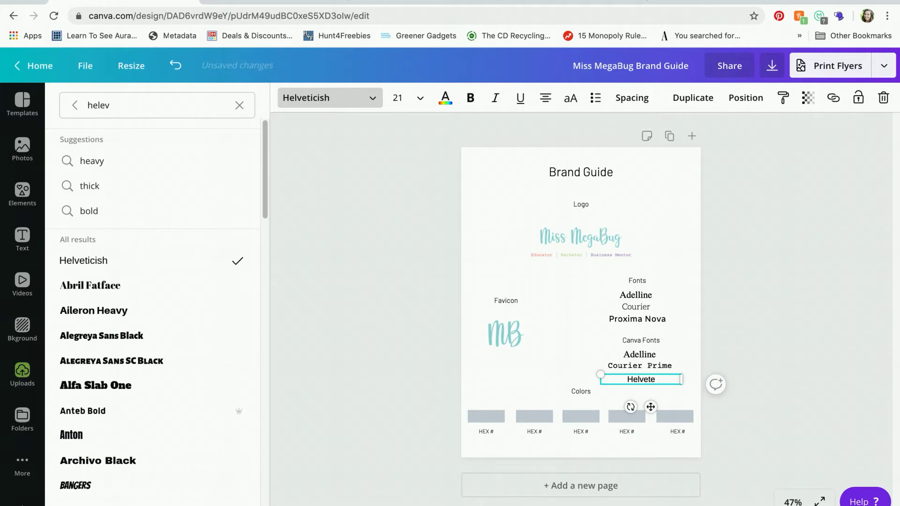
{"action": "key", "text": "Backspace"}
{"action": "type", "text": "icis"}
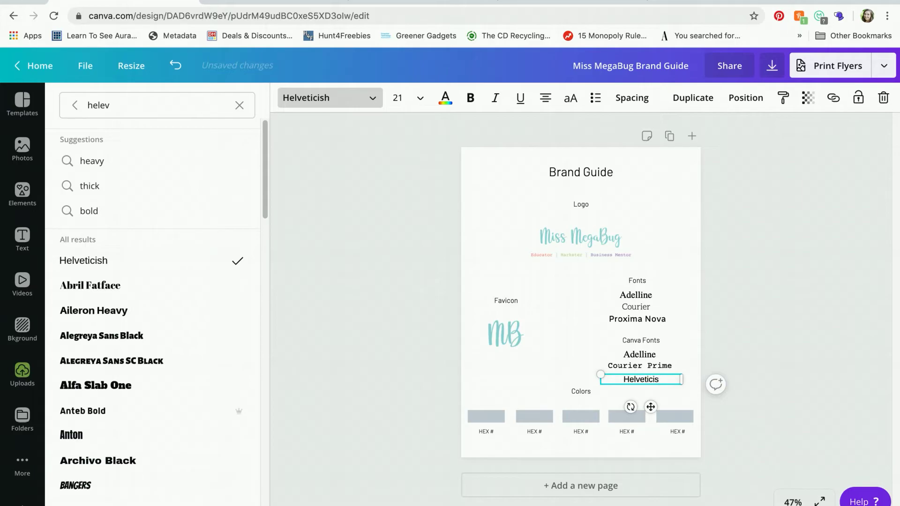
{"action": "left_click", "coordinate": [22, 376]}
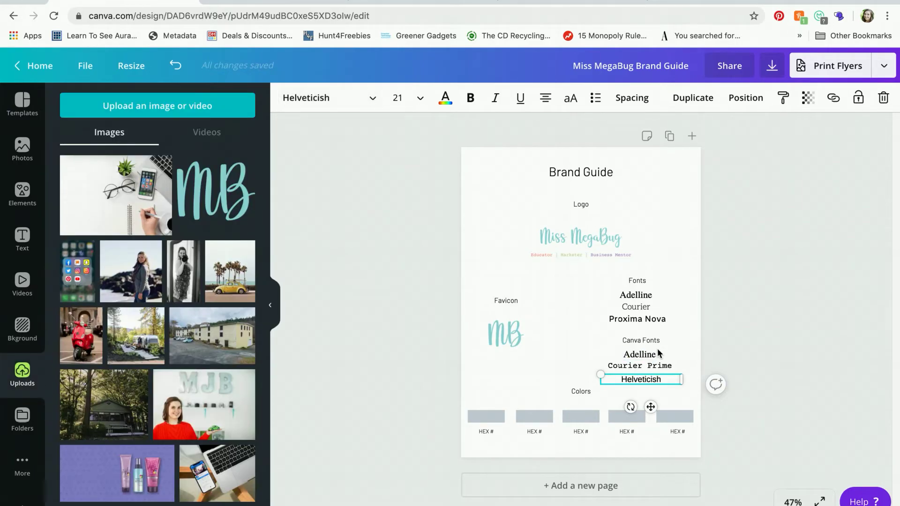
Step: Finish the Helveticish line and move on to the next font name line
{"action": "left_click", "coordinate": [677, 273]}
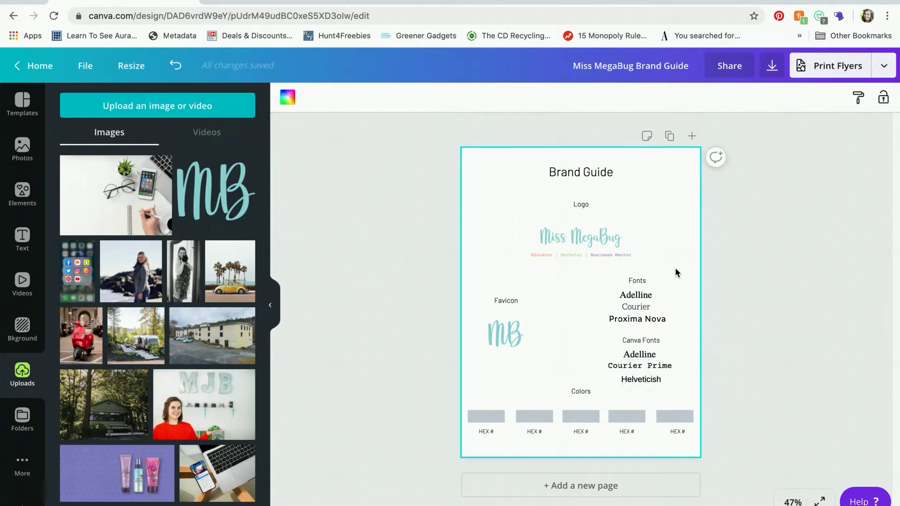
{"action": "left_click", "coordinate": [639, 366]}
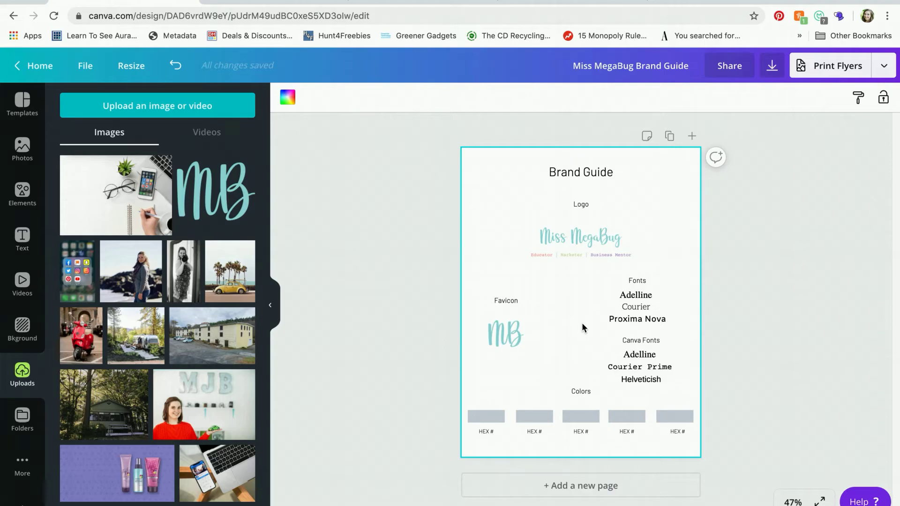
{"action": "mouse_move", "coordinate": [666, 293]}
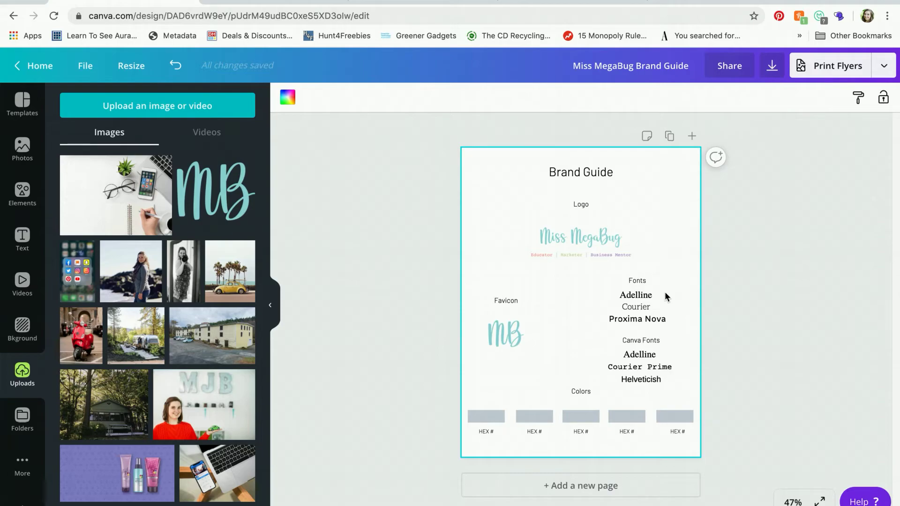
{"action": "left_click", "coordinate": [639, 367]}
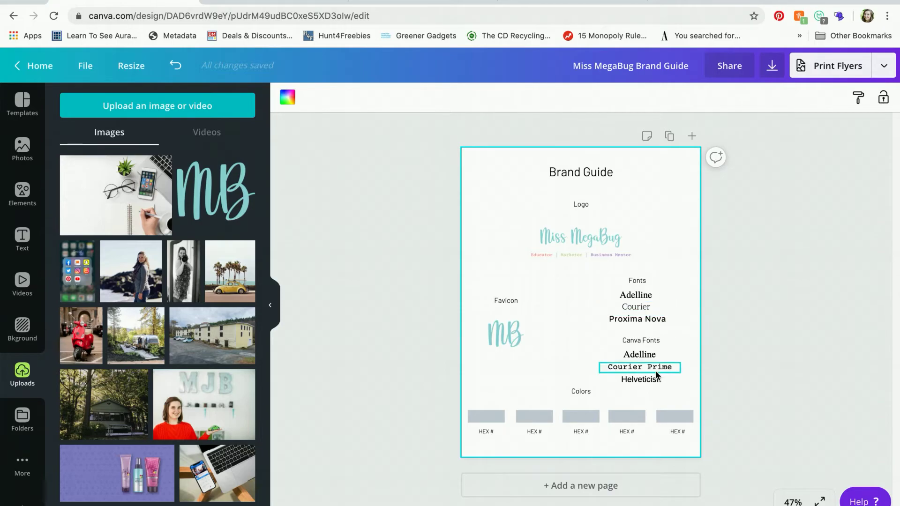
Step: Restyle the Courier Prime line and the remaining font names in their own typefaces
{"action": "left_click", "coordinate": [580, 238]}
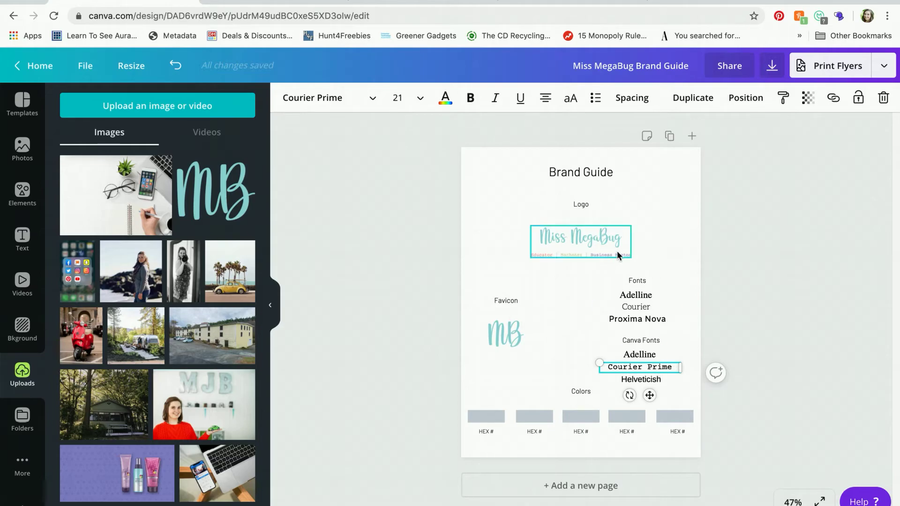
{"action": "mouse_move", "coordinate": [611, 259]}
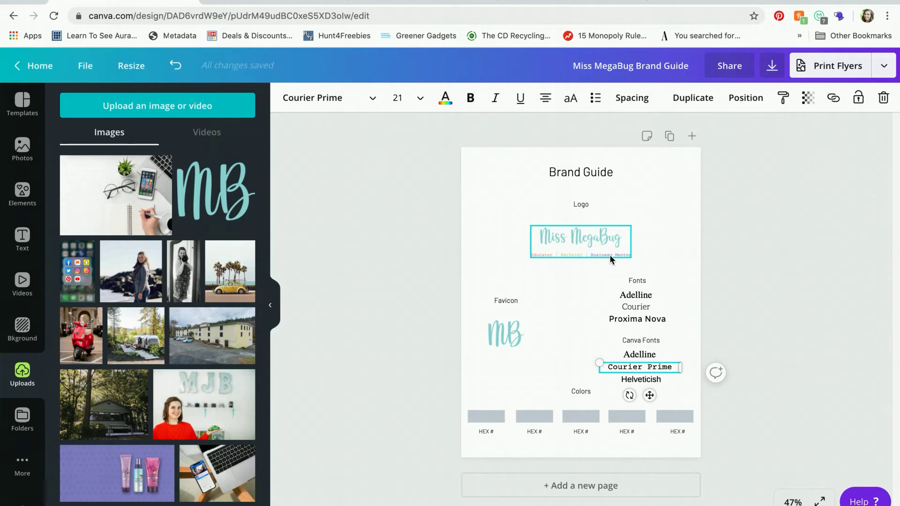
{"action": "left_click", "coordinate": [637, 281]}
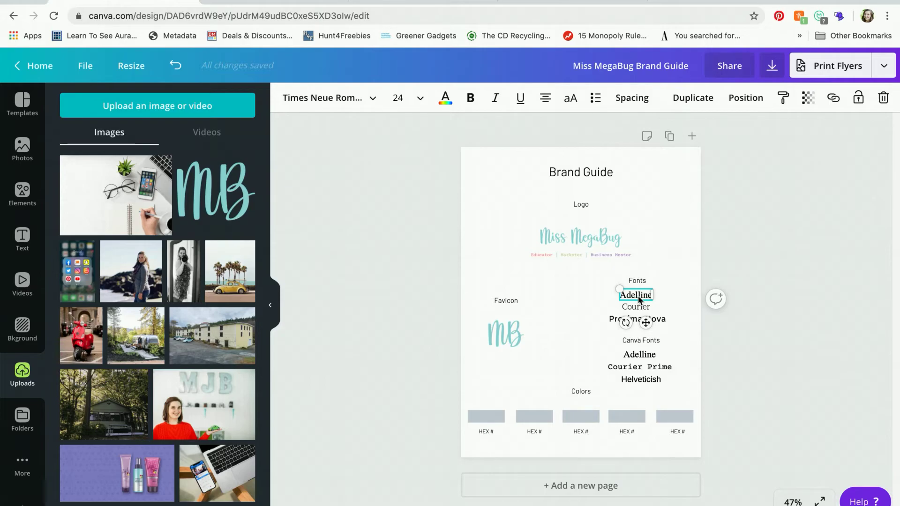
{"action": "mouse_move", "coordinate": [666, 235]}
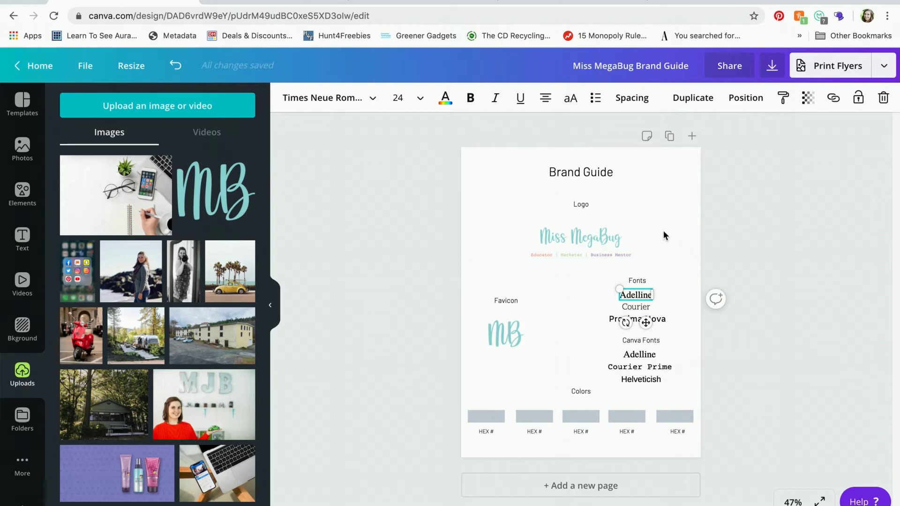
{"action": "left_click", "coordinate": [495, 438]}
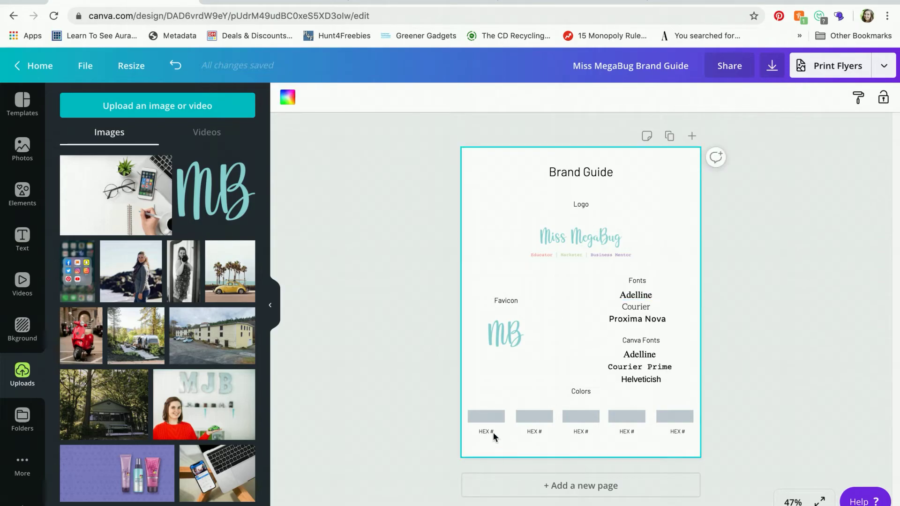
{"action": "left_click", "coordinate": [485, 417]}
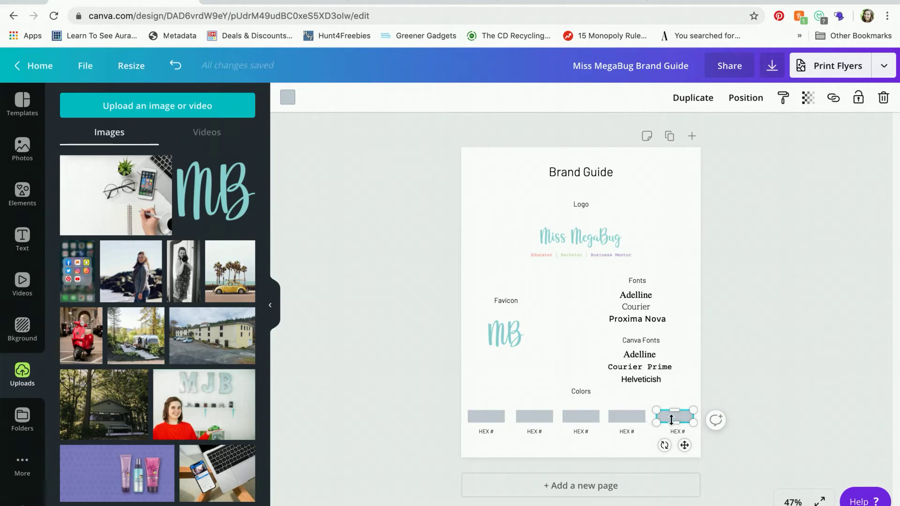
{"action": "mouse_move", "coordinate": [310, 40]}
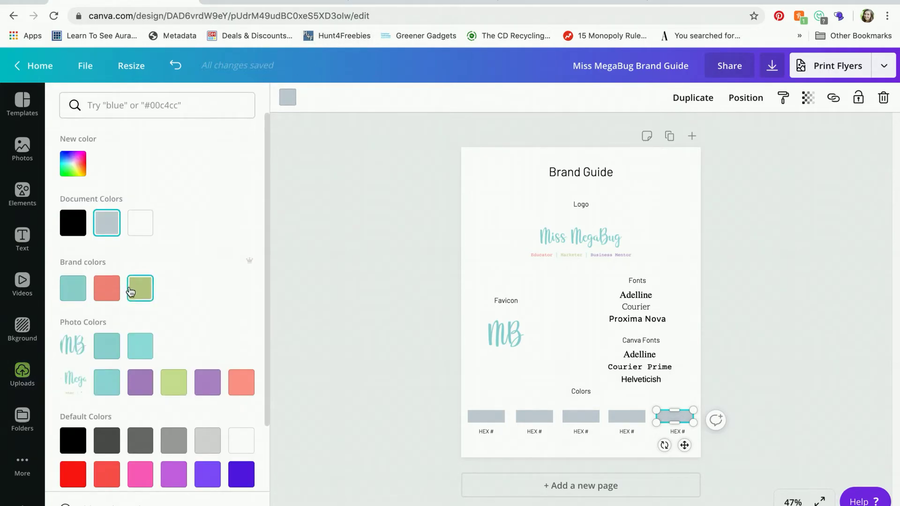
{"action": "mouse_move", "coordinate": [140, 287]}
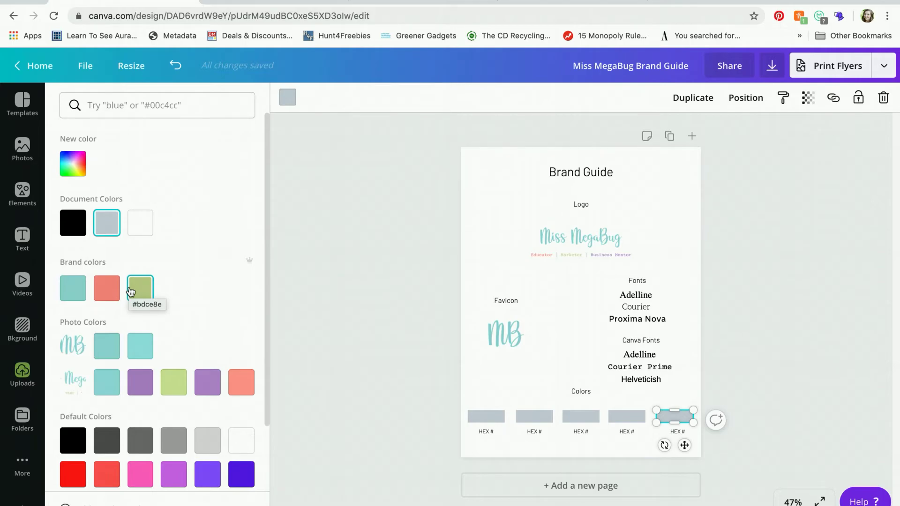
{"action": "mouse_move", "coordinate": [279, 311]}
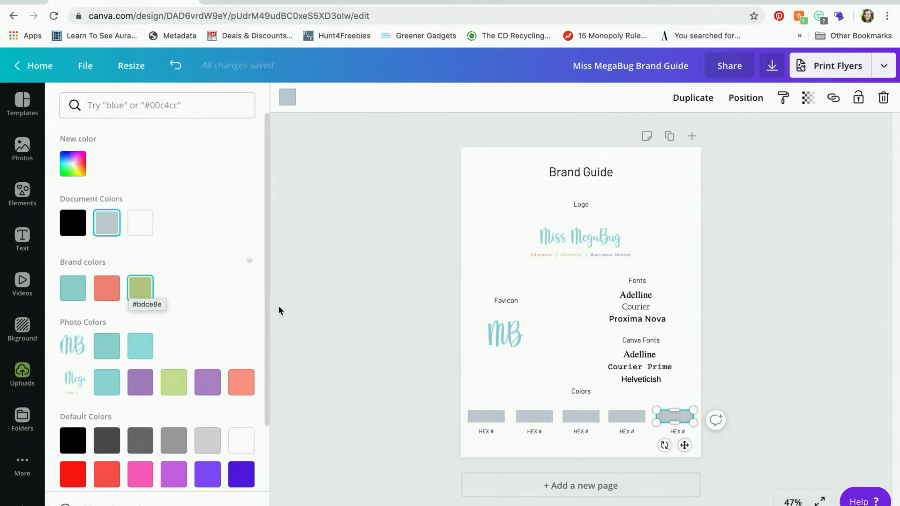
{"action": "left_click", "coordinate": [22, 376]}
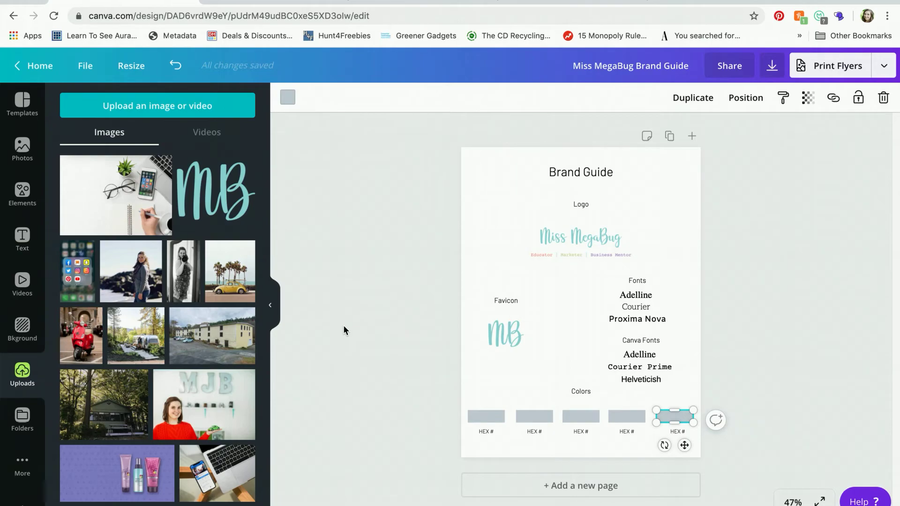
{"action": "mouse_move", "coordinate": [491, 440]}
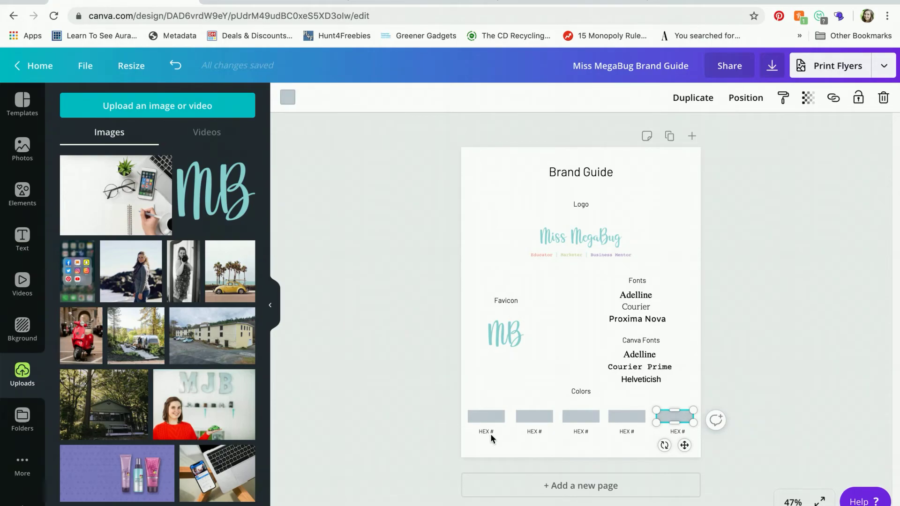
{"action": "left_click", "coordinate": [486, 432]}
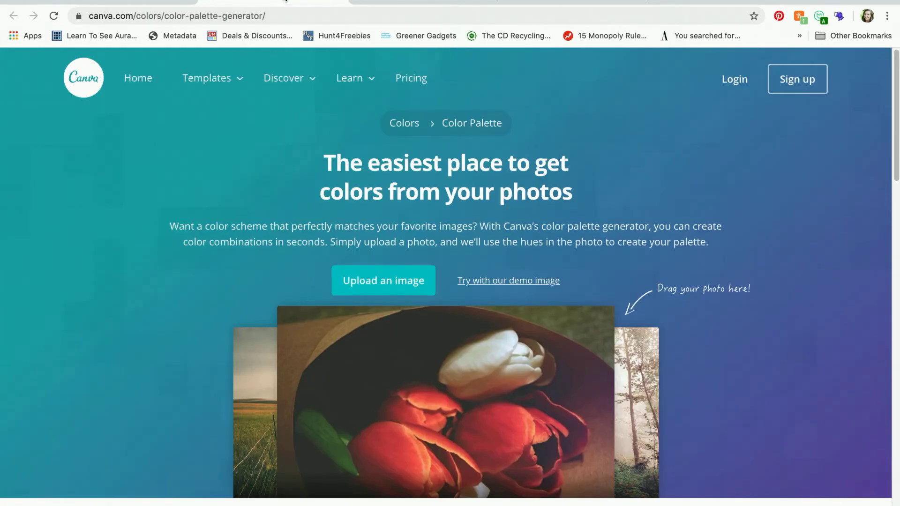
{"action": "mouse_move", "coordinate": [709, 292]}
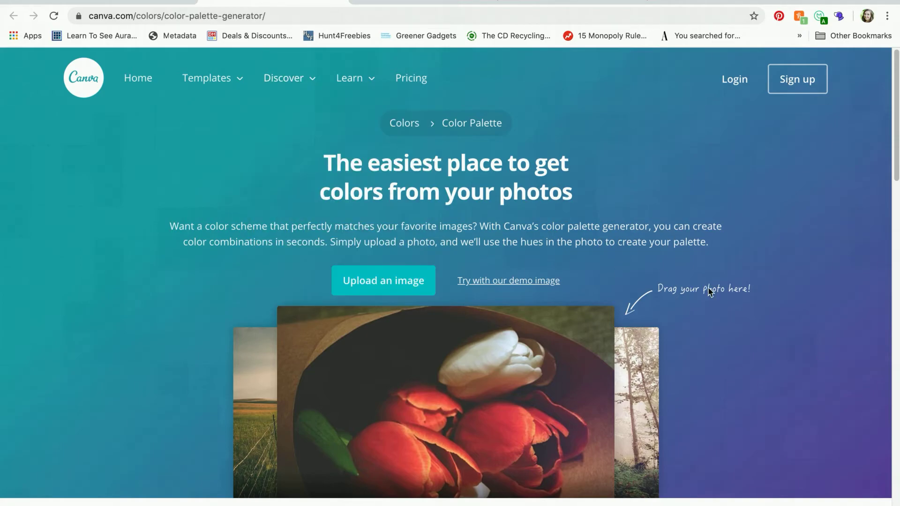
Step: Upload Miss MegaBug Logo.png into the Color Palette Generator to extract five hex colors
{"action": "scroll", "scroll_direction": "down", "scroll_amount": 3}
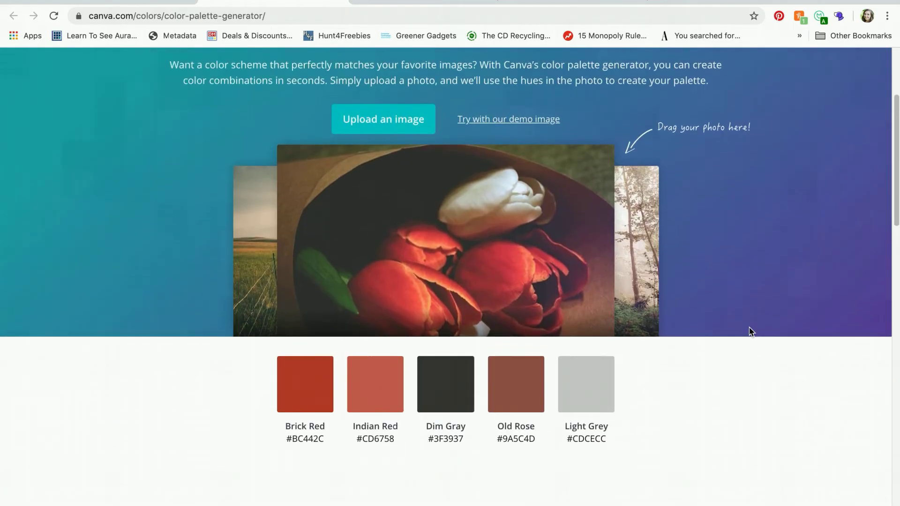
{"action": "mouse_move", "coordinate": [383, 120]}
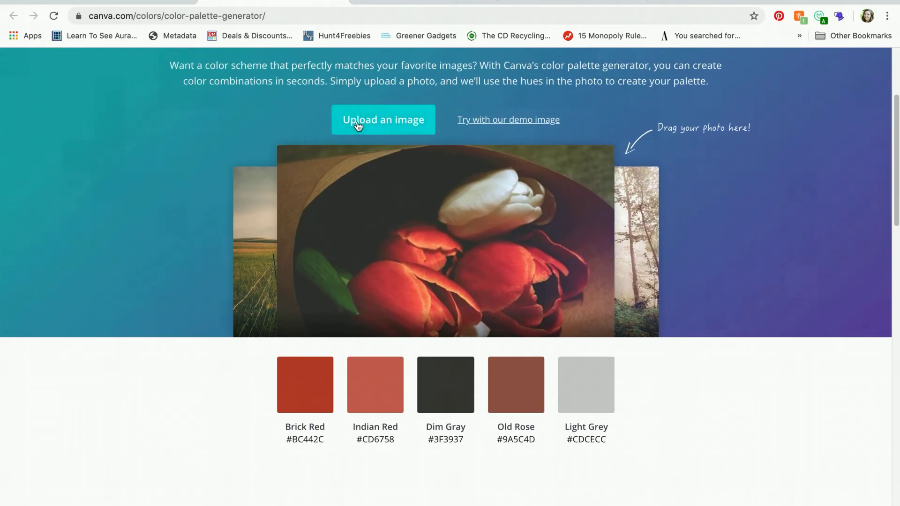
{"action": "left_click", "coordinate": [383, 120]}
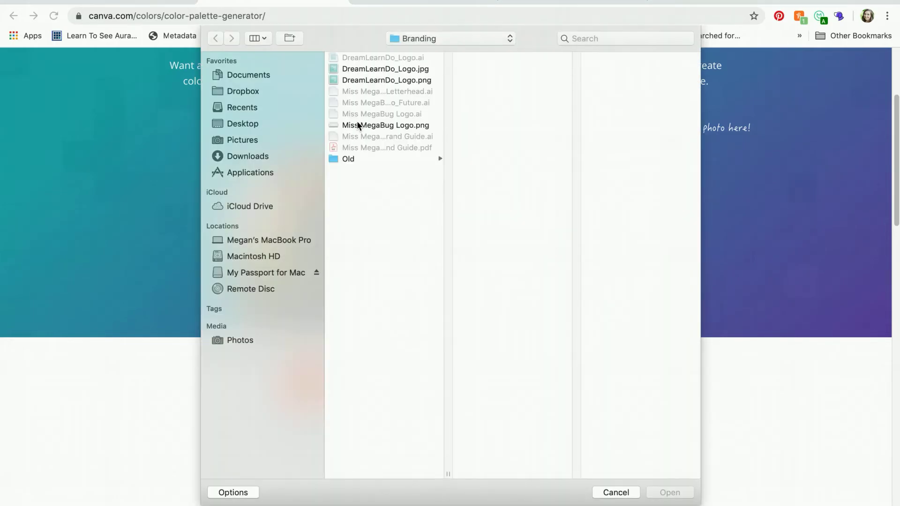
{"action": "left_click", "coordinate": [386, 125]}
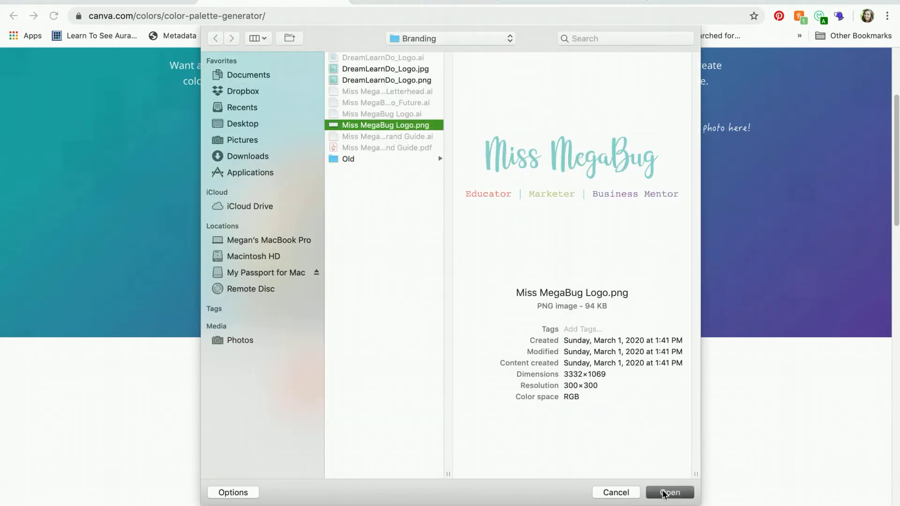
{"action": "left_click", "coordinate": [670, 493]}
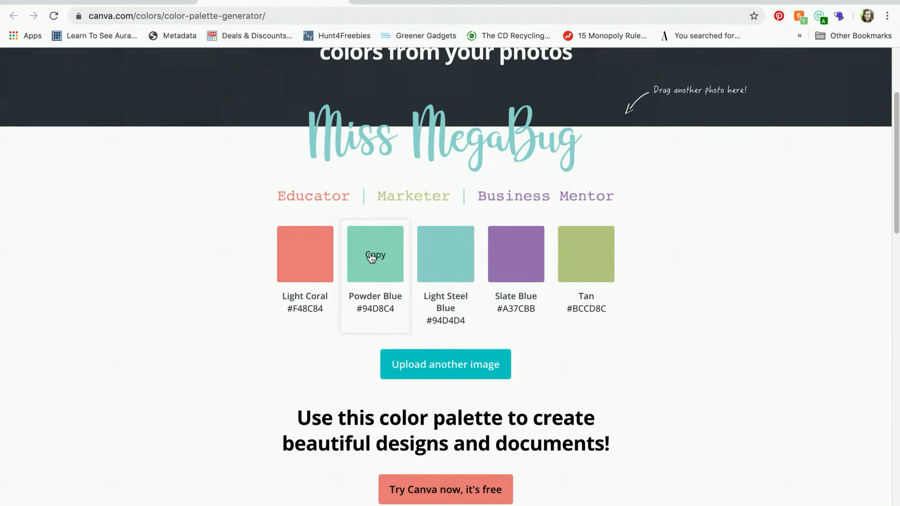
{"action": "mouse_move", "coordinate": [445, 254]}
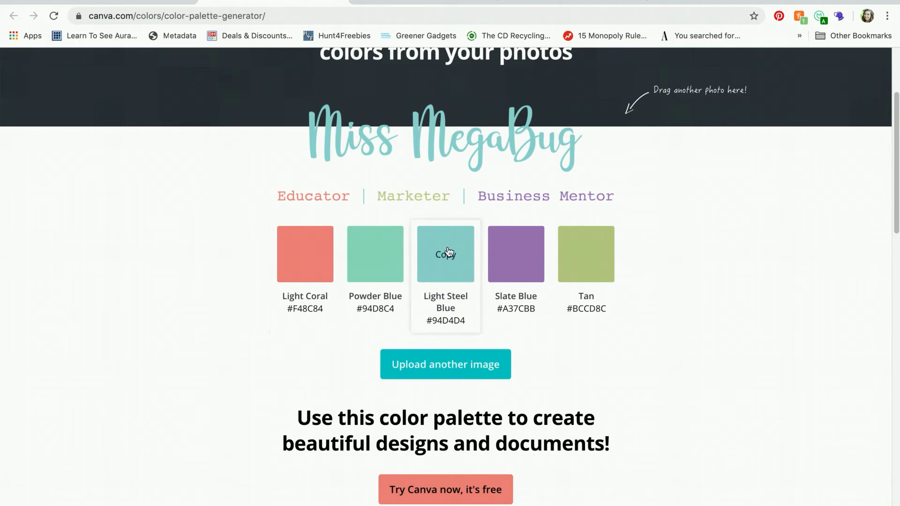
{"action": "mouse_move", "coordinate": [430, 217]}
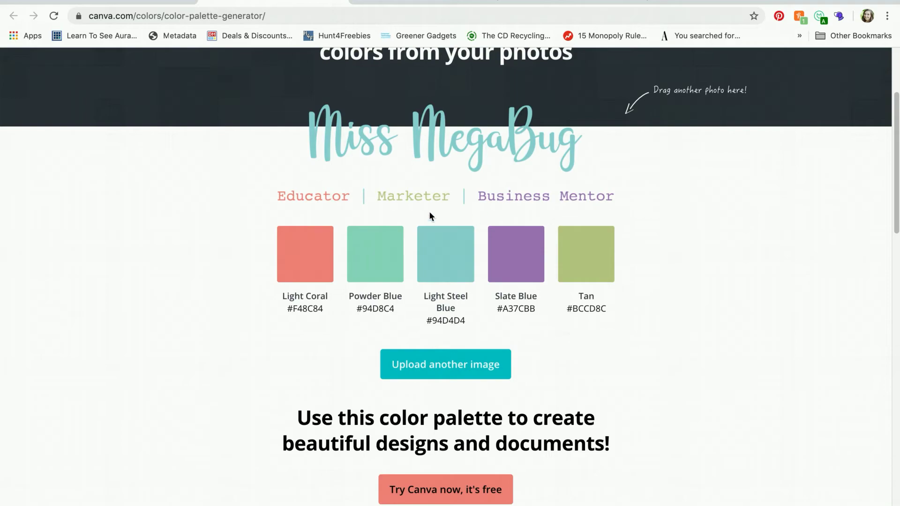
{"action": "mouse_move", "coordinate": [417, 207]}
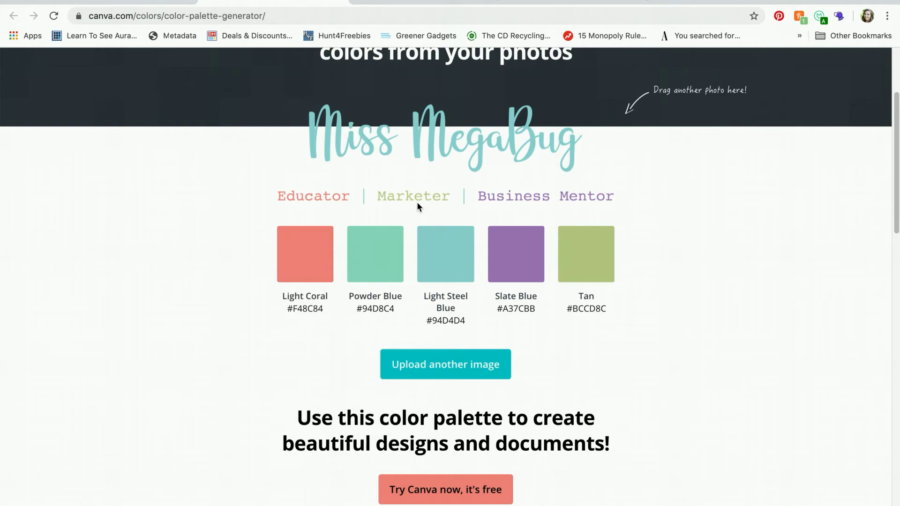
{"action": "mouse_move", "coordinate": [592, 114]}
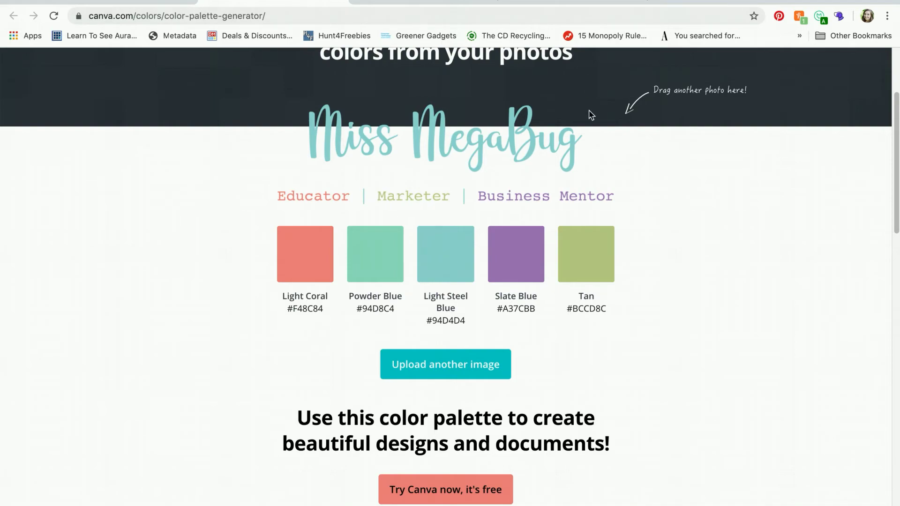
{"action": "mouse_move", "coordinate": [394, 219]}
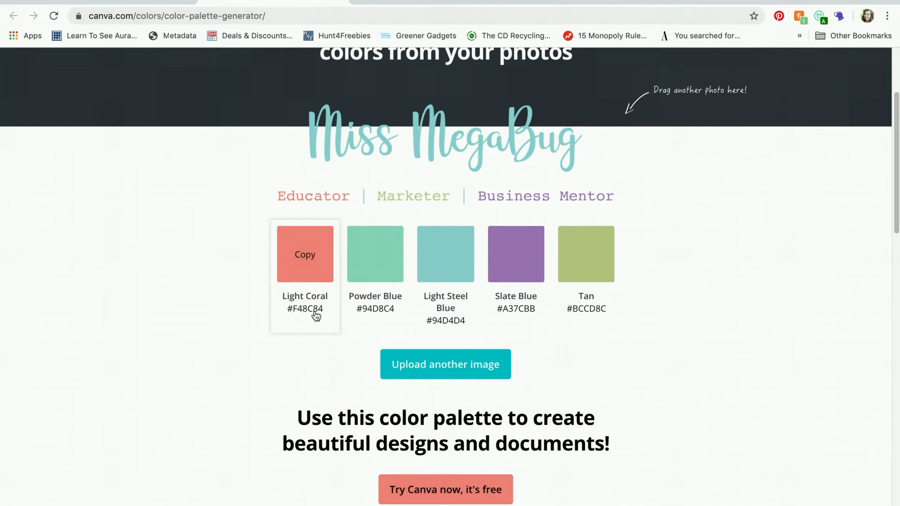
{"action": "mouse_move", "coordinate": [289, 313]}
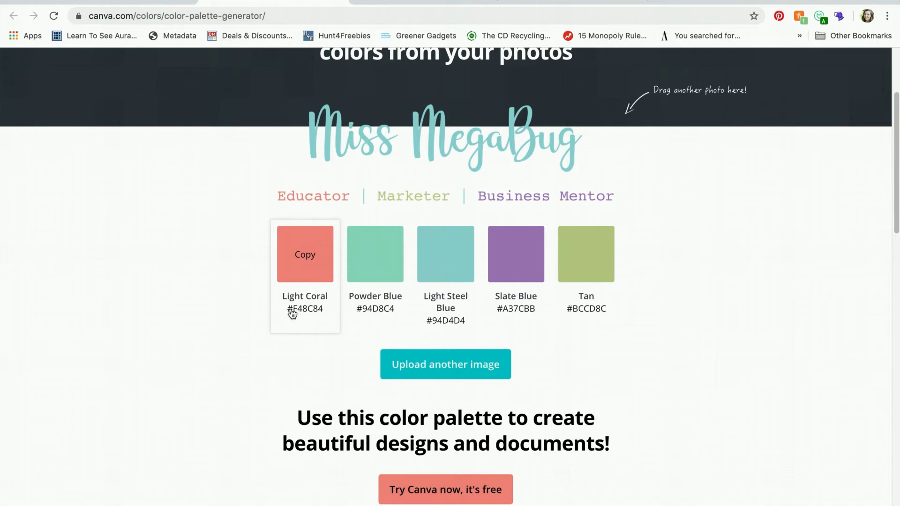
{"action": "mouse_move", "coordinate": [311, 315]}
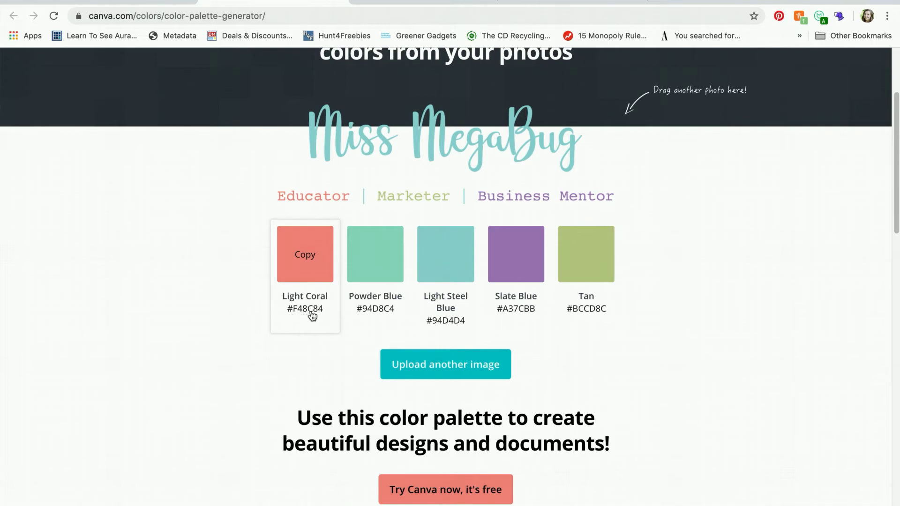
{"action": "mouse_move", "coordinate": [320, 314]}
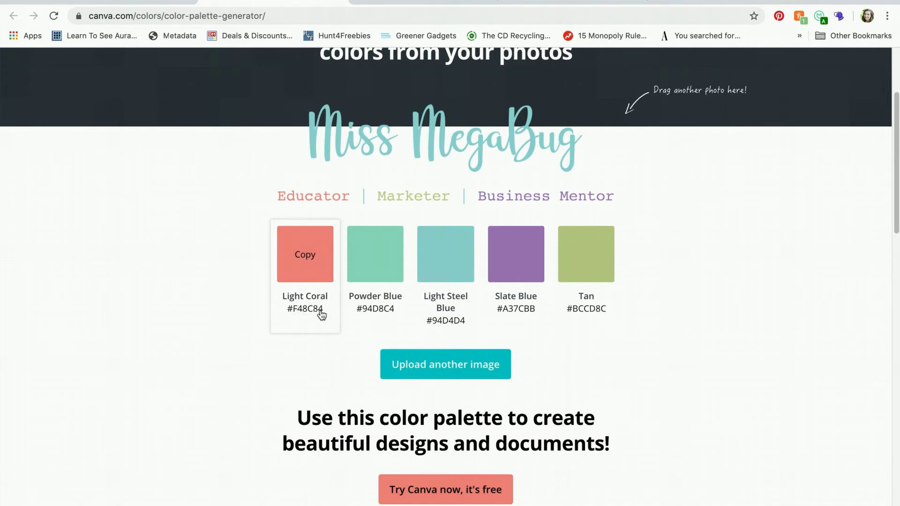
Step: Copy Light Coral #F48C84 and paste it into the first swatch's hex label
{"action": "left_click", "coordinate": [305, 254]}
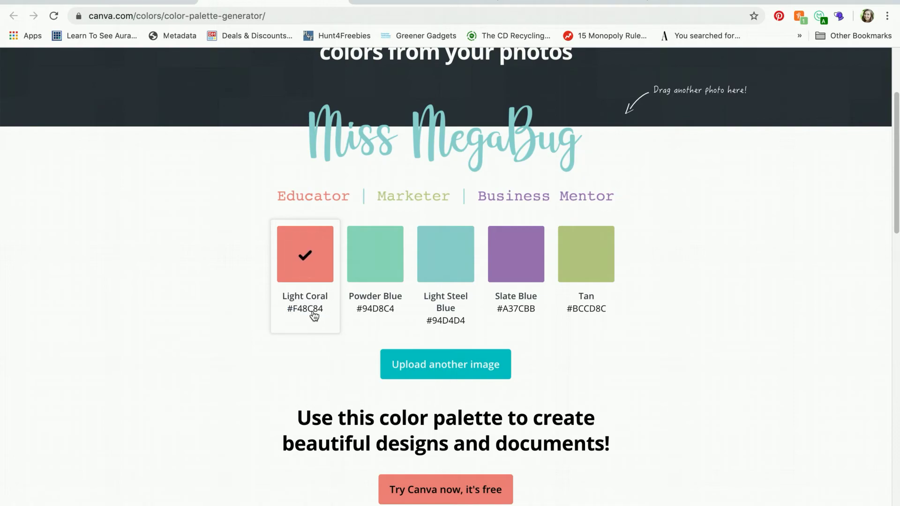
{"action": "double_click", "coordinate": [305, 309]}
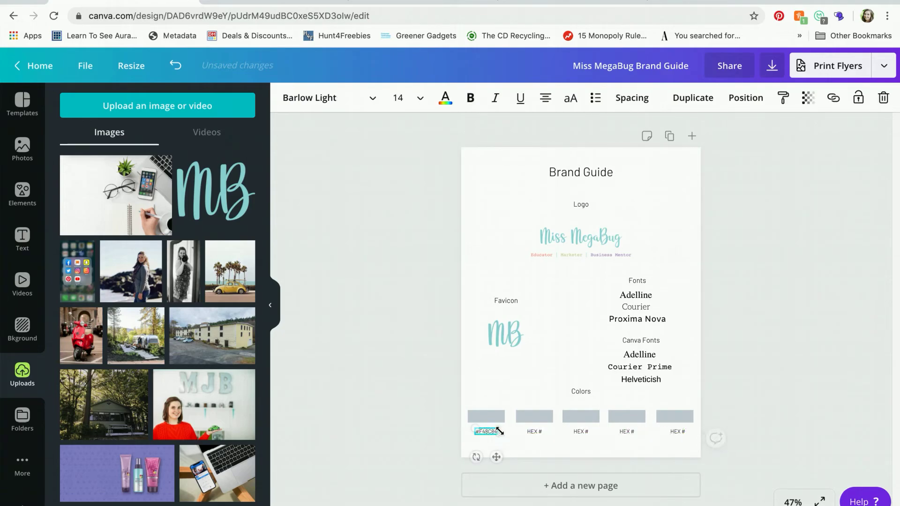
Step: Fill the first colour swatch with Light Coral #F48C84 to match its label
{"action": "left_click", "coordinate": [486, 416]}
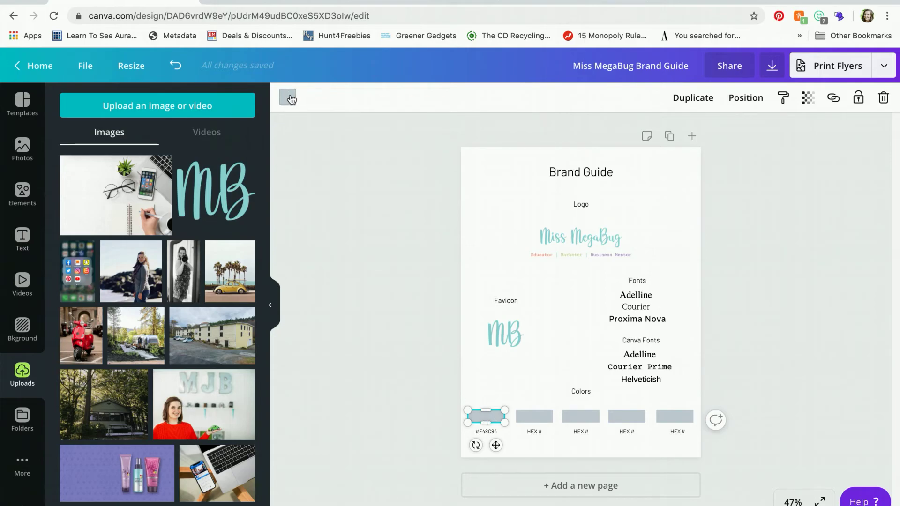
{"action": "left_click", "coordinate": [288, 97]}
{"action": "type", "text": "#F48C84"}
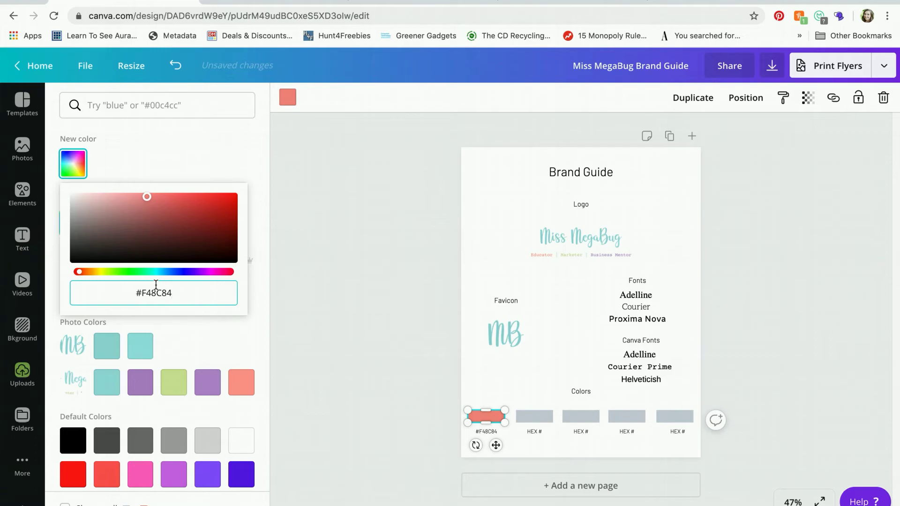
{"action": "left_click", "coordinate": [22, 373]}
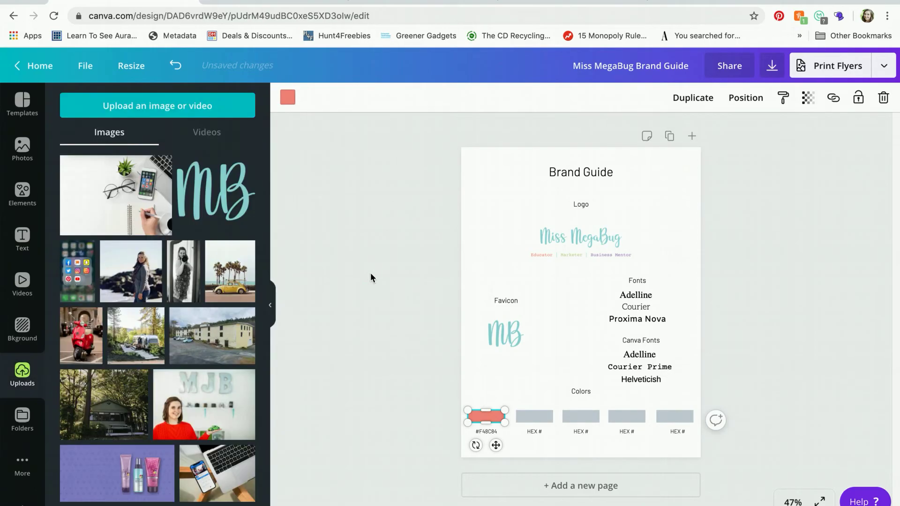
{"action": "mouse_move", "coordinate": [594, 434]}
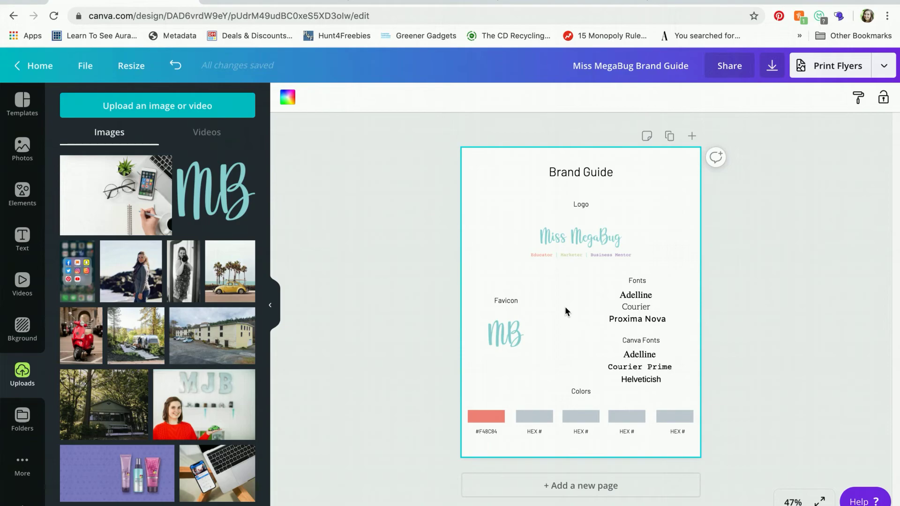
{"action": "left_click", "coordinate": [486, 416]}
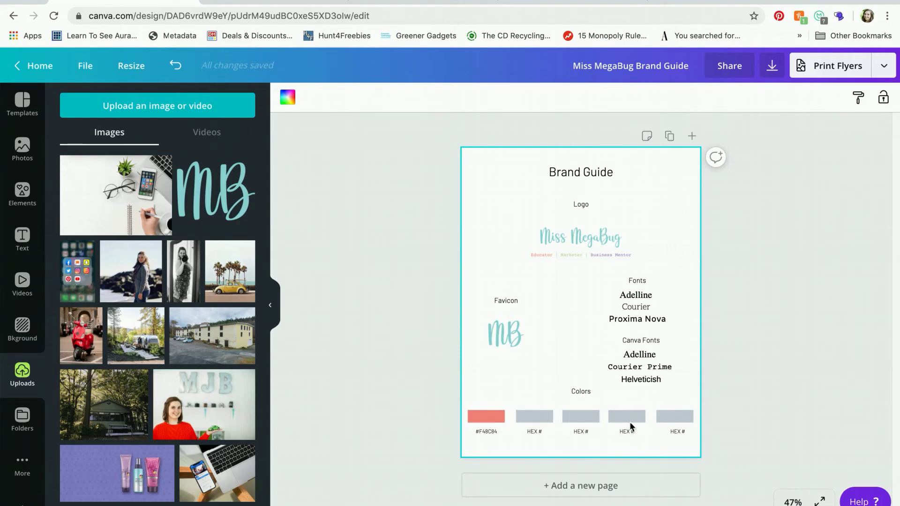
Step: Fill the fifth colour swatch with a custom dark charcoal grey
{"action": "left_click", "coordinate": [627, 416]}
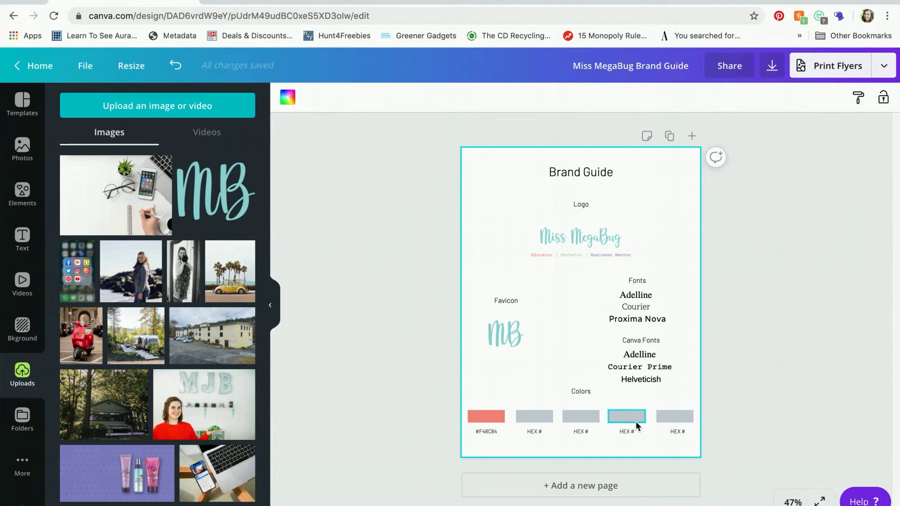
{"action": "mouse_move", "coordinate": [649, 425]}
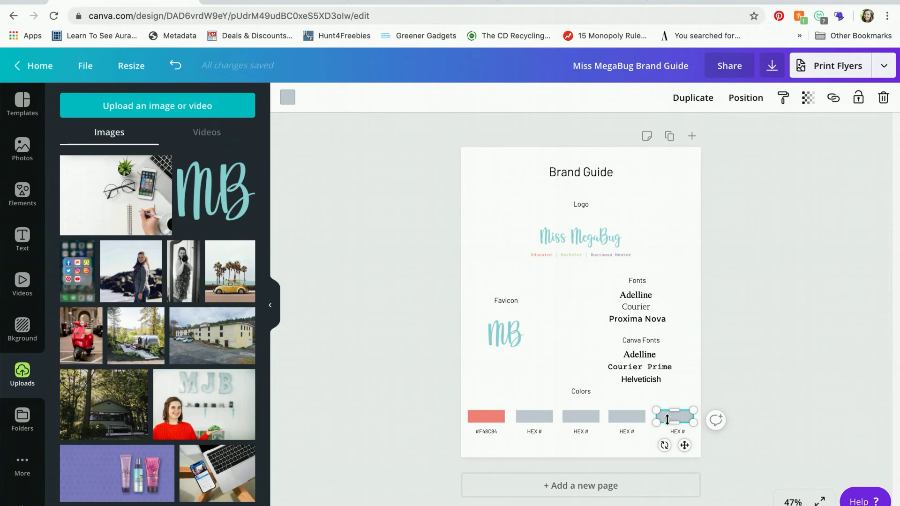
{"action": "mouse_move", "coordinate": [624, 218]}
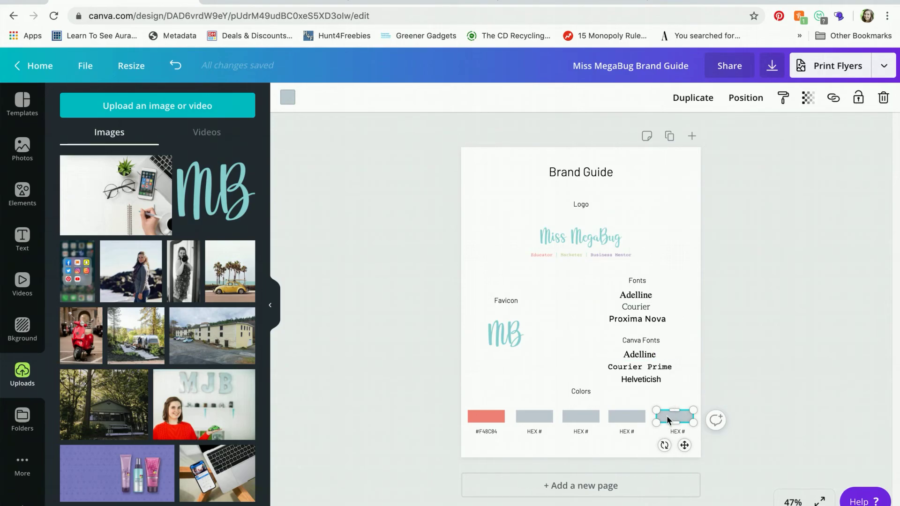
{"action": "mouse_move", "coordinate": [691, 322]}
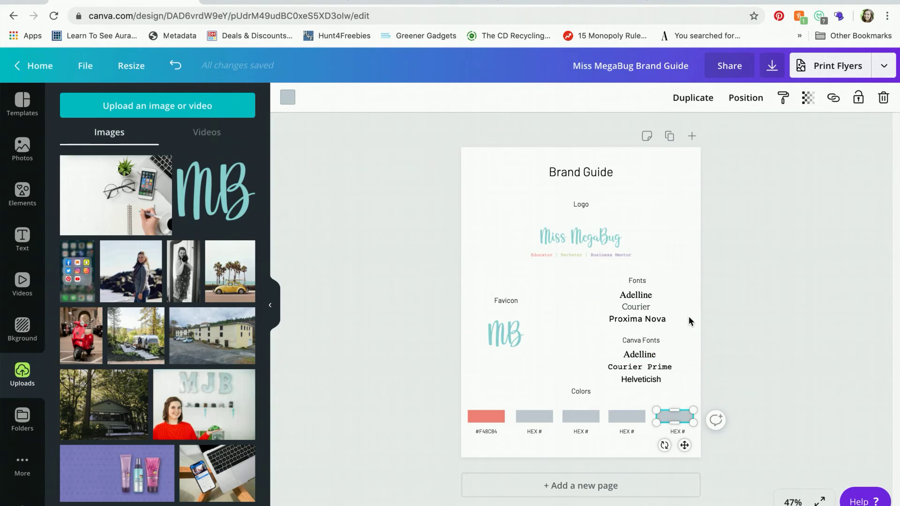
{"action": "left_click", "coordinate": [637, 320]}
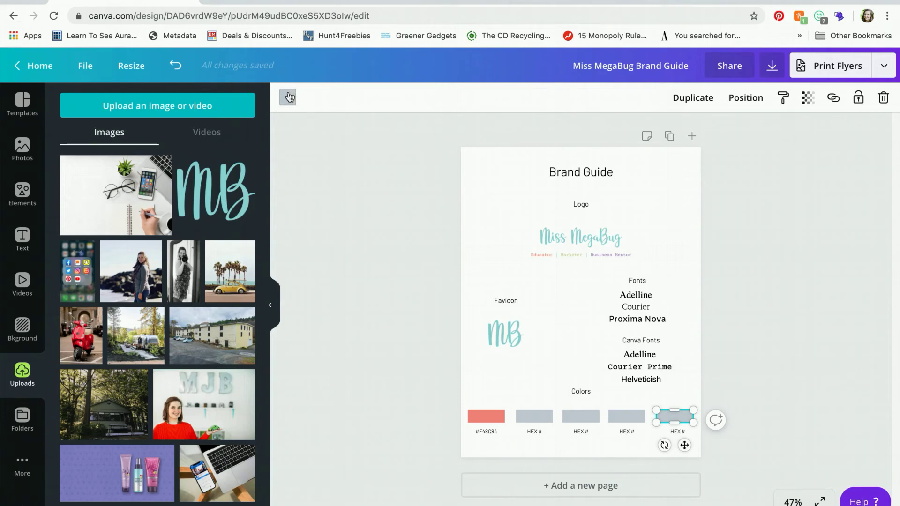
{"action": "left_click", "coordinate": [287, 97]}
{"action": "type", "text": "#73737"}
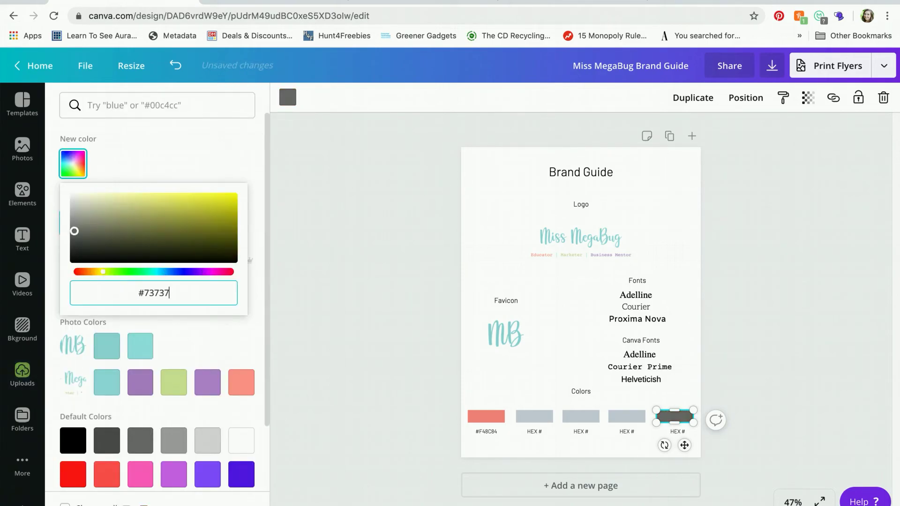
{"action": "left_click", "coordinate": [793, 381]}
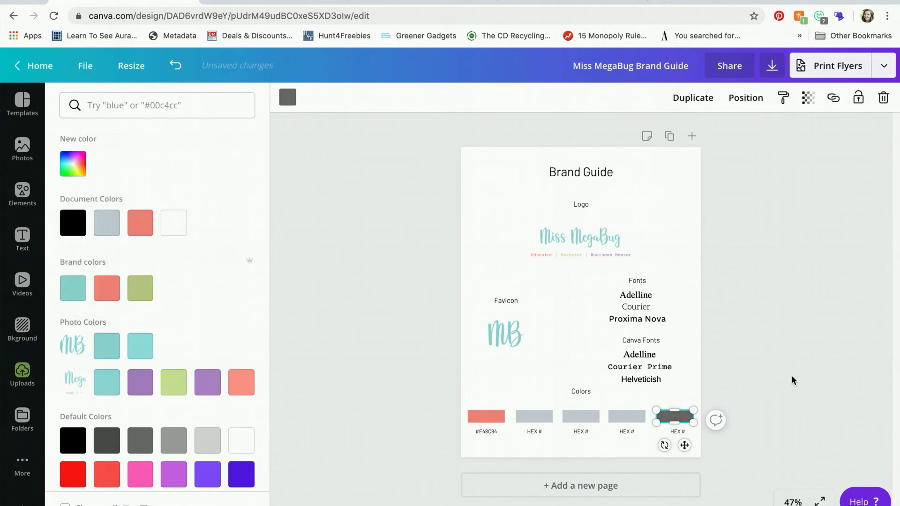
{"action": "left_click", "coordinate": [22, 376]}
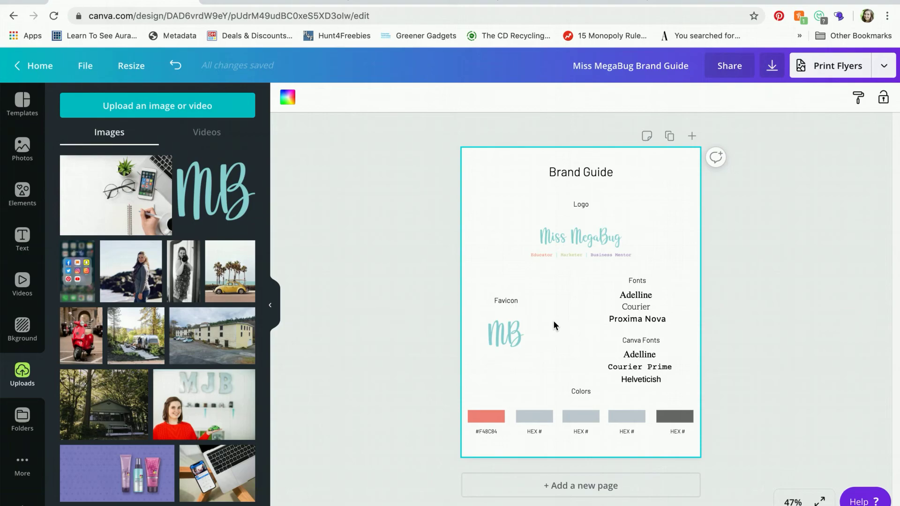
Step: Download the brand guide with the PDF Print file type
{"action": "left_click", "coordinate": [772, 66]}
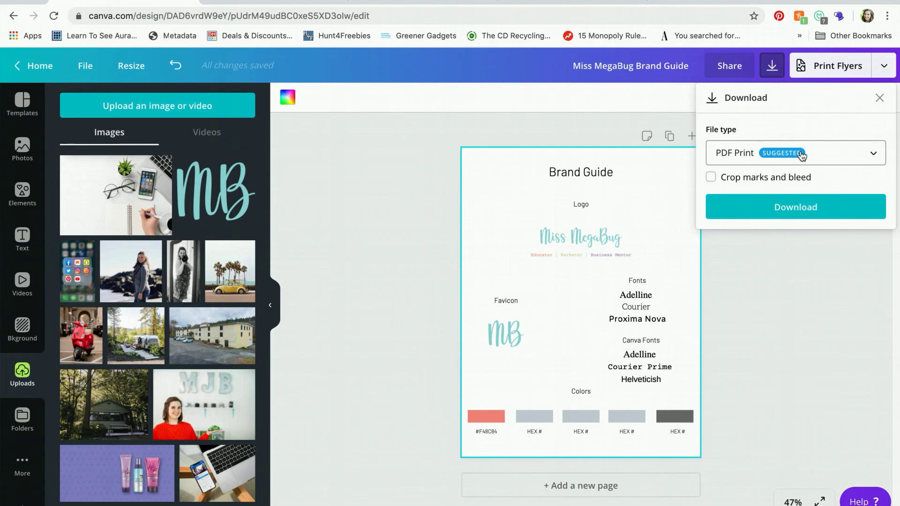
{"action": "left_click", "coordinate": [795, 153]}
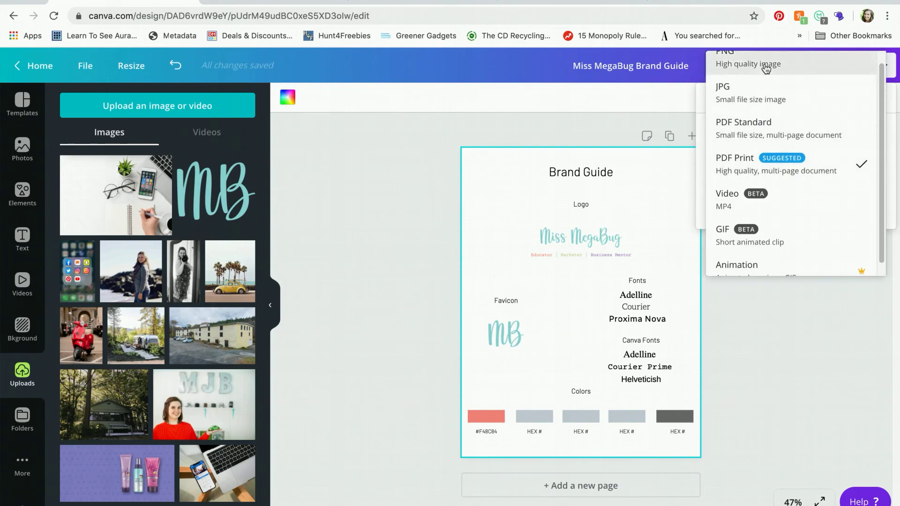
{"action": "left_click", "coordinate": [735, 161]}
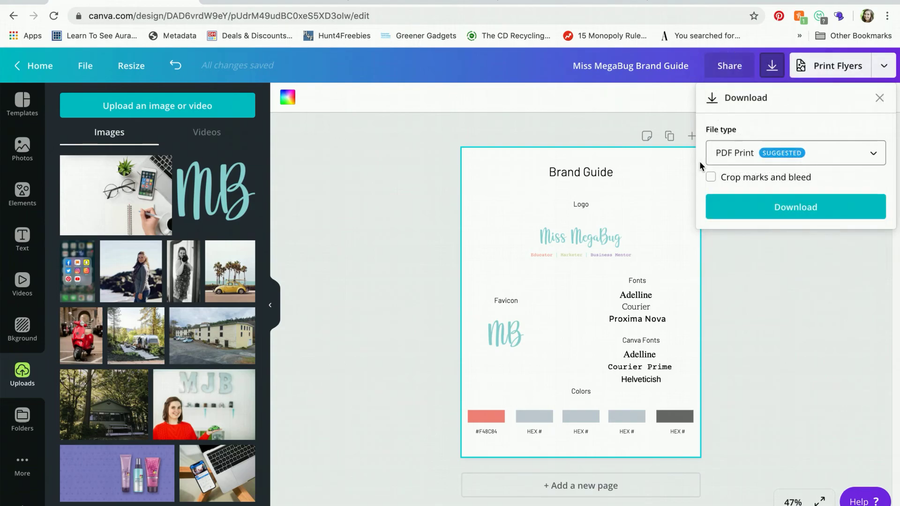
{"action": "left_click", "coordinate": [795, 208]}
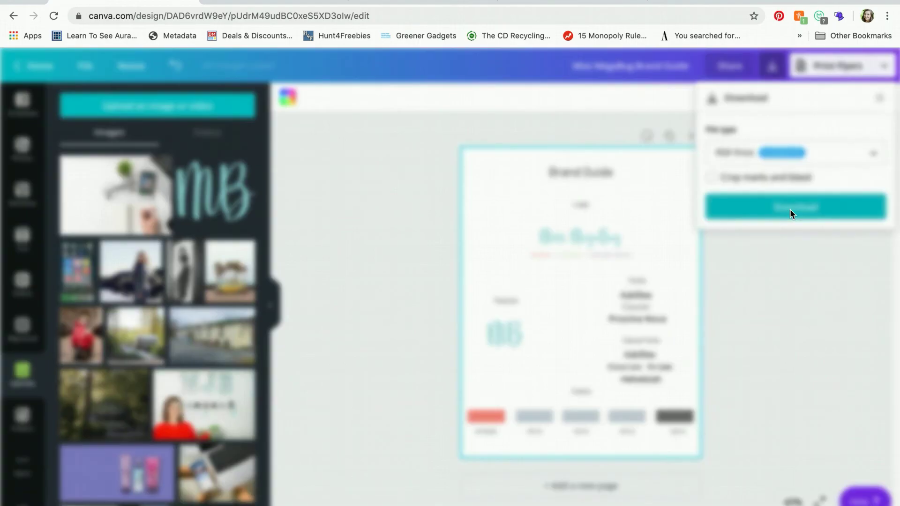
{"action": "left_click", "coordinate": [795, 207]}
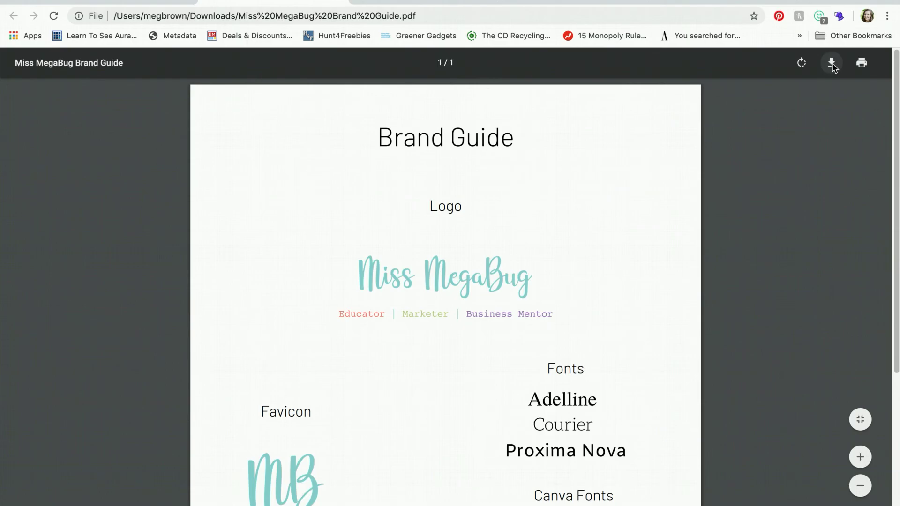
Step: Review the downloaded PDF in Chrome's viewer and cancel saving an extra copy
{"action": "left_click", "coordinate": [831, 63]}
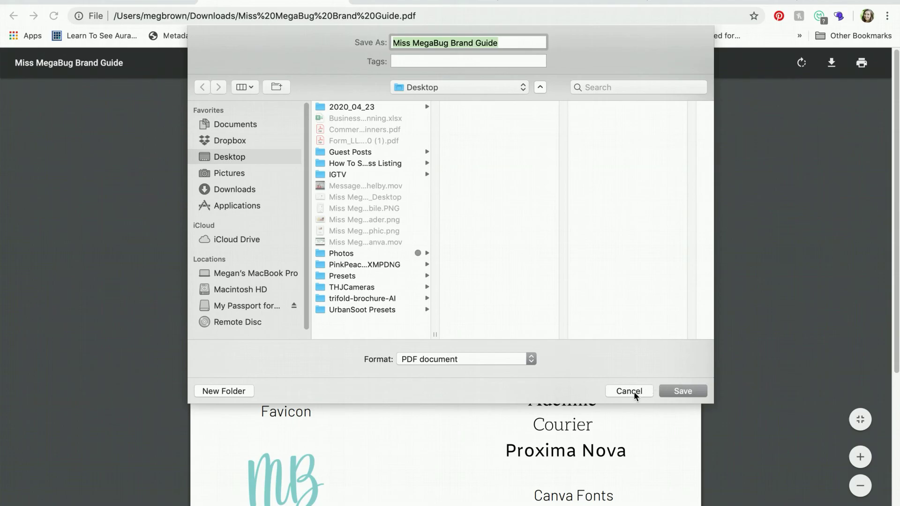
{"action": "left_click", "coordinate": [682, 391]}
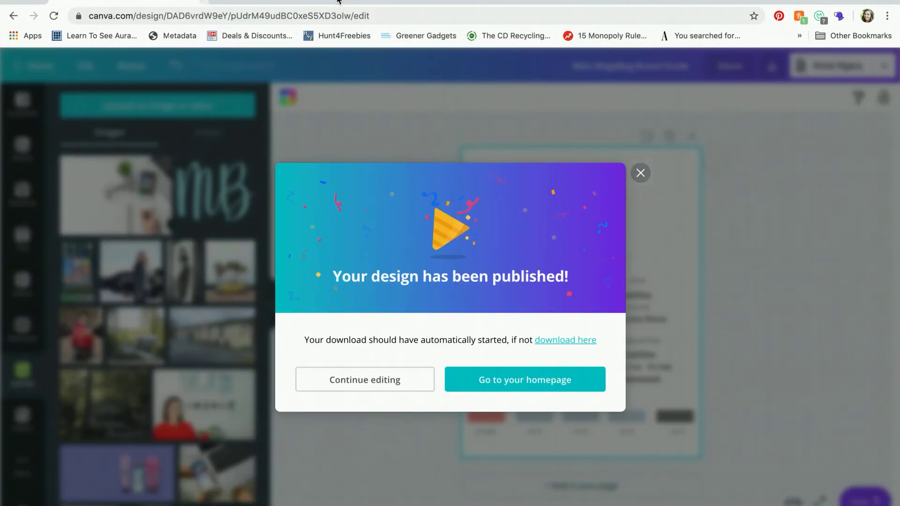
{"action": "mouse_move", "coordinate": [640, 172]}
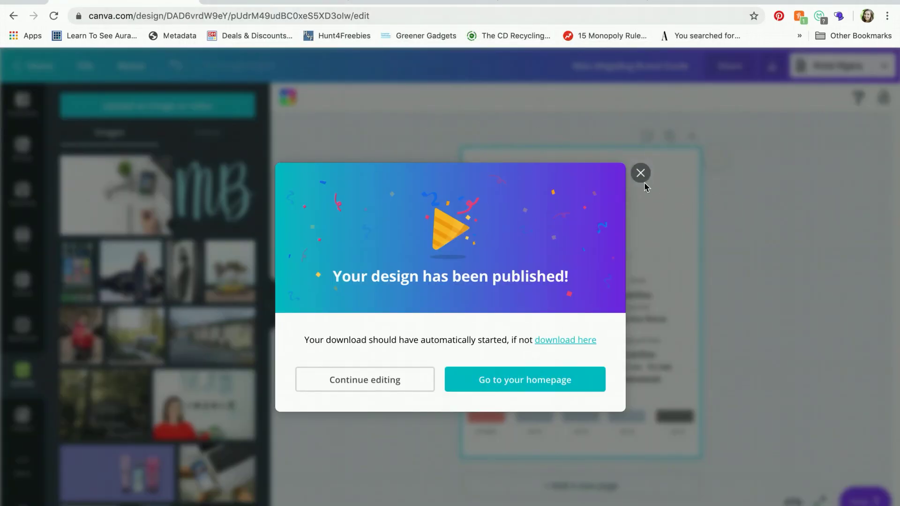
Step: Dismiss the 'Your design has been published!' message to return to the editor
{"action": "left_click", "coordinate": [641, 173]}
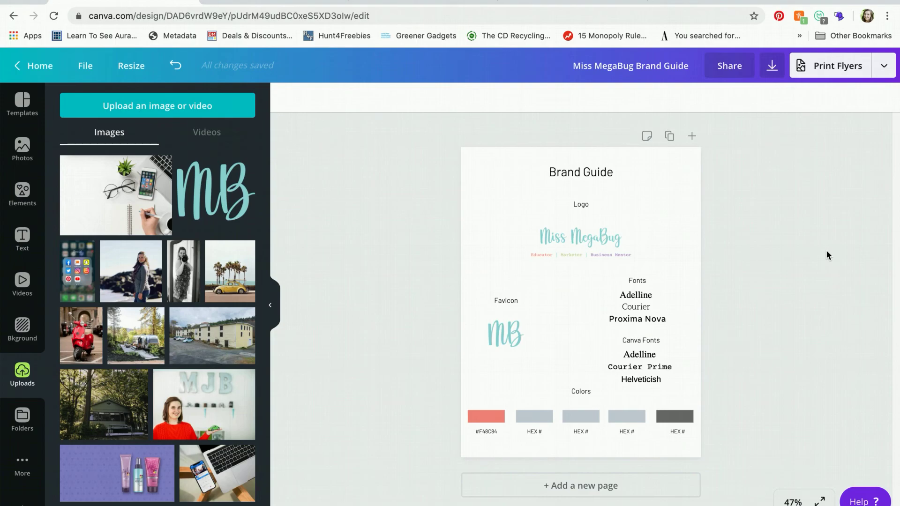
{"action": "left_click", "coordinate": [580, 204]}
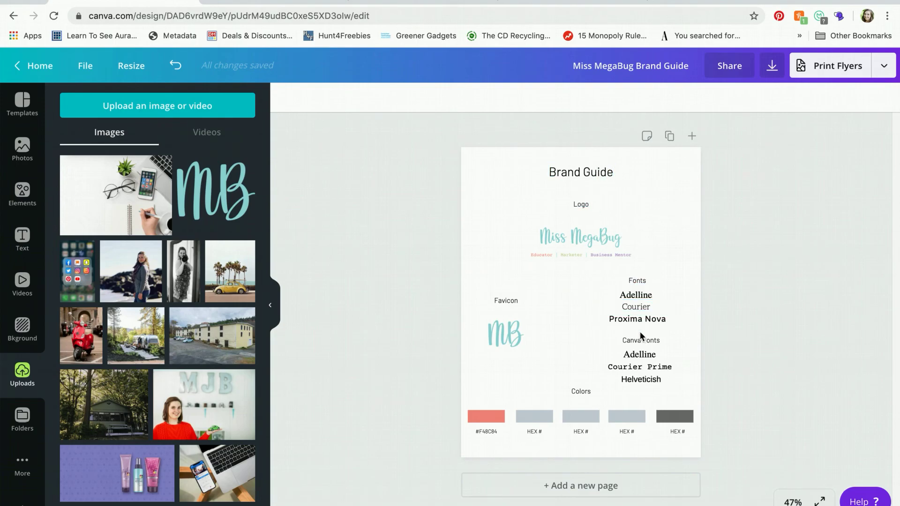
Step: Select the fourth grey colour swatch for editing
{"action": "left_click", "coordinate": [627, 416]}
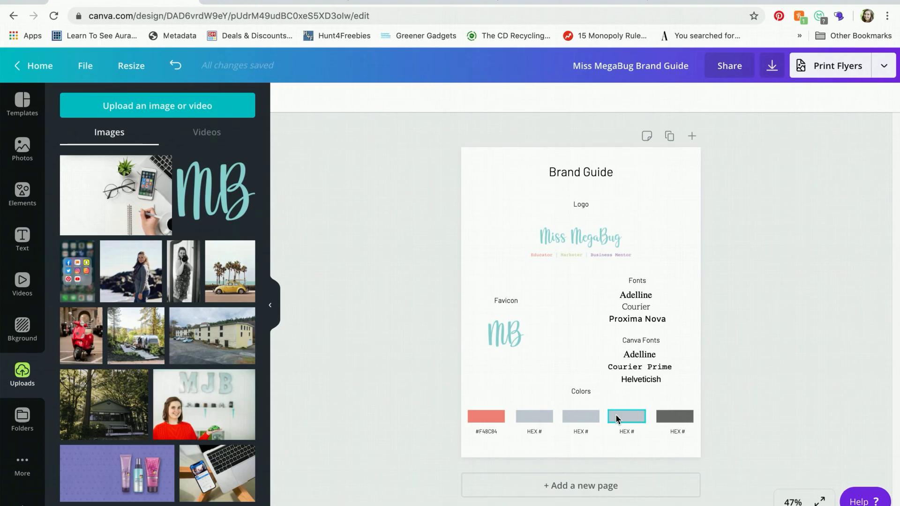
{"action": "left_click", "coordinate": [626, 415]}
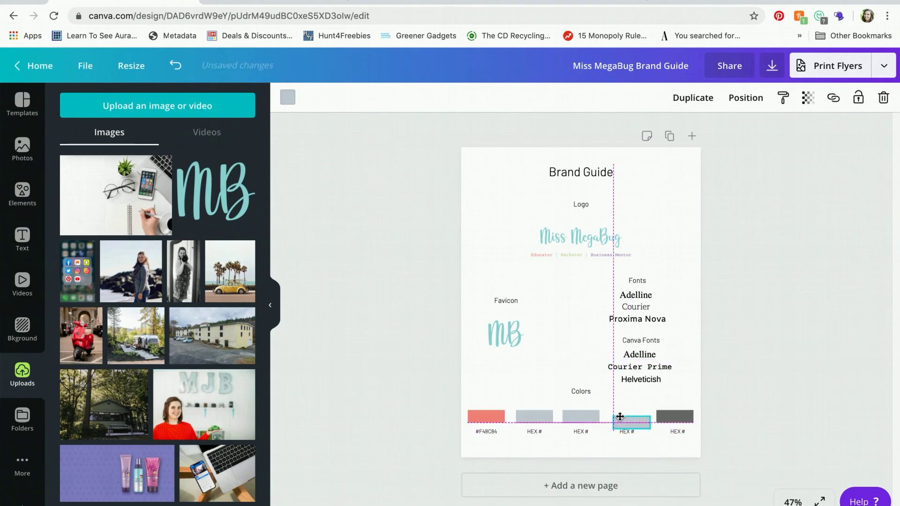
{"action": "left_click", "coordinate": [628, 416]}
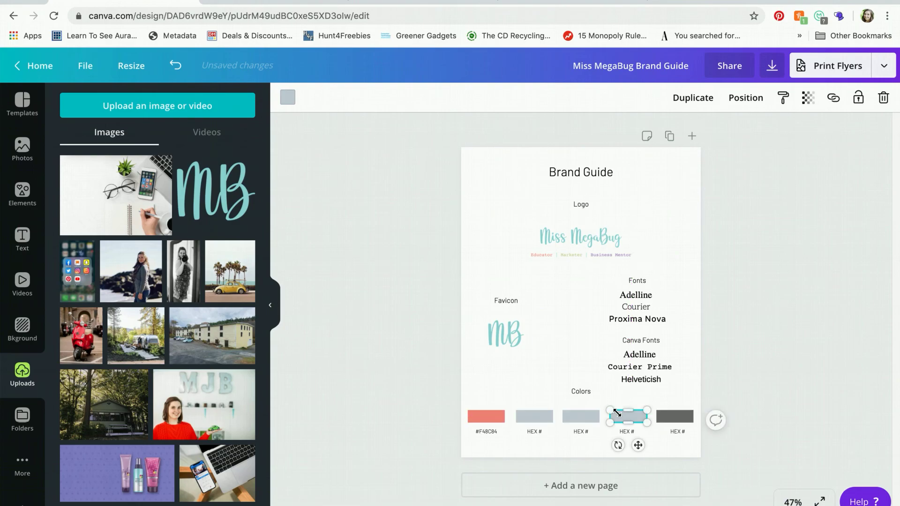